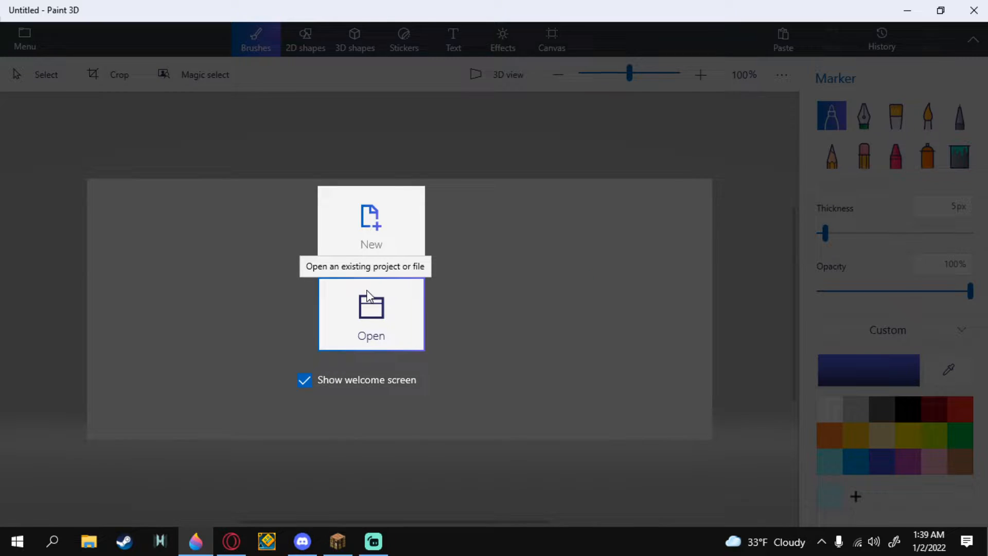
pyautogui.moveTo(378, 229)
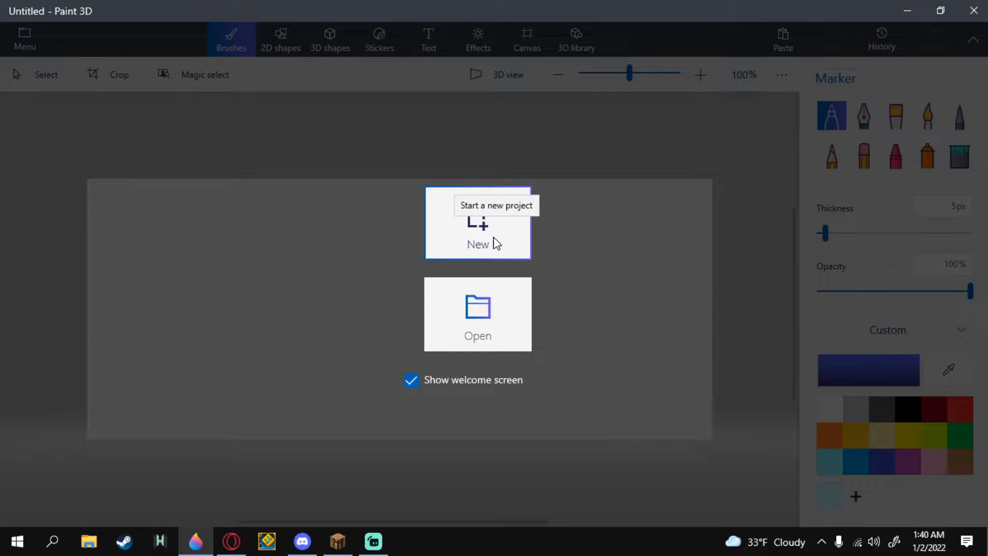
# Step: Start a new blank project from the Paint 3D welcome screen
pyautogui.click(477, 224)
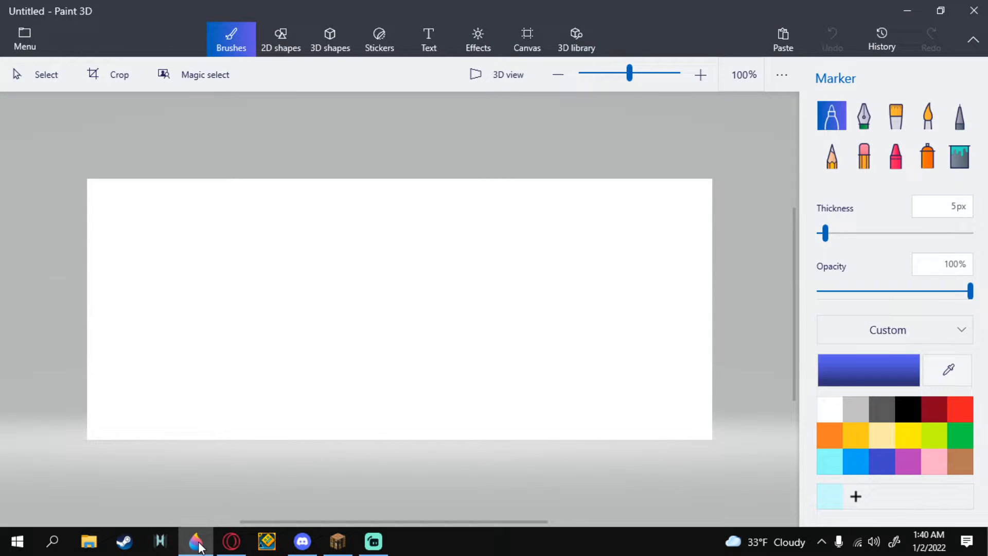
pyautogui.moveTo(461, 227)
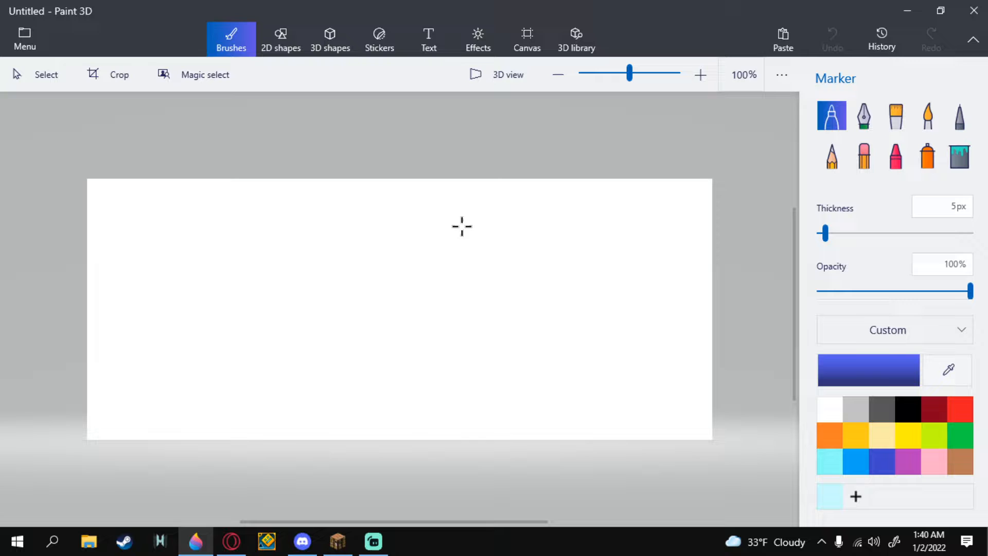
pyautogui.moveTo(320, 290)
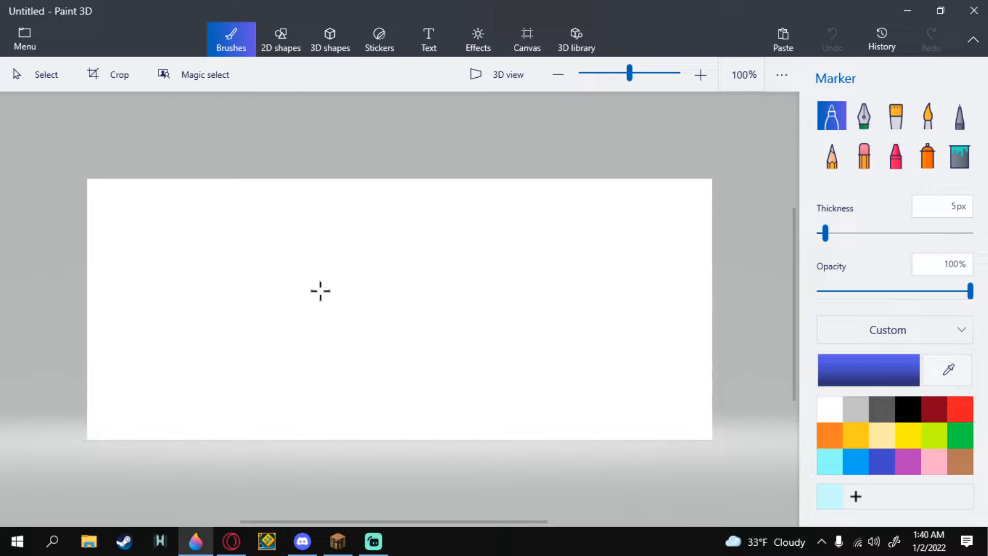
pyautogui.moveTo(979, 449)
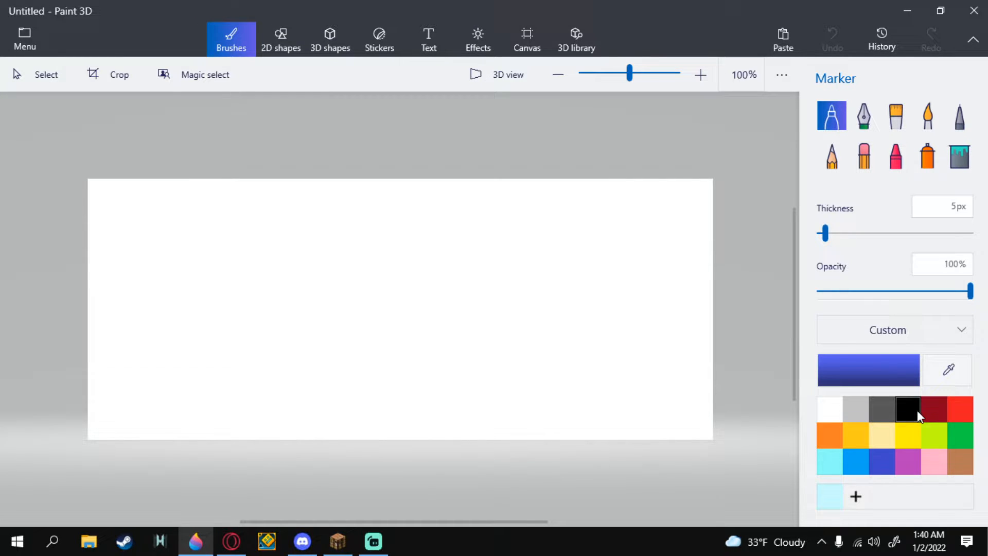
# Step: Fill the entire canvas with dark red using the Fill bucket
pyautogui.click(934, 409)
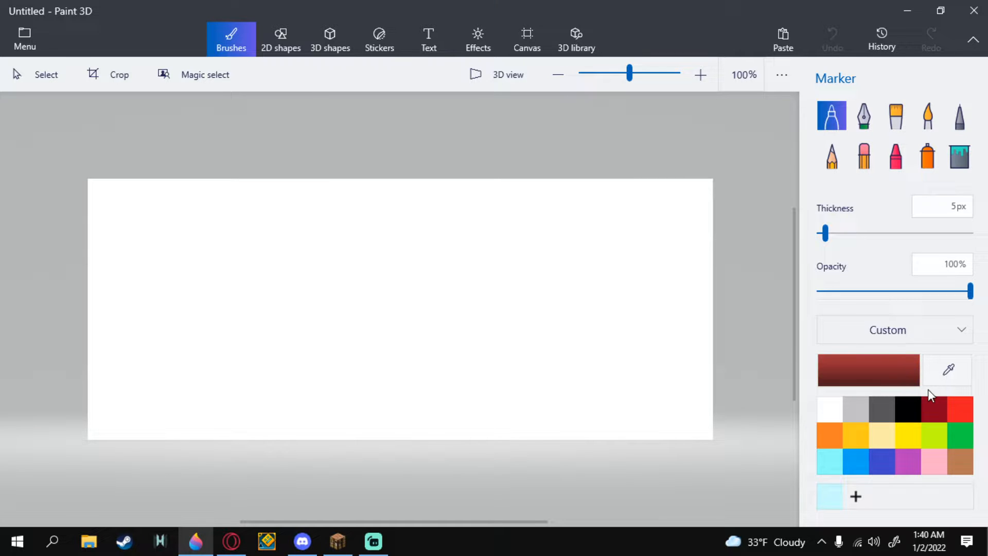
pyautogui.click(958, 156)
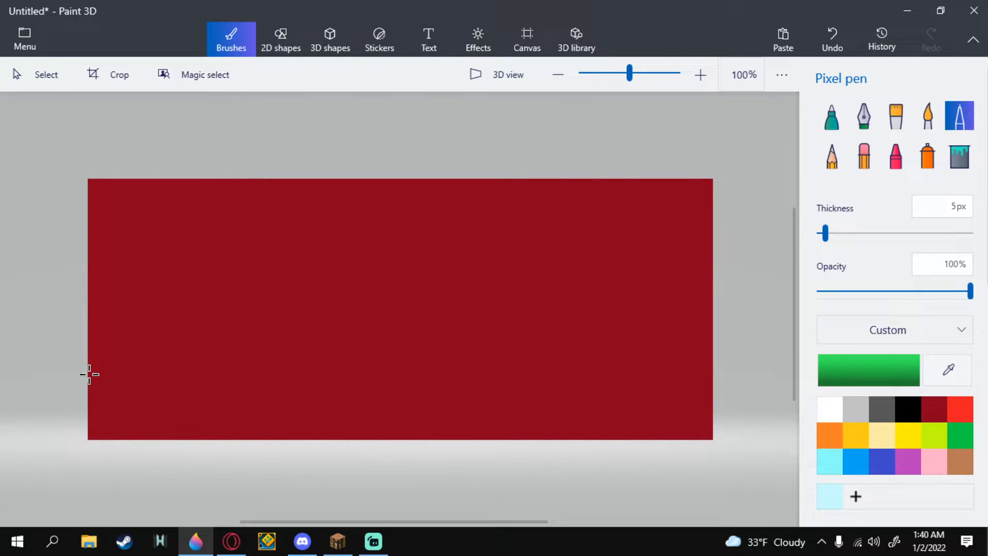
pyautogui.click(960, 409)
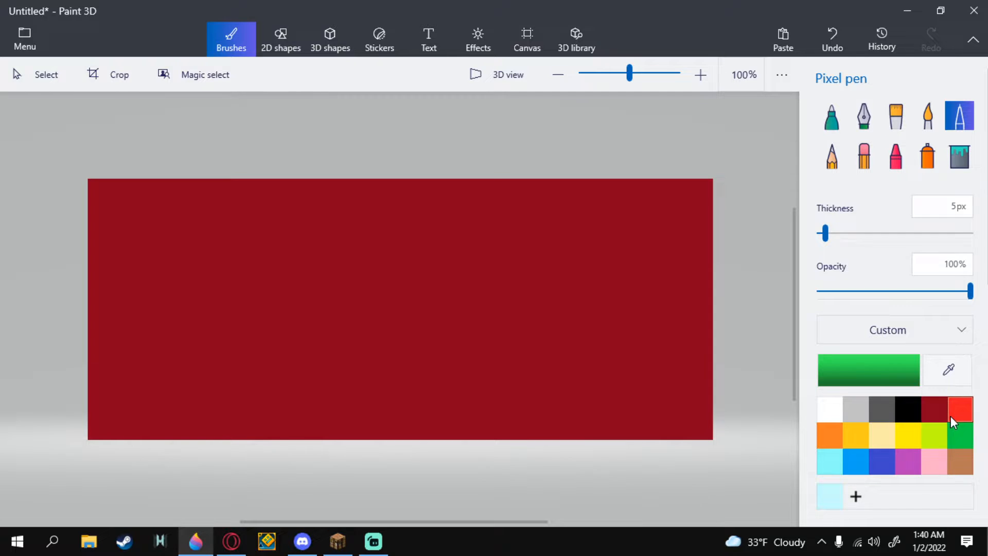
pyautogui.moveTo(907, 410)
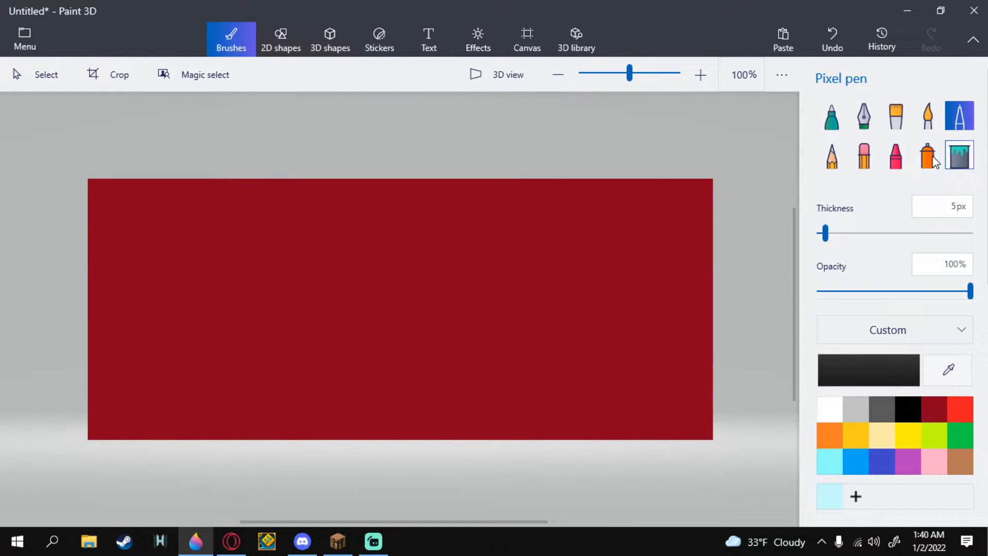
# Step: Draw a wavy black ground line across the canvas and fill below it with darker red
pyautogui.moveTo(88, 371); pyautogui.dragTo(149, 384)
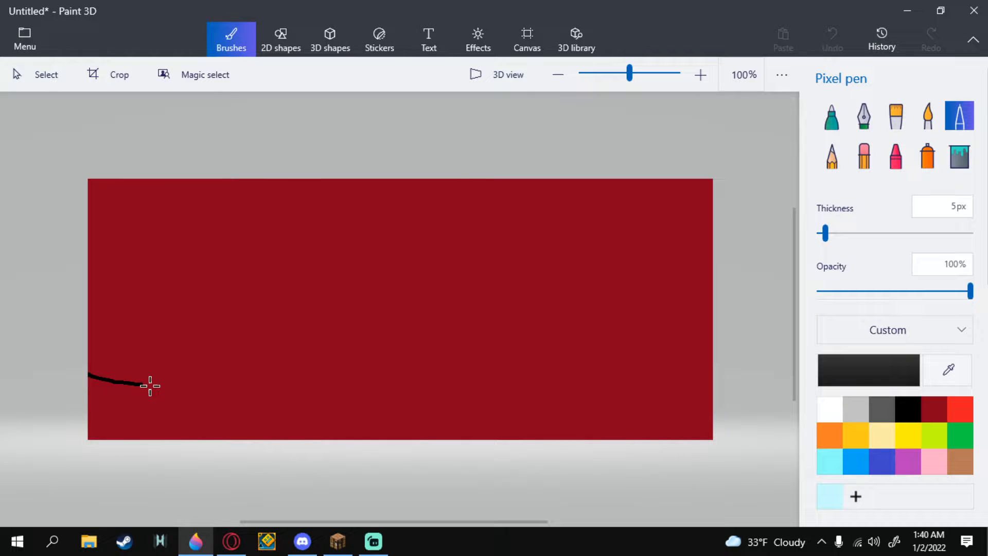
pyautogui.moveTo(149, 386); pyautogui.dragTo(704, 377)
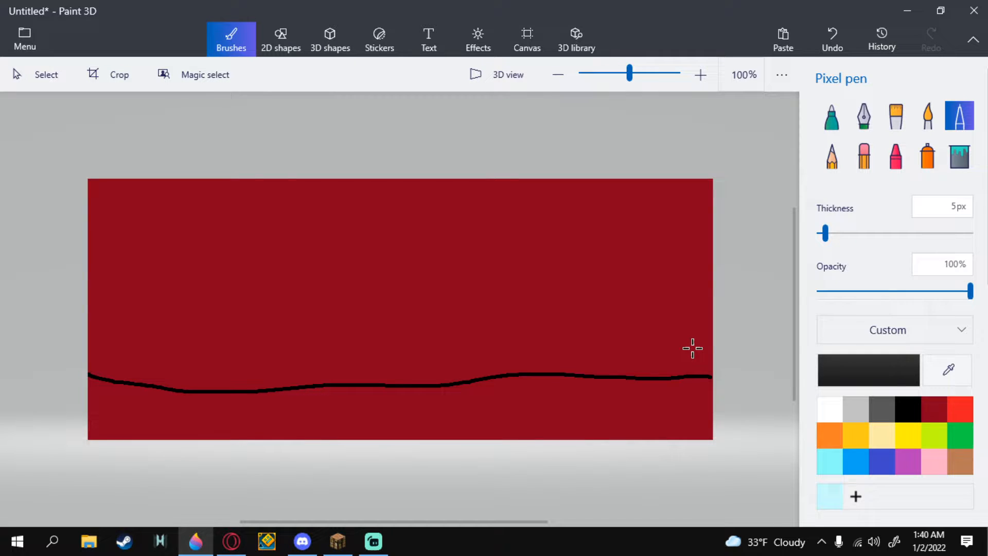
pyautogui.moveTo(684, 364)
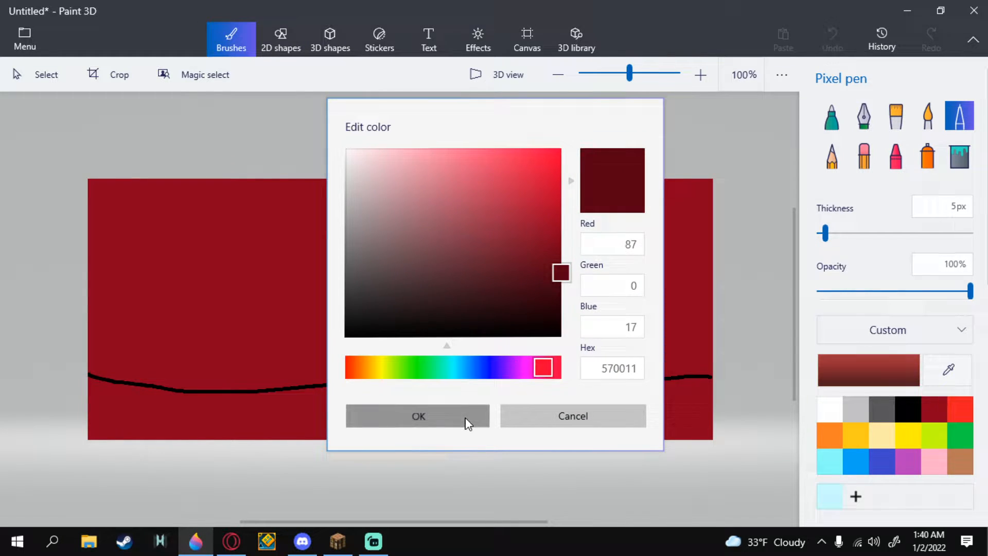
pyautogui.click(418, 416)
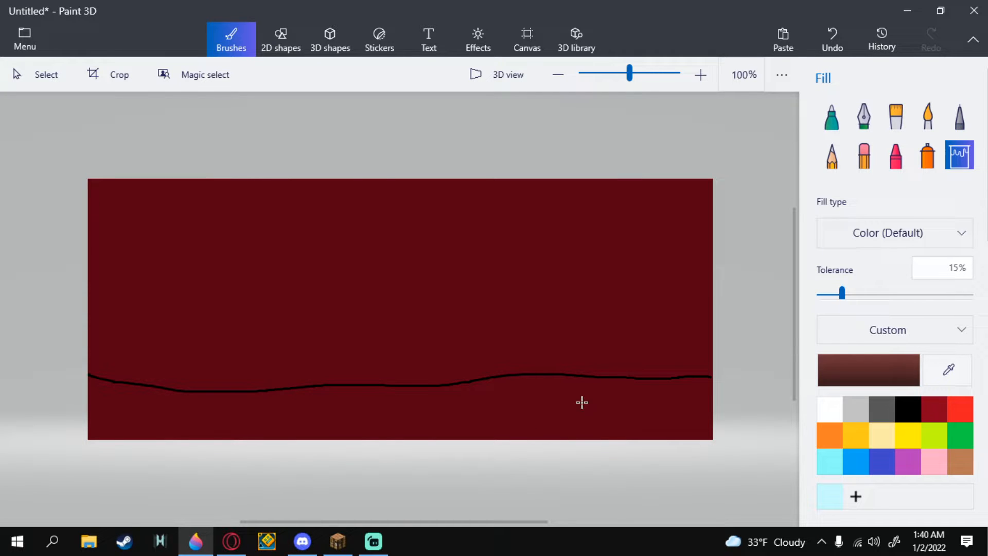
pyautogui.click(933, 408)
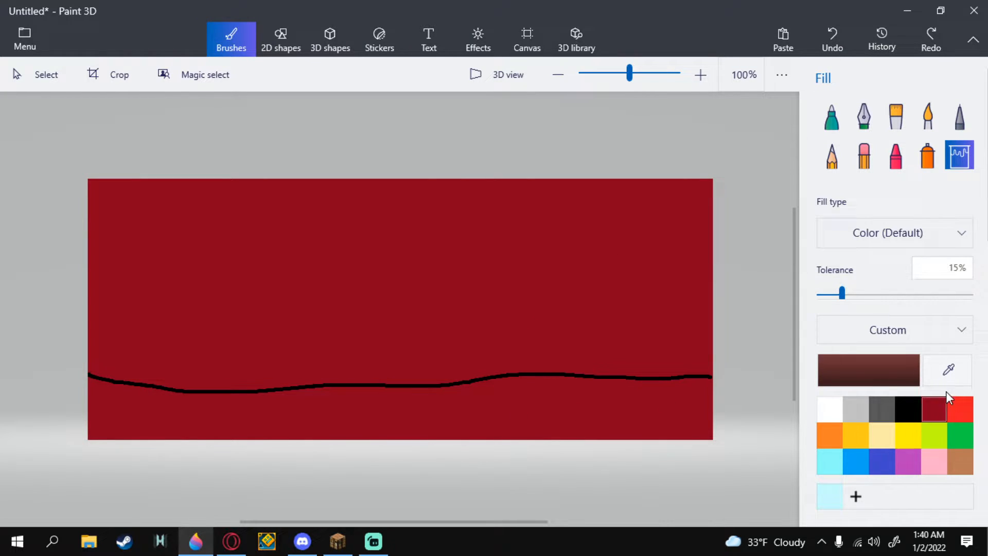
pyautogui.click(958, 115)
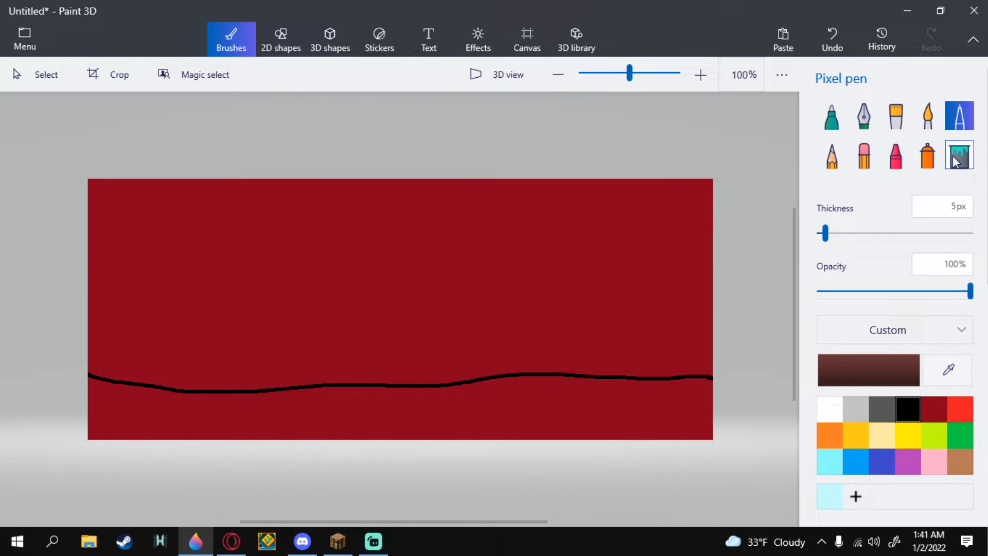
pyautogui.click(958, 155)
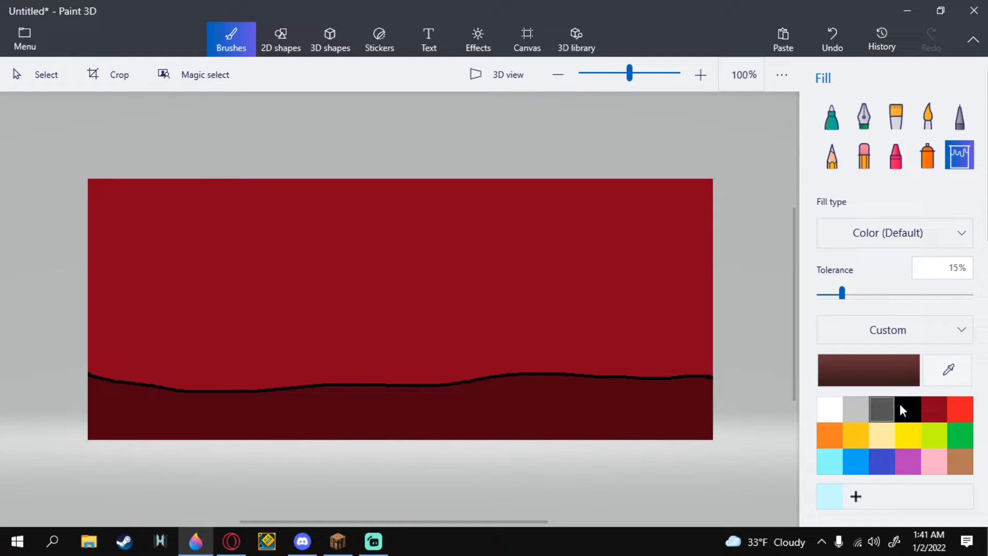
pyautogui.click(934, 409)
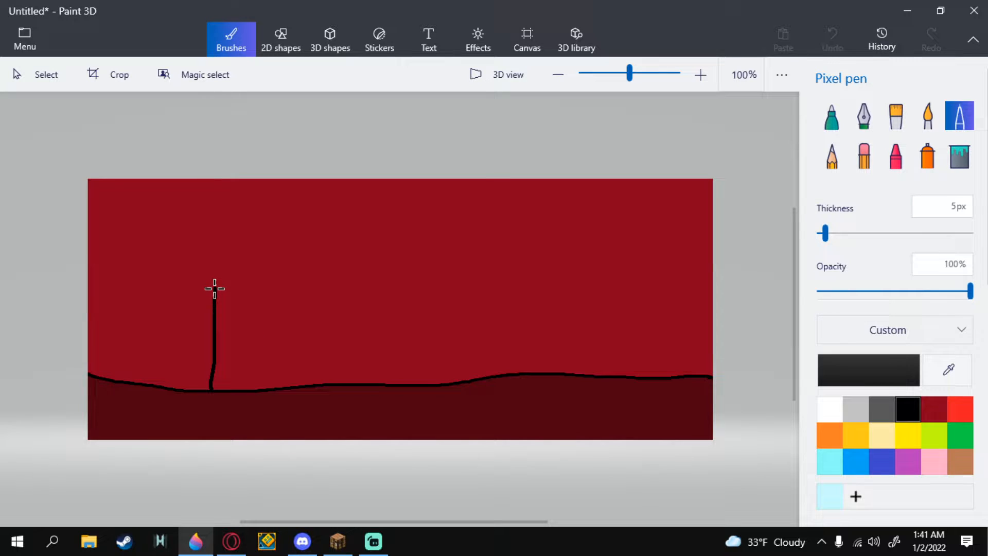
# Step: Sketch the black bridge outline with a long deck, end pillars and a small post, redoing bad strokes
pyautogui.moveTo(212, 290); pyautogui.dragTo(454, 292)
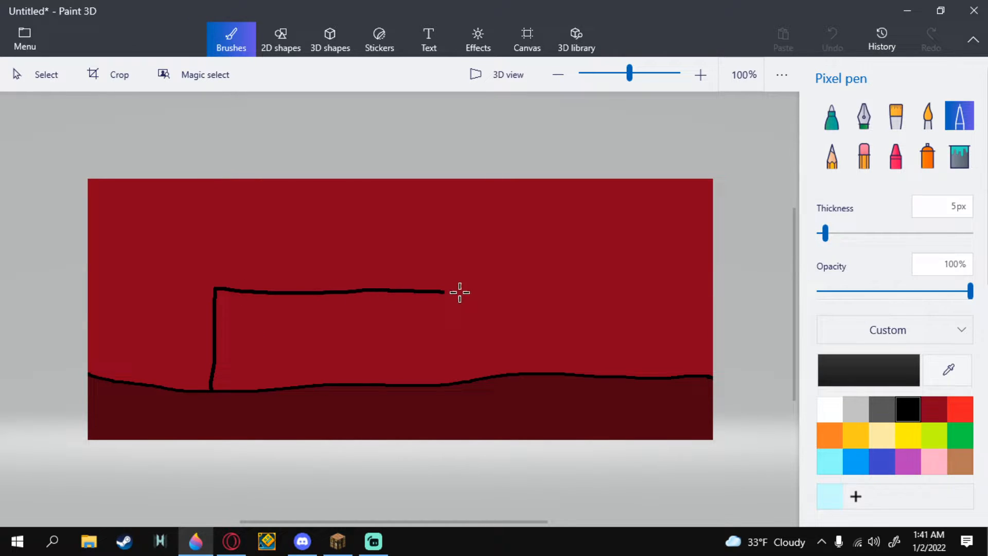
pyautogui.moveTo(444, 292); pyautogui.dragTo(709, 295)
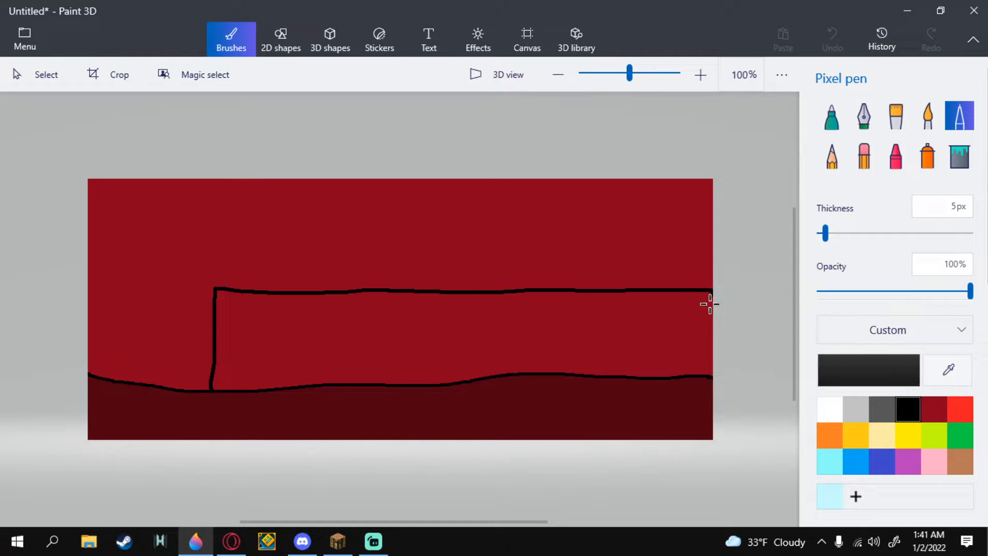
pyautogui.moveTo(710, 297); pyautogui.dragTo(670, 377)
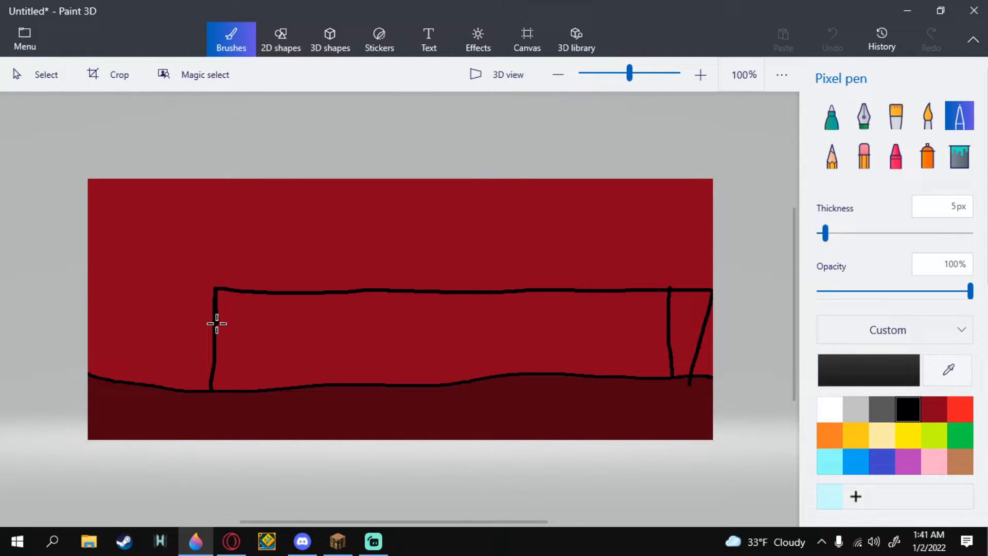
pyautogui.moveTo(216, 327); pyautogui.dragTo(667, 331)
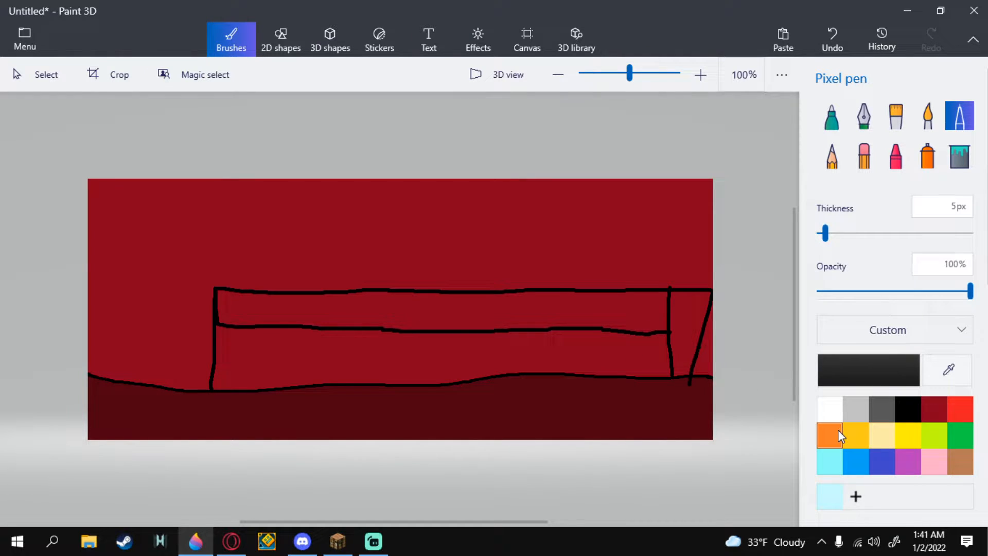
pyautogui.moveTo(830, 435)
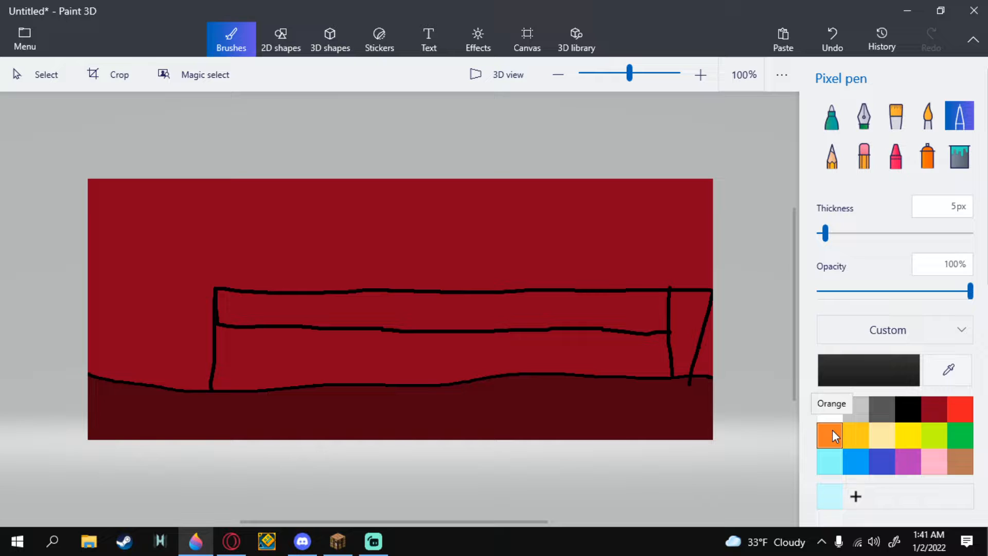
pyautogui.click(832, 38)
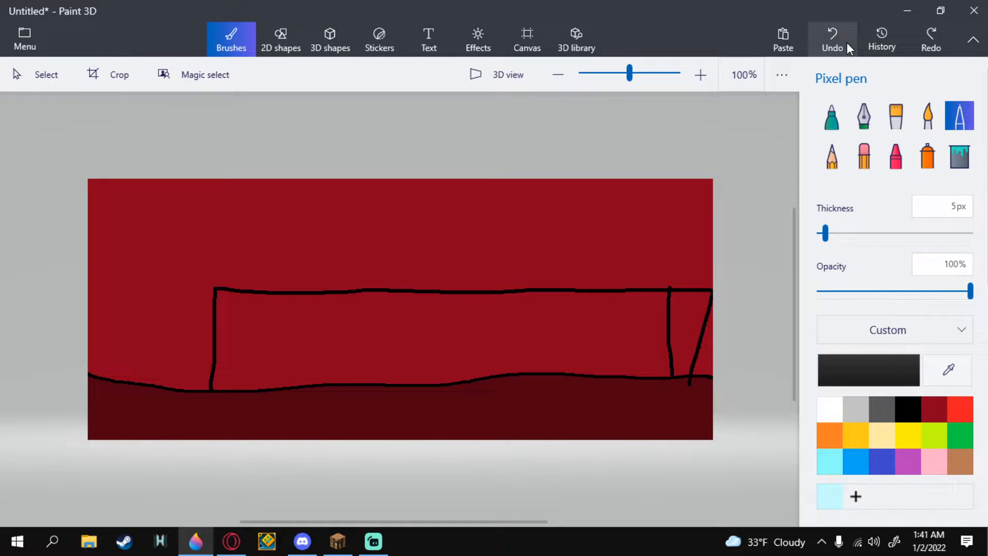
pyautogui.click(831, 37)
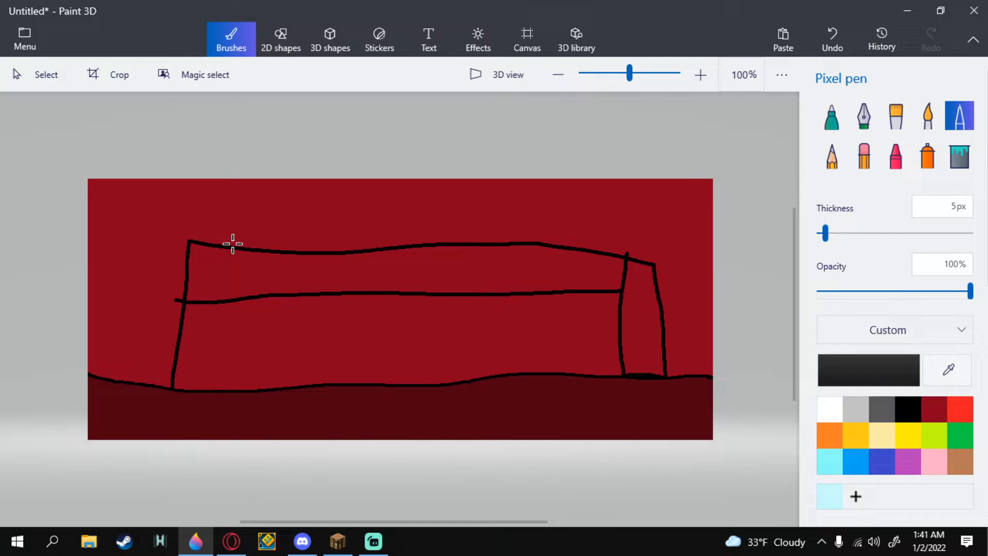
pyautogui.moveTo(233, 245); pyautogui.dragTo(232, 393)
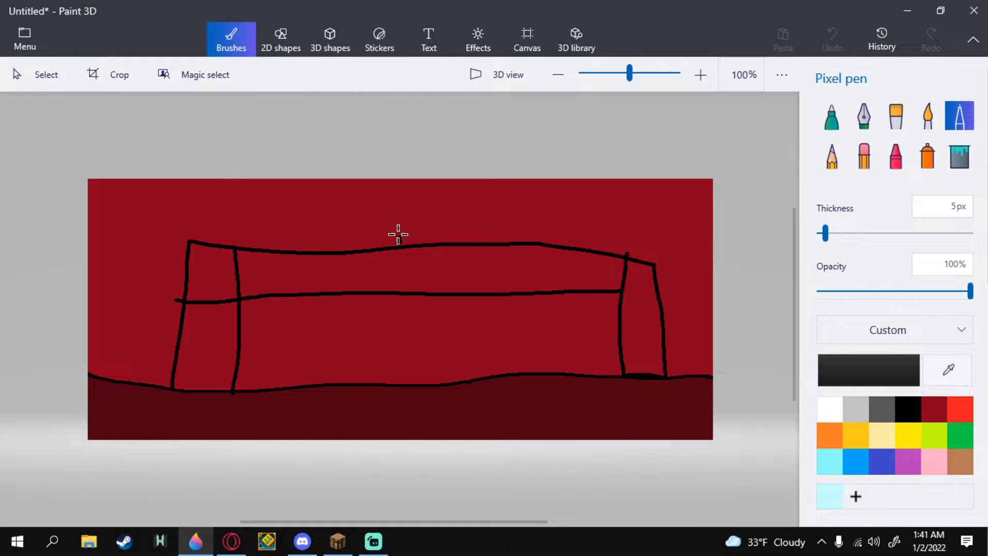
pyautogui.moveTo(396, 246); pyautogui.dragTo(409, 182)
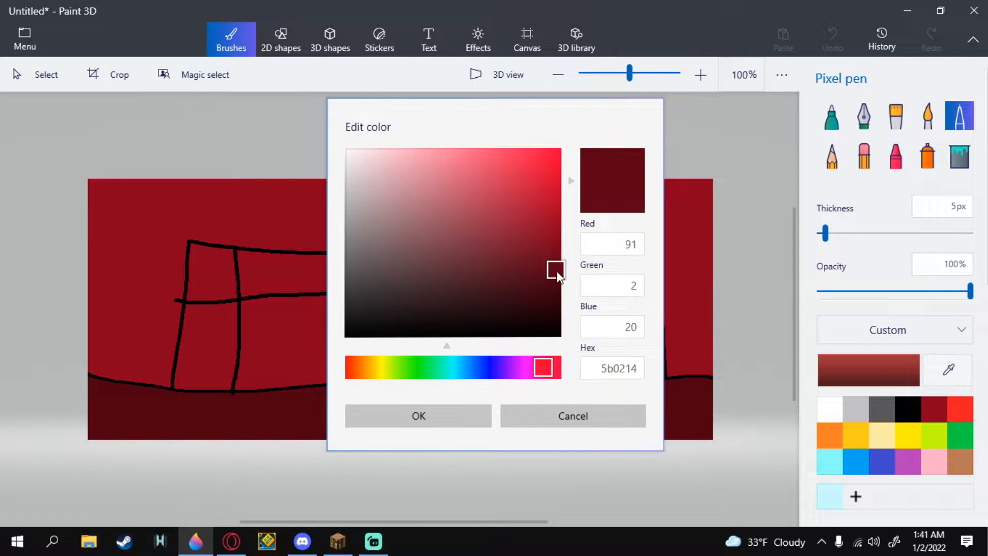
# Step: Fill the bridge deck and pillars with darker red, then pick the background dark red
pyautogui.click(418, 415)
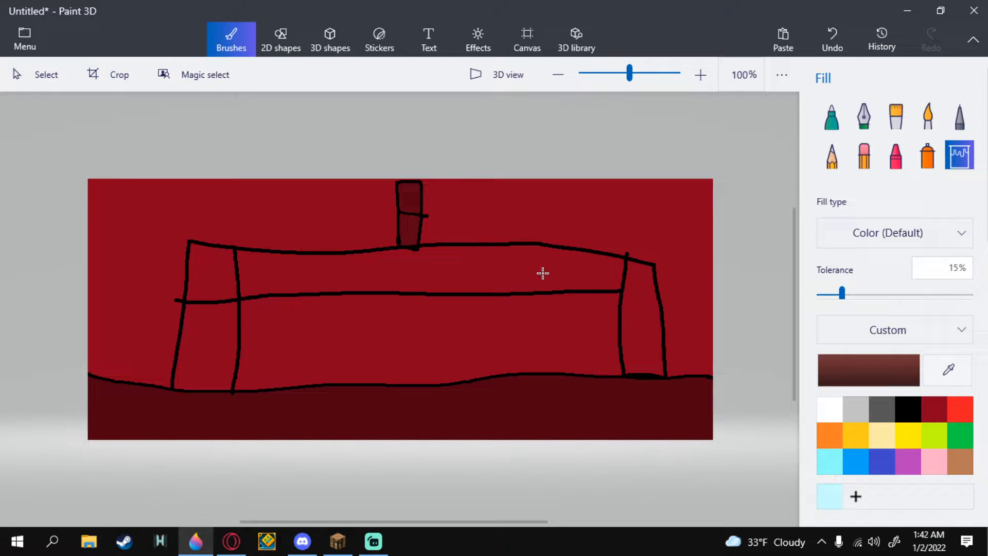
pyautogui.click(539, 284)
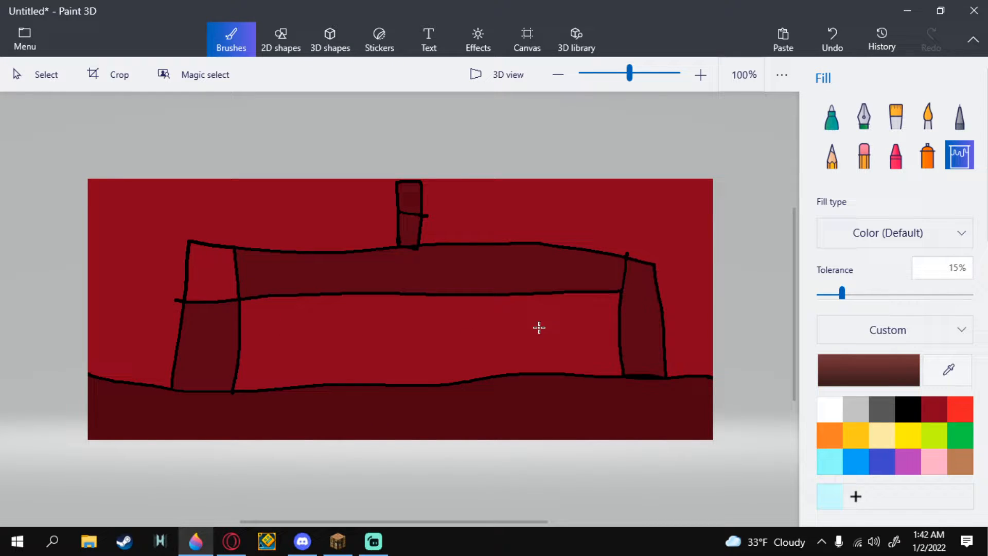
pyautogui.click(907, 408)
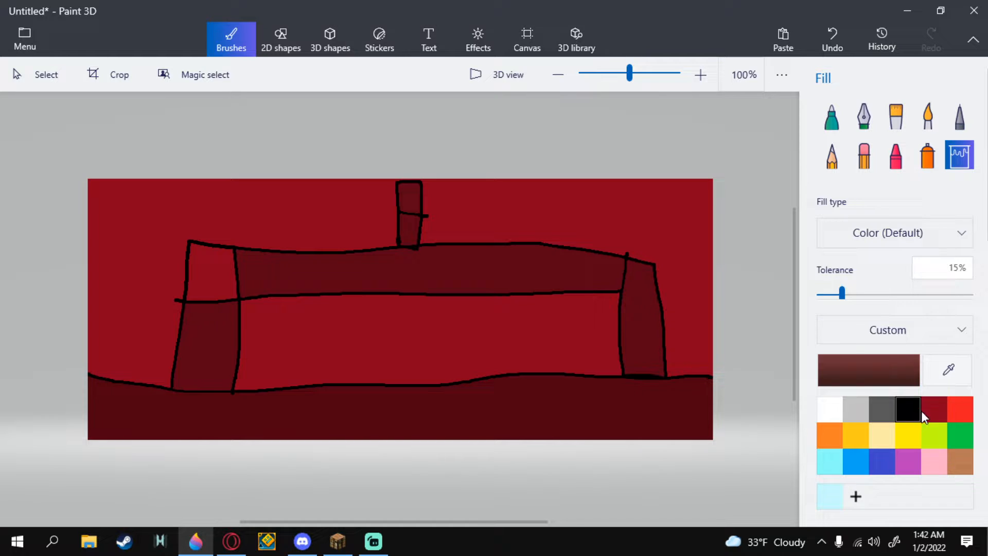
pyautogui.click(933, 408)
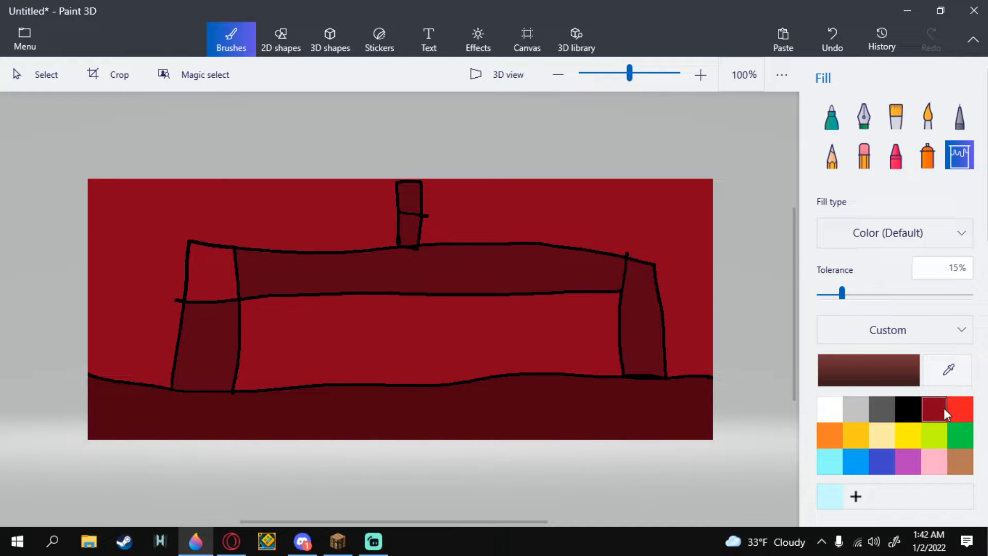
pyautogui.click(960, 408)
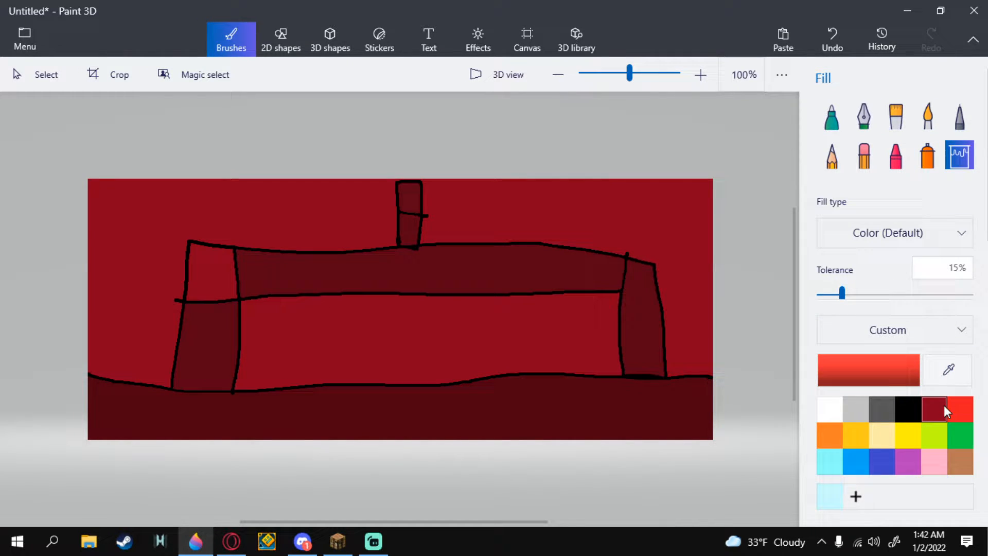
pyautogui.moveTo(935, 409)
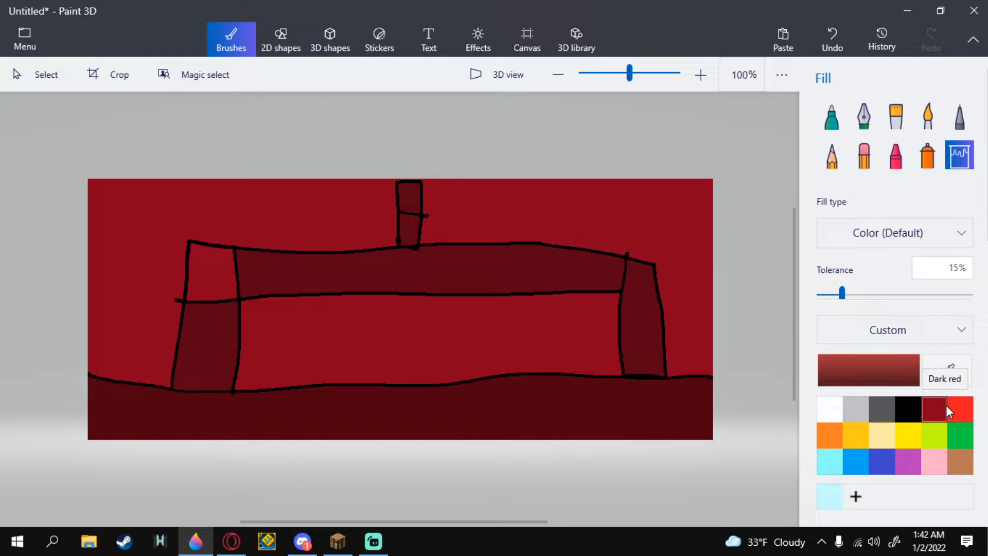
pyautogui.click(959, 115)
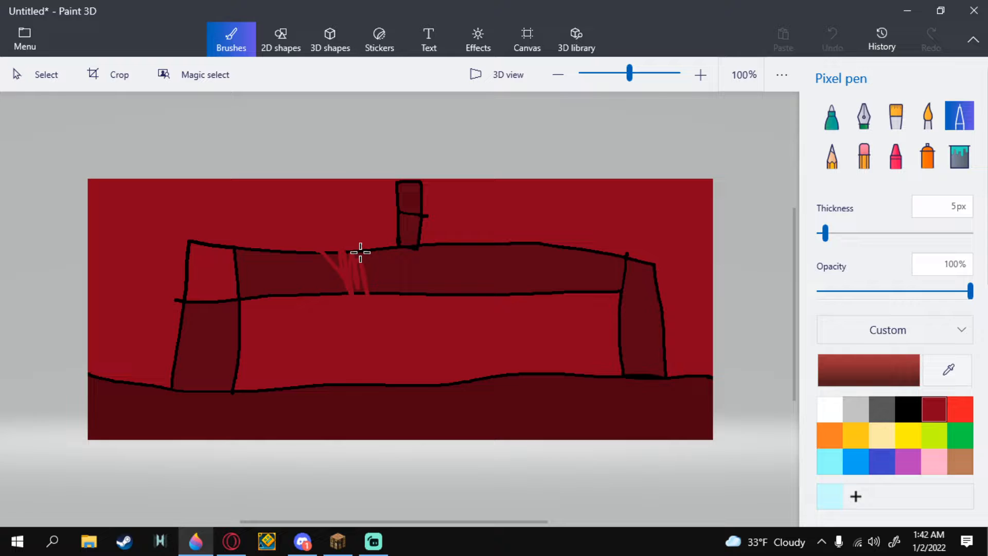
# Step: Undo the stray stroke, set 17px thickness, and paint a wide red gap through the bridge centre
pyautogui.click(831, 34)
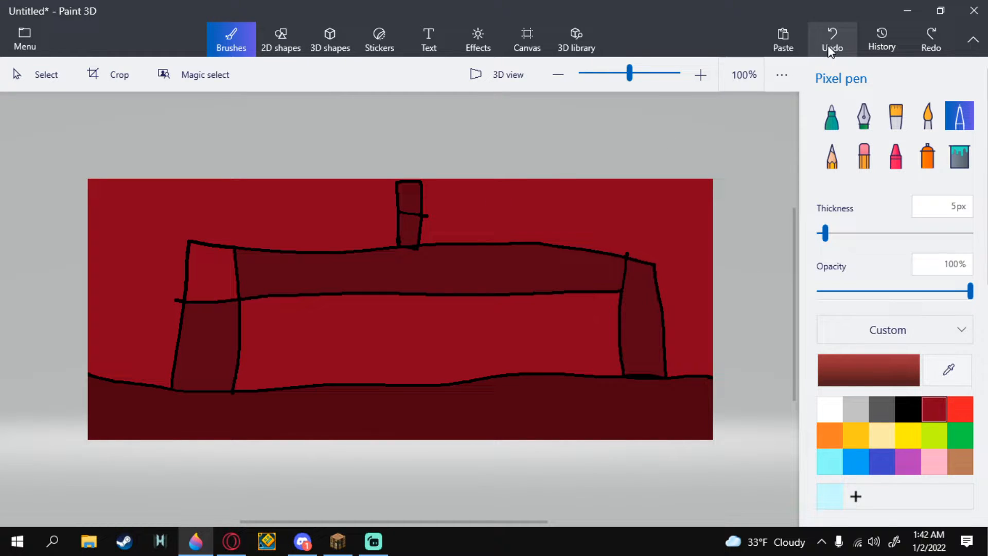
pyautogui.moveTo(824, 233); pyautogui.dragTo(846, 233)
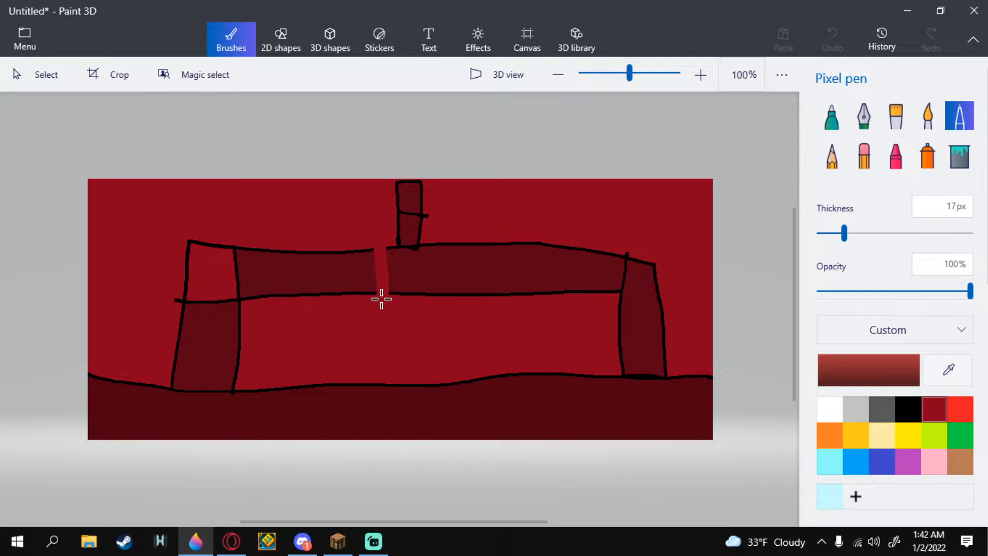
pyautogui.moveTo(382, 296); pyautogui.dragTo(402, 258)
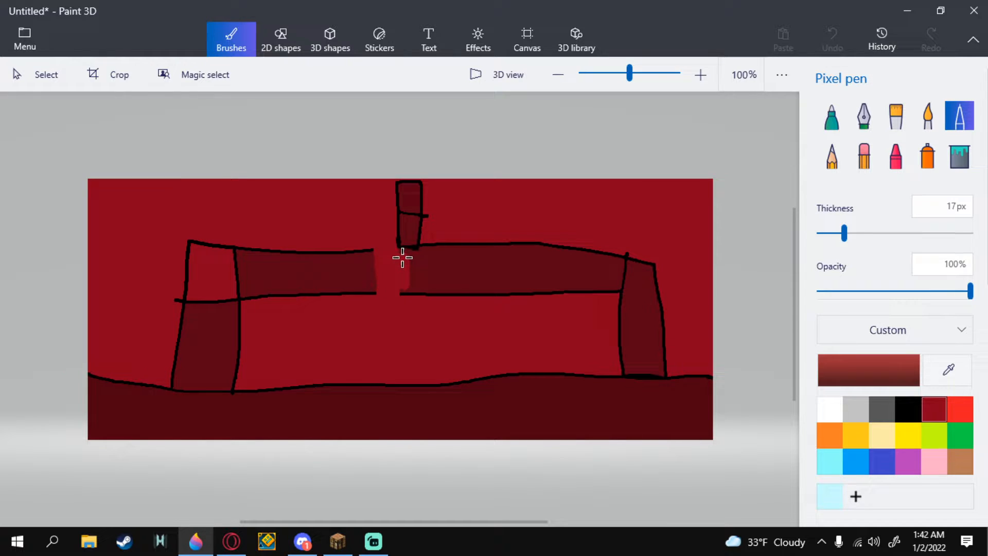
pyautogui.moveTo(402, 257); pyautogui.dragTo(424, 286)
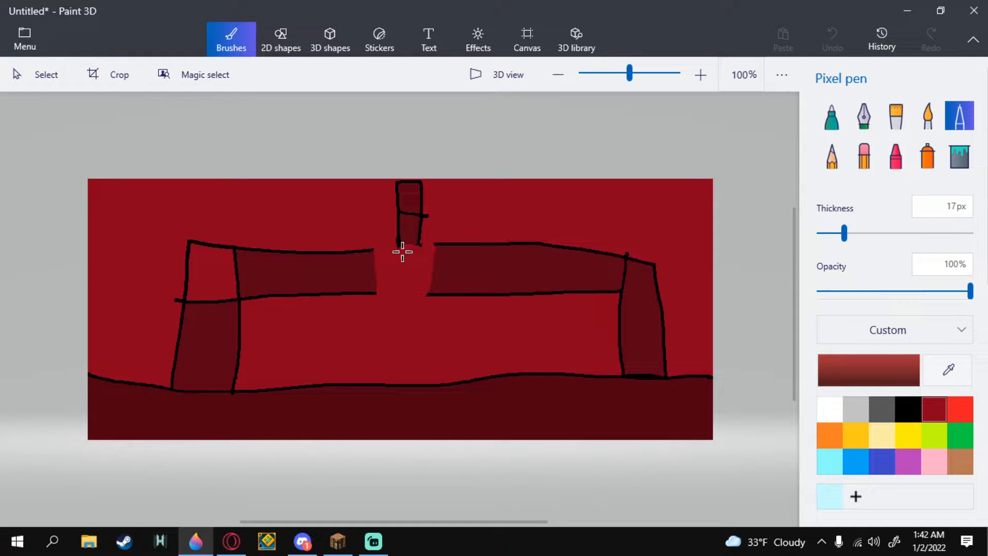
pyautogui.moveTo(402, 252); pyautogui.dragTo(435, 283)
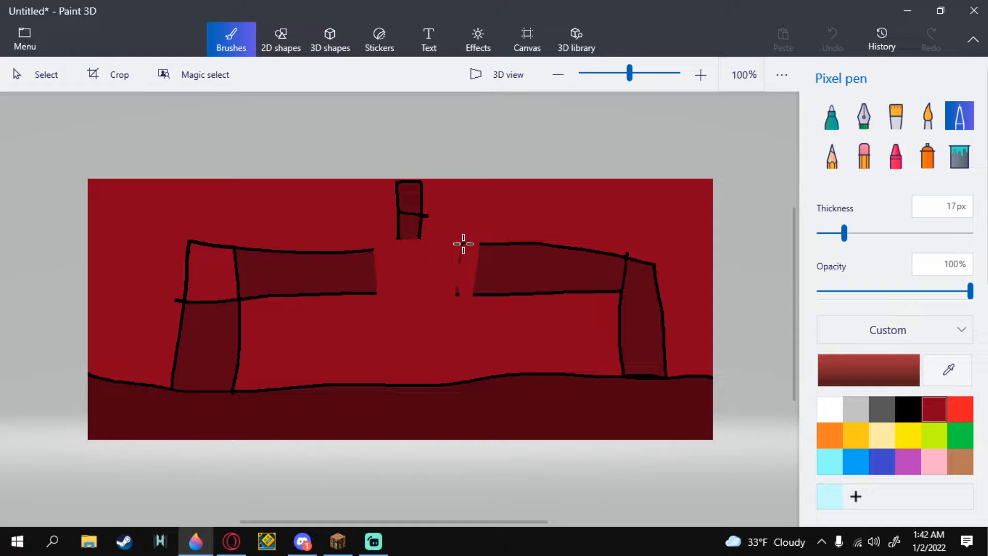
pyautogui.moveTo(457, 246); pyautogui.dragTo(485, 290)
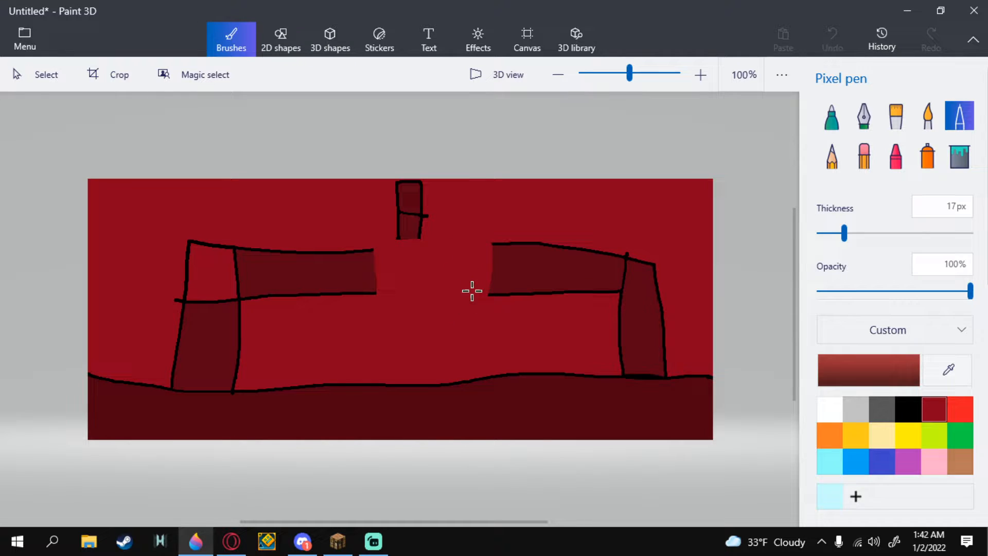
pyautogui.moveTo(472, 290); pyautogui.dragTo(500, 270)
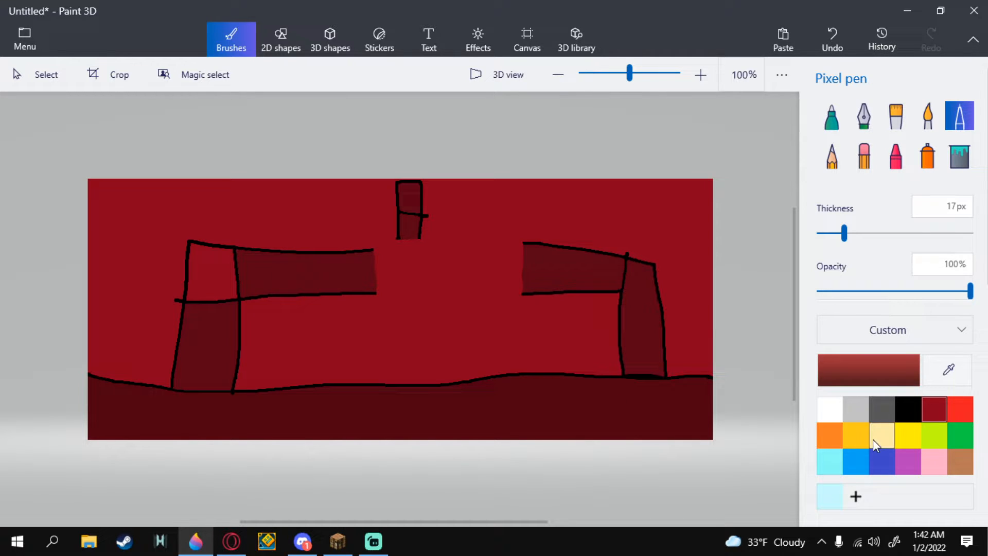
pyautogui.moveTo(829, 435)
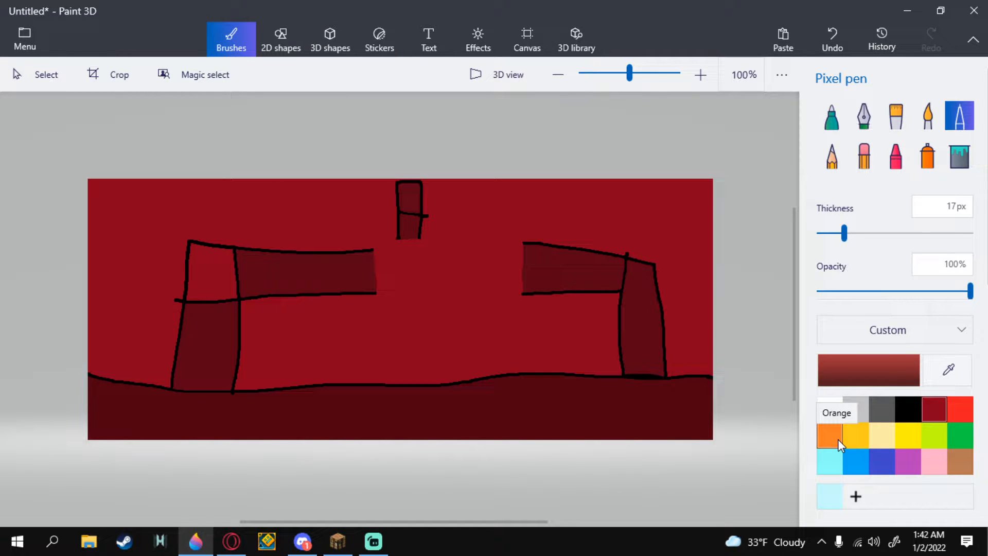
# Step: Outline a pool between the bridge pillars in black at 5px thickness
pyautogui.click(829, 434)
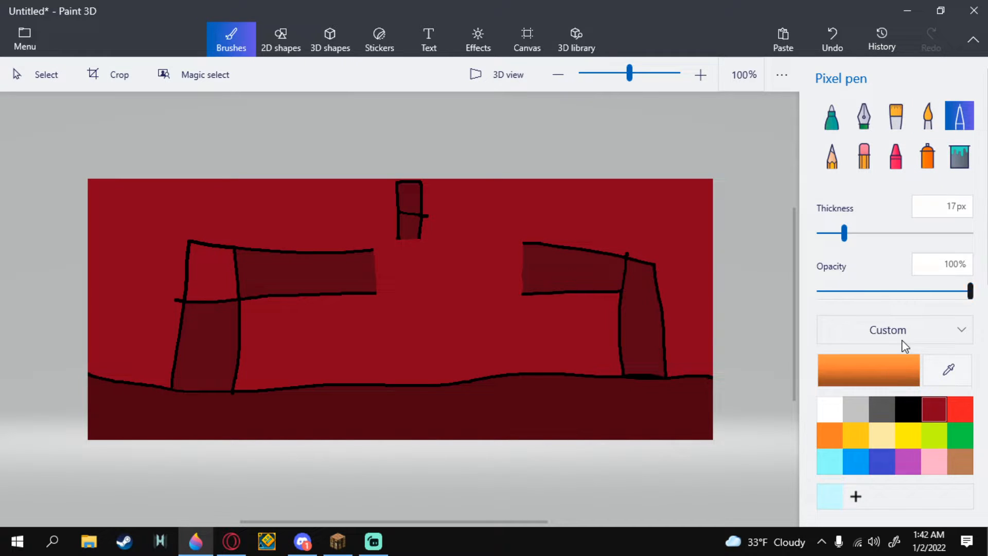
pyautogui.click(927, 157)
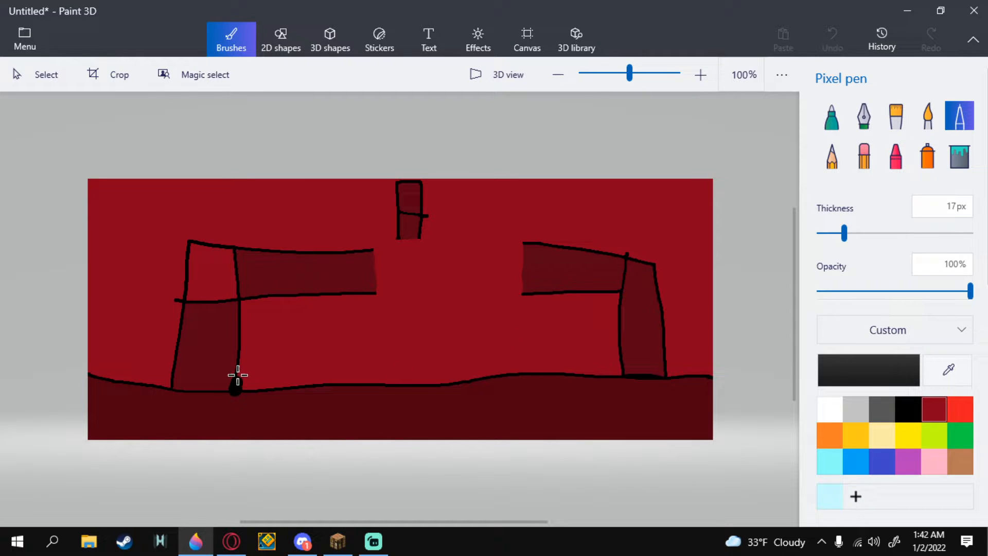
pyautogui.moveTo(845, 233); pyautogui.dragTo(825, 233)
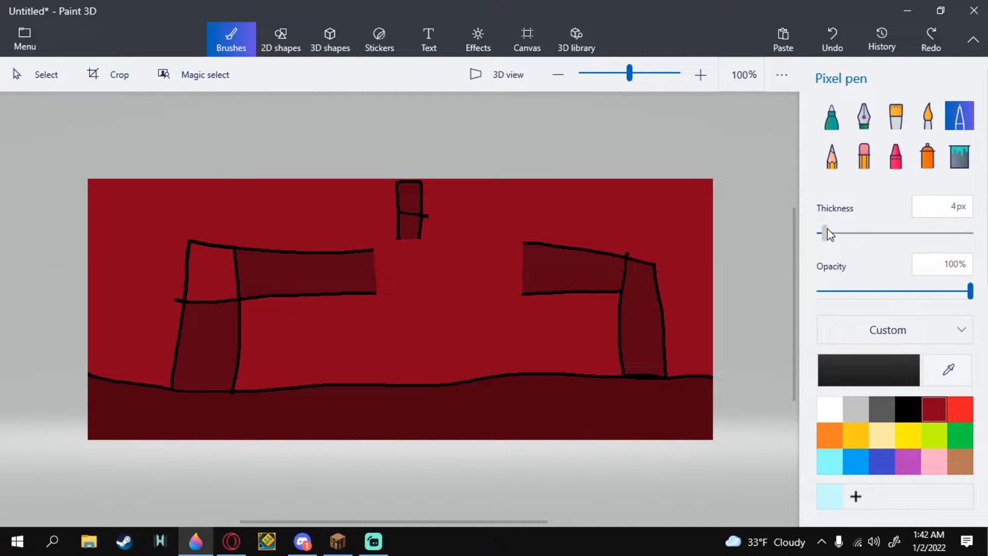
pyautogui.moveTo(817, 232); pyautogui.dragTo(825, 232)
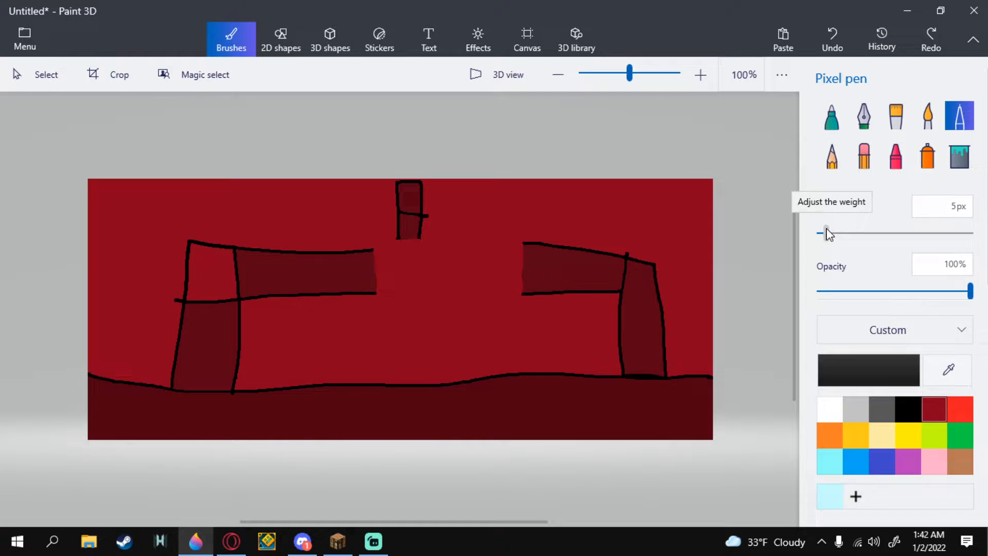
pyautogui.moveTo(235, 390); pyautogui.dragTo(360, 343)
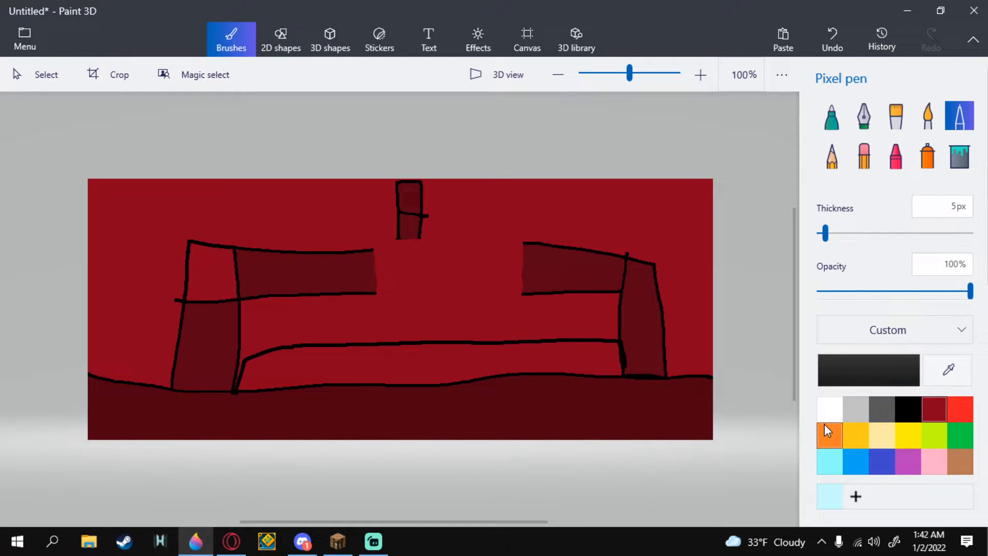
pyautogui.click(958, 155)
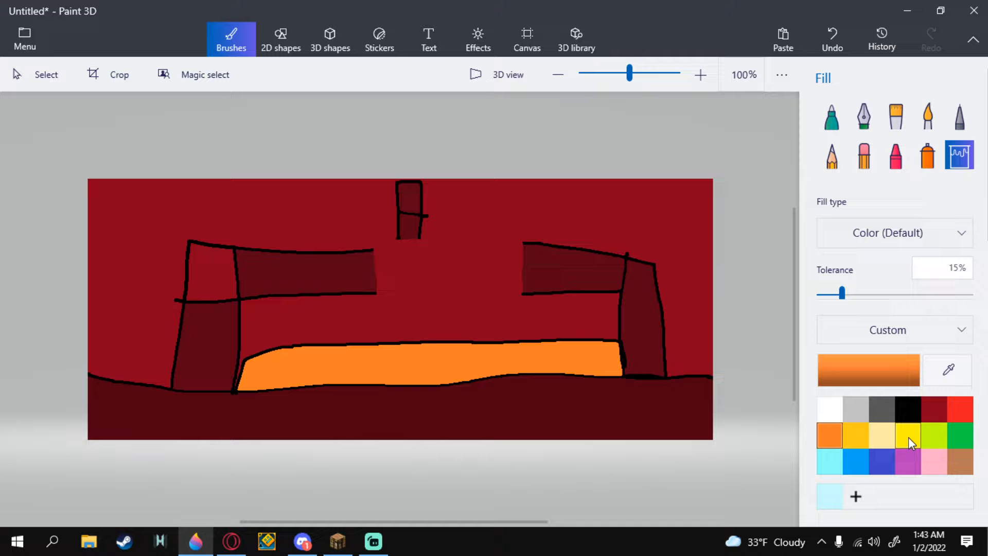
# Step: Dot yellow speckles at 4px across the orange lava pool
pyautogui.click(907, 434)
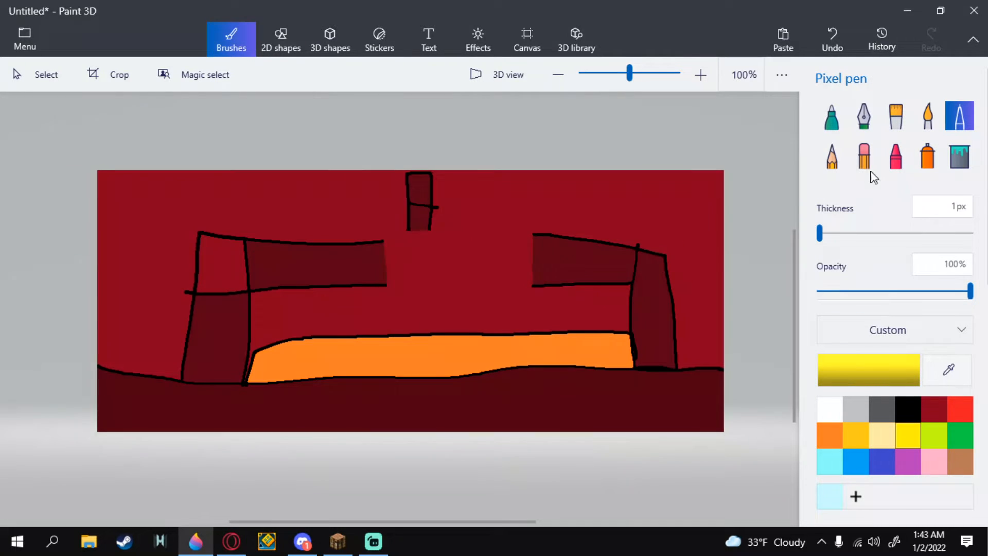
pyautogui.moveTo(819, 233); pyautogui.dragTo(824, 234)
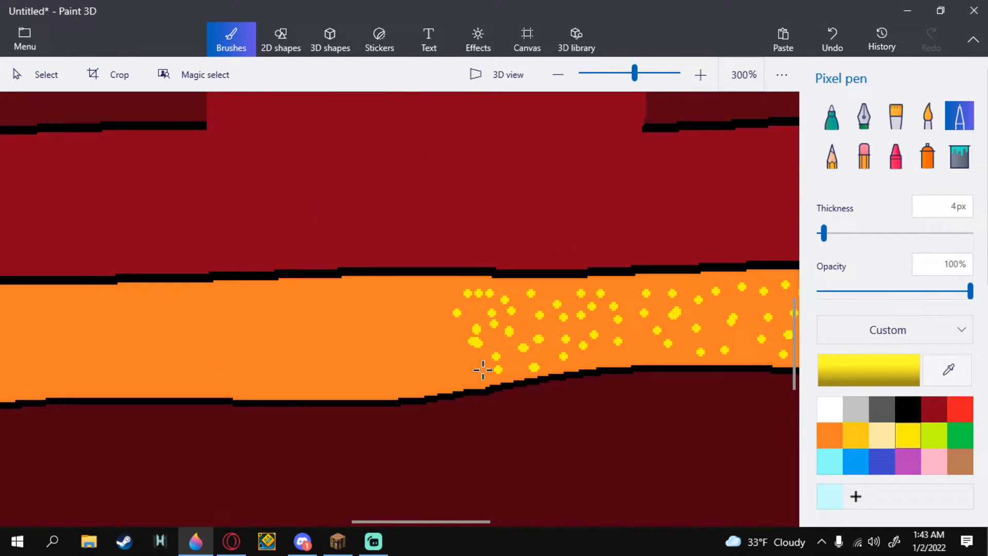
pyautogui.moveTo(482, 370); pyautogui.dragTo(433, 299)
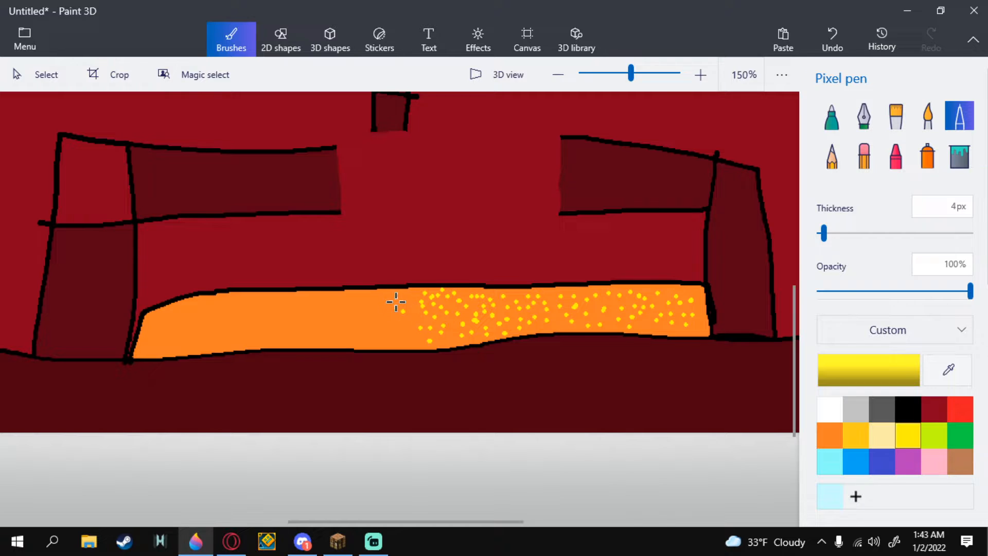
pyautogui.moveTo(402, 317)
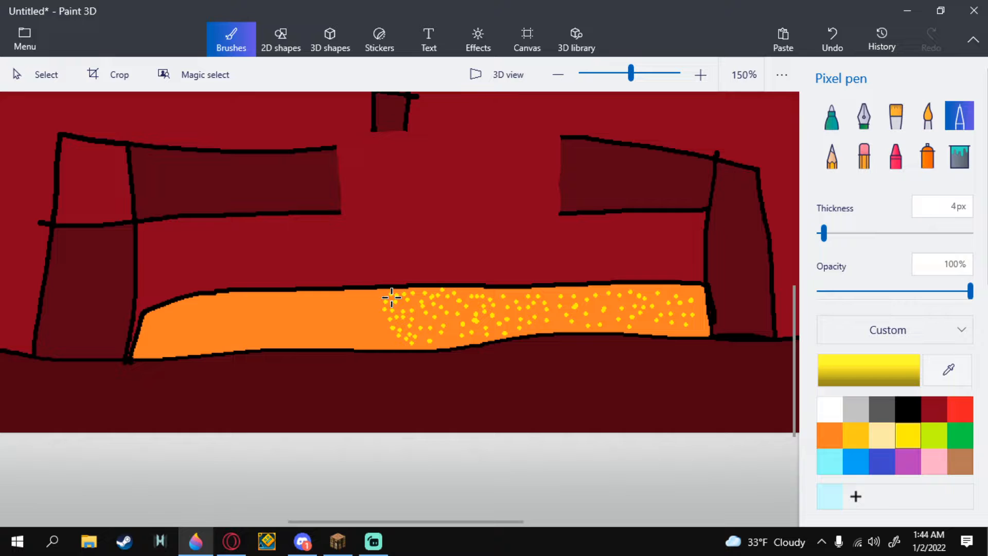
pyautogui.moveTo(375, 309)
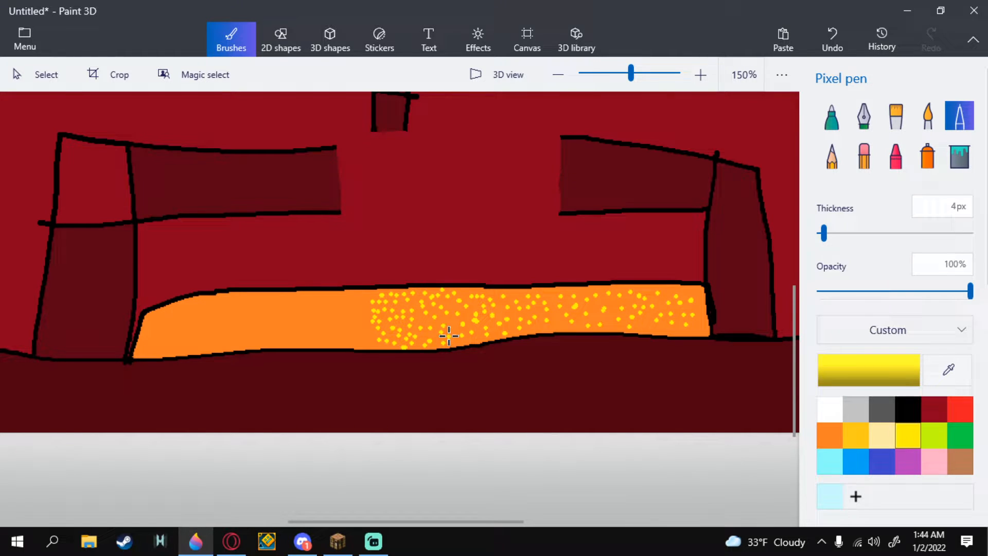
pyautogui.moveTo(318, 306)
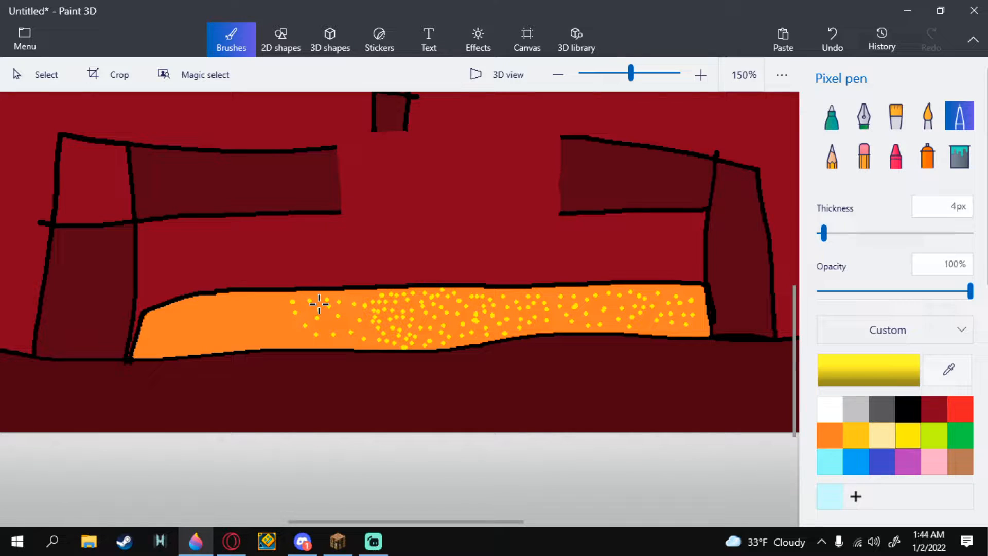
pyautogui.moveTo(274, 318)
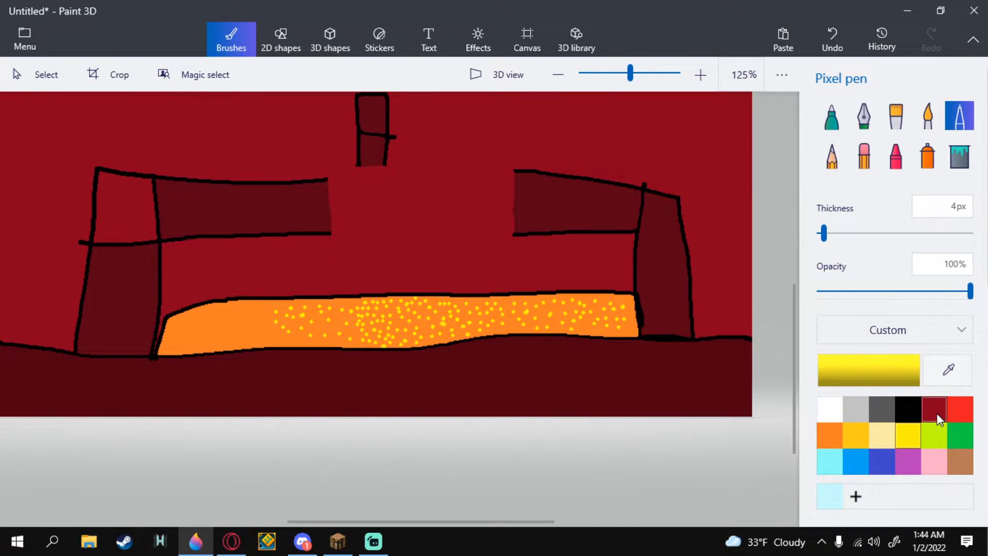
# Step: Fill the left pillar's top square with custom red 670015, then switch to Discord
pyautogui.click(958, 155)
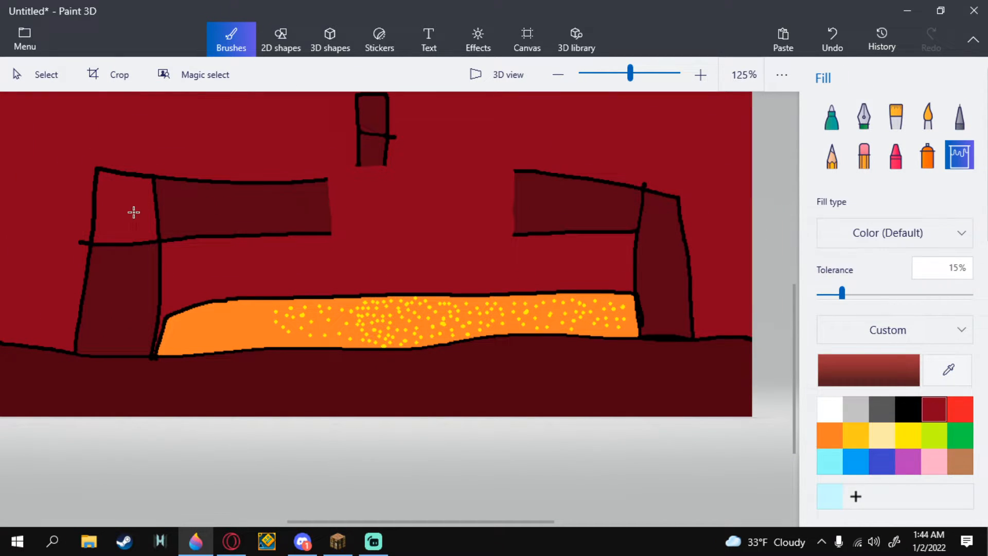
pyautogui.moveTo(73, 230)
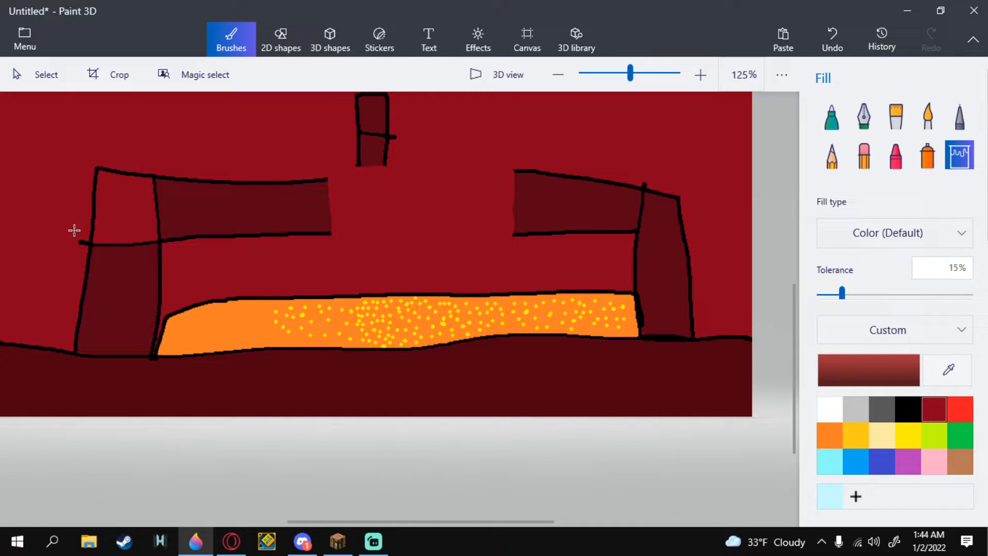
pyautogui.click(948, 370)
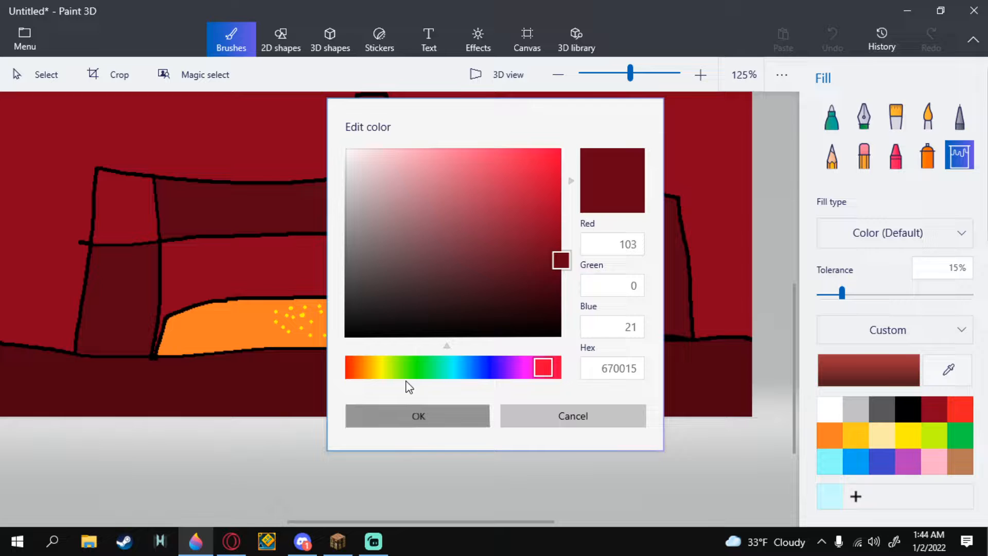
pyautogui.click(417, 416)
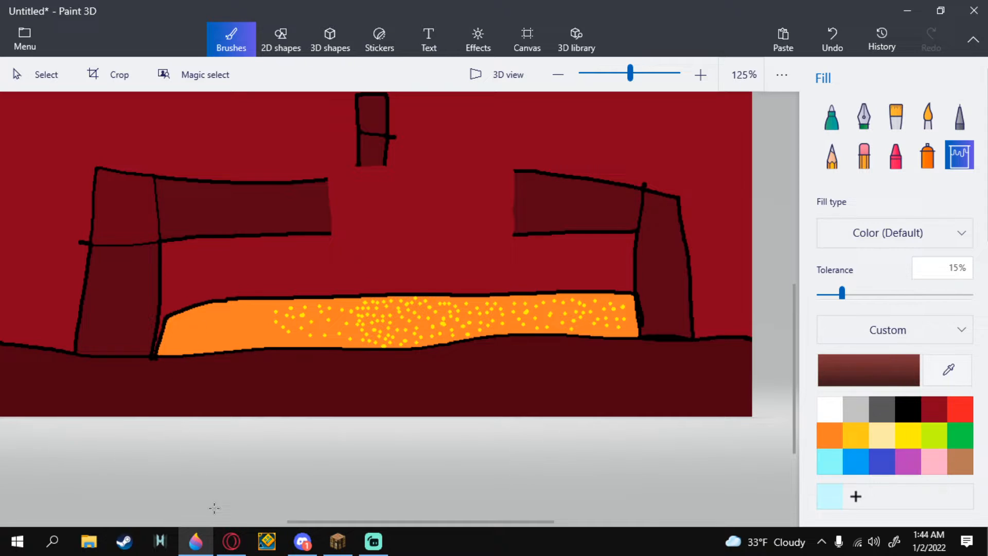
pyautogui.click(302, 541)
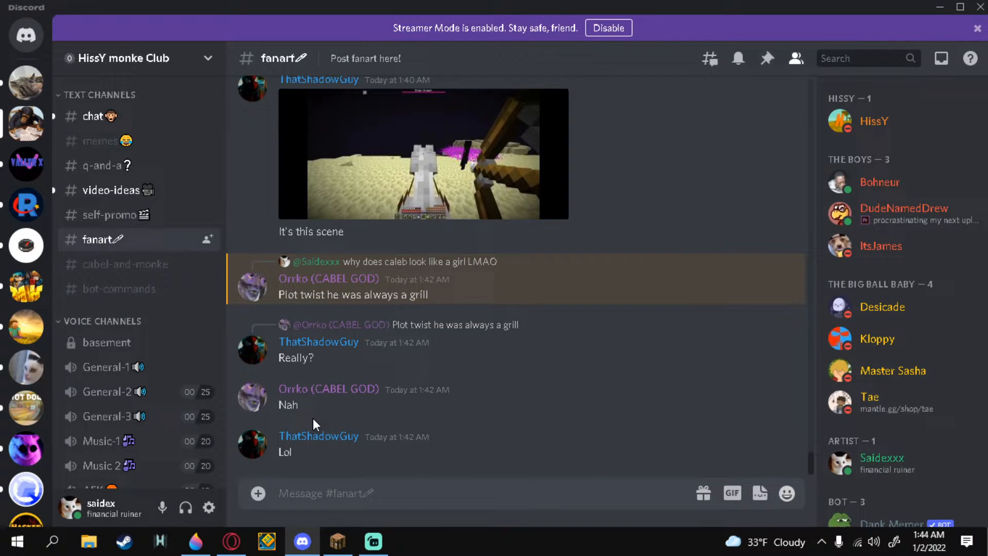
pyautogui.moveTo(378, 516)
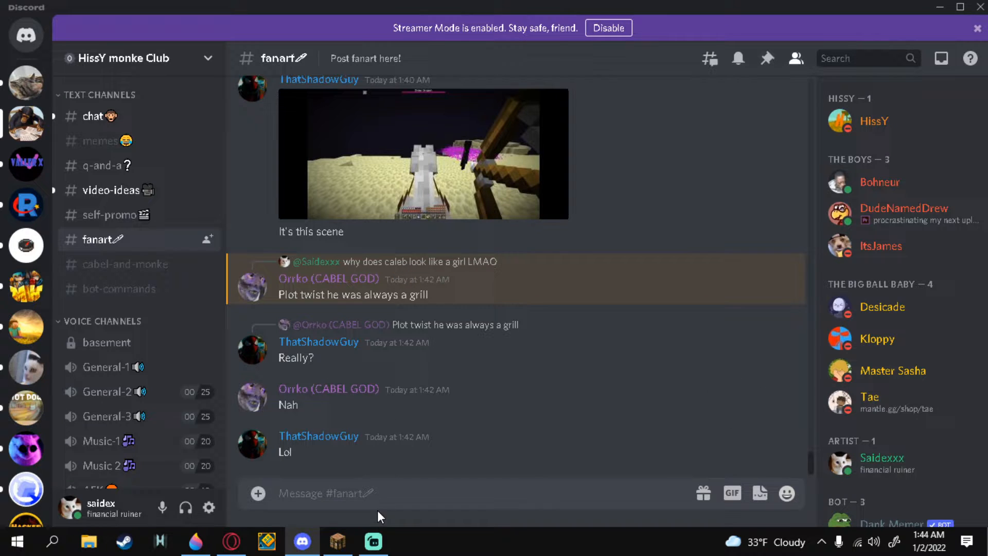
# Step: Post 'a grill?' in Discord's fanart chat, visit #video-ideas, then return to Paint 3D
pyautogui.write('a')
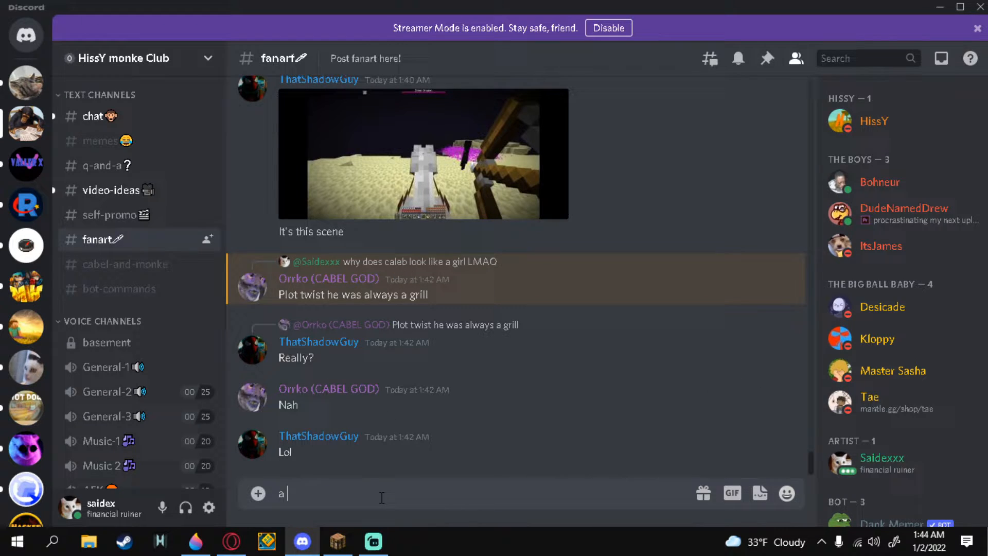
pyautogui.write('grill')
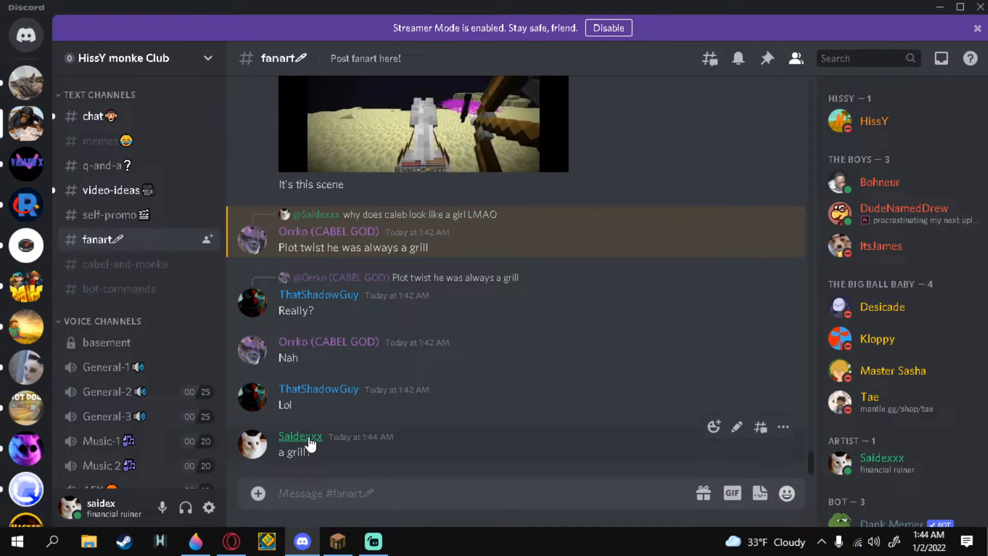
pyautogui.click(300, 436)
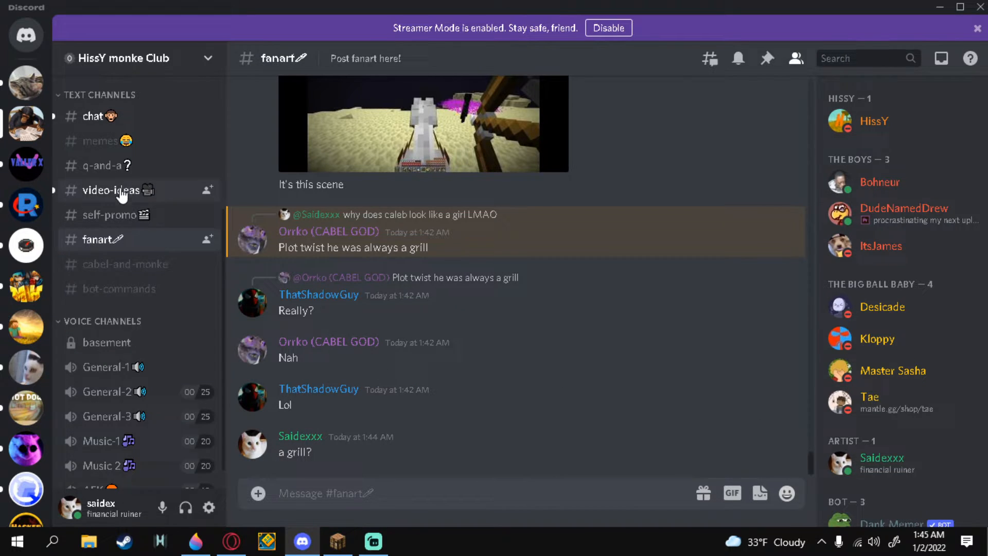
pyautogui.click(112, 190)
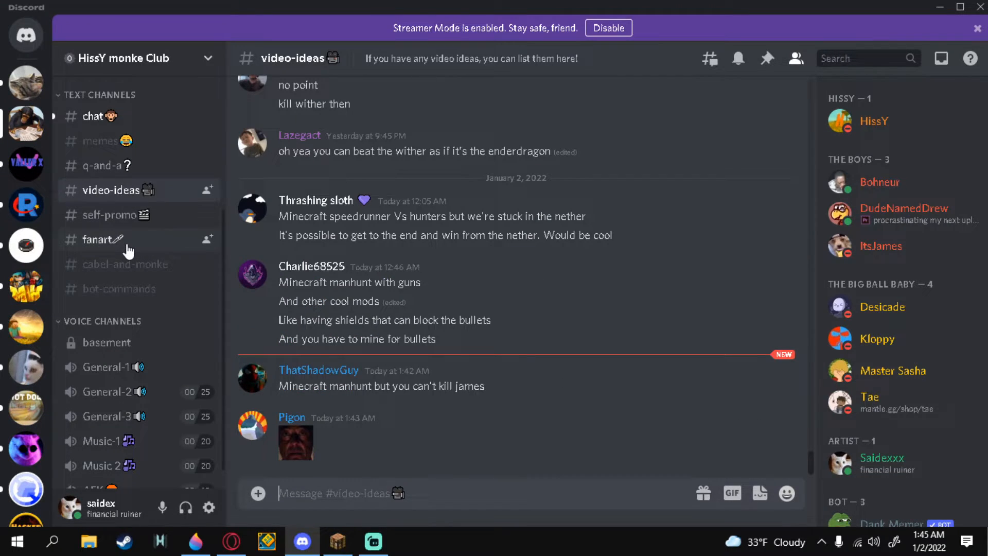
pyautogui.moveTo(111, 217)
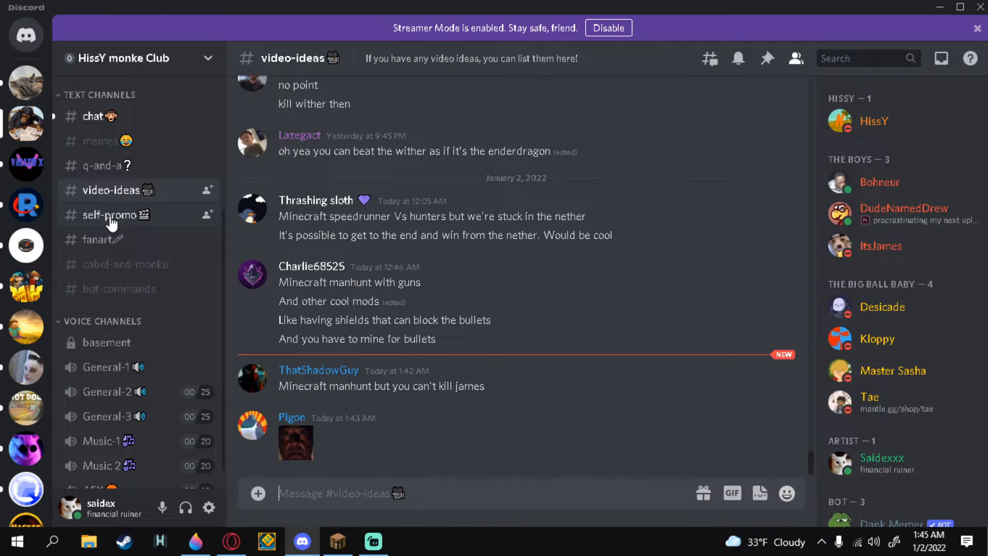
pyautogui.click(195, 541)
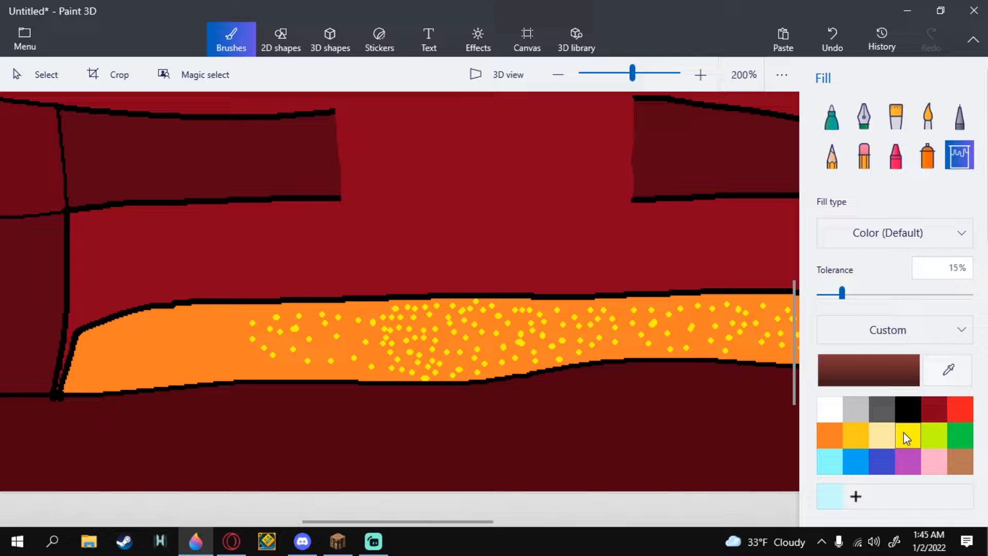
# Step: Dab yellow dots across the orange lava with the 4px Pixel pen
pyautogui.click(906, 435)
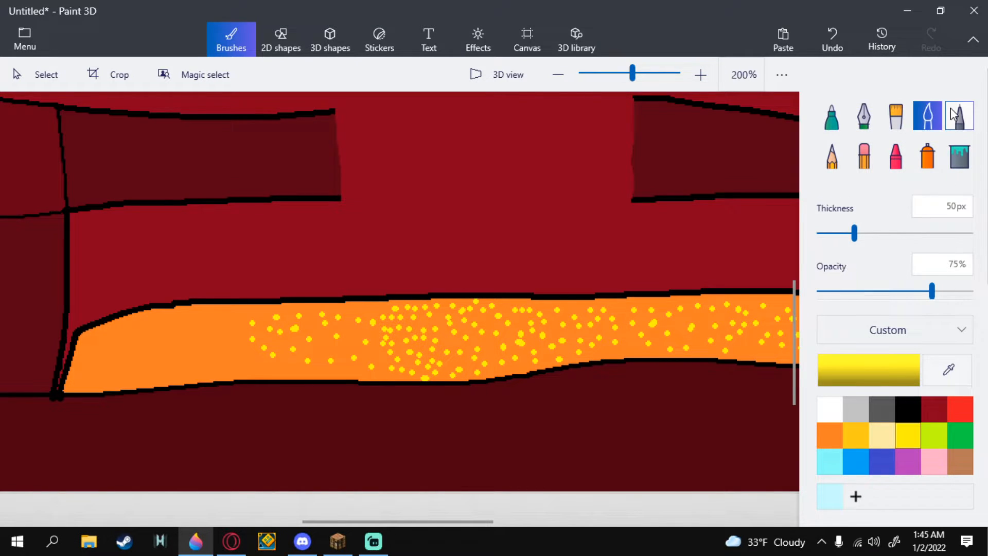
pyautogui.click(958, 116)
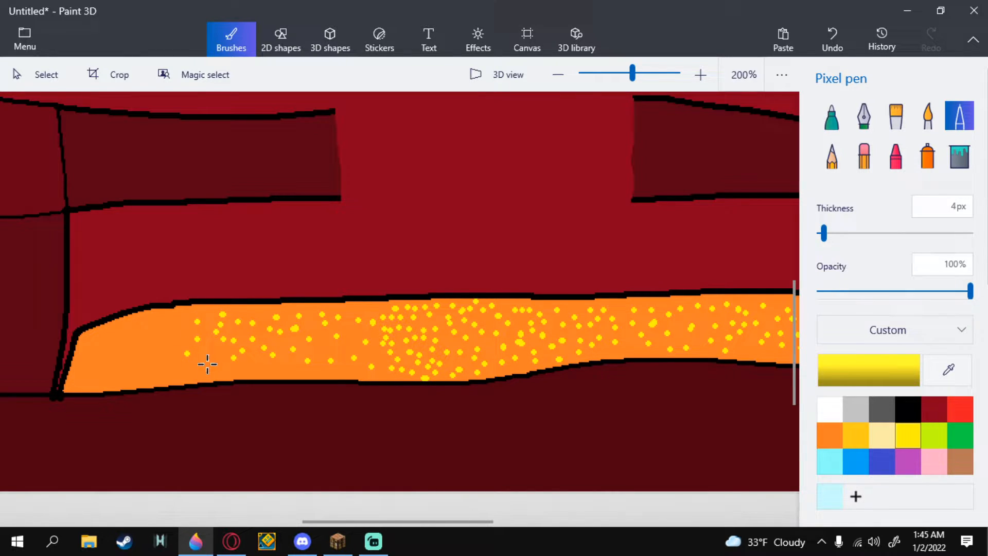
pyautogui.moveTo(208, 364); pyautogui.dragTo(351, 373)
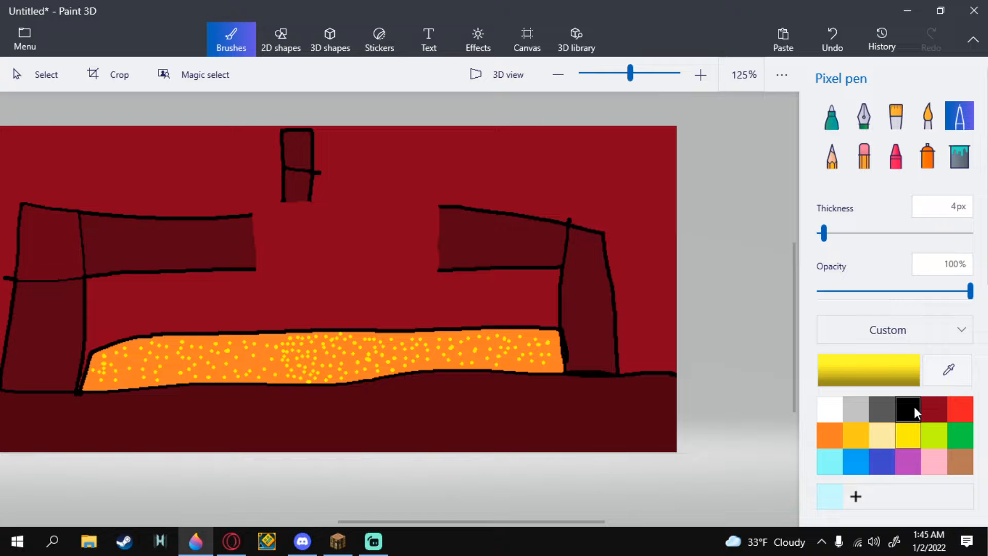
# Step: Draw a black 5px outline of a head, torso, arms and legs below the bridge gap
pyautogui.click(907, 409)
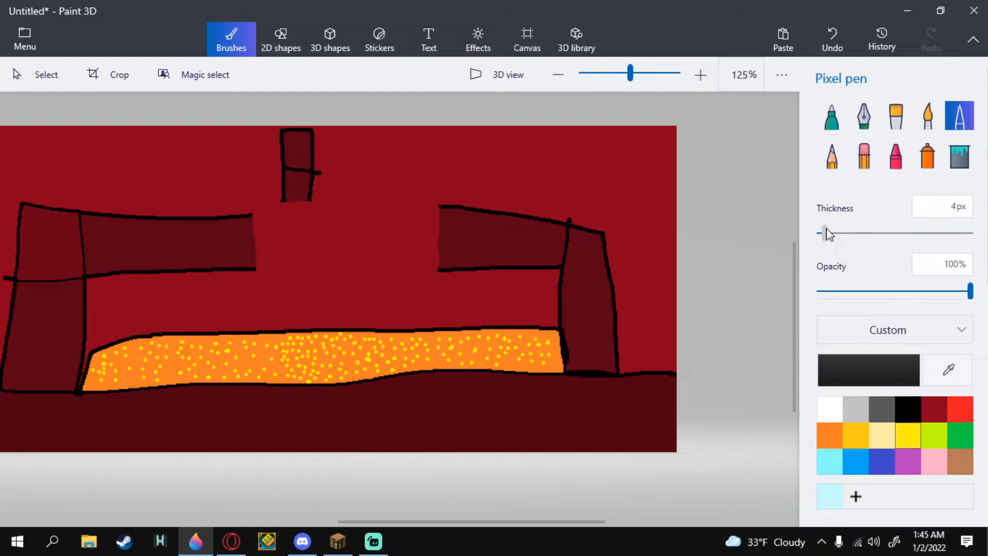
pyautogui.moveTo(819, 233); pyautogui.dragTo(825, 233)
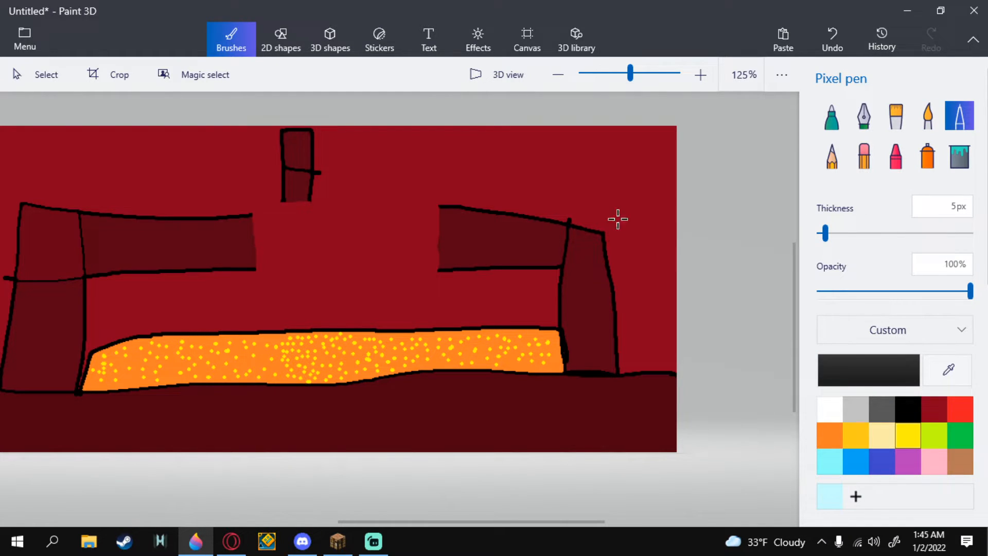
pyautogui.moveTo(290, 247)
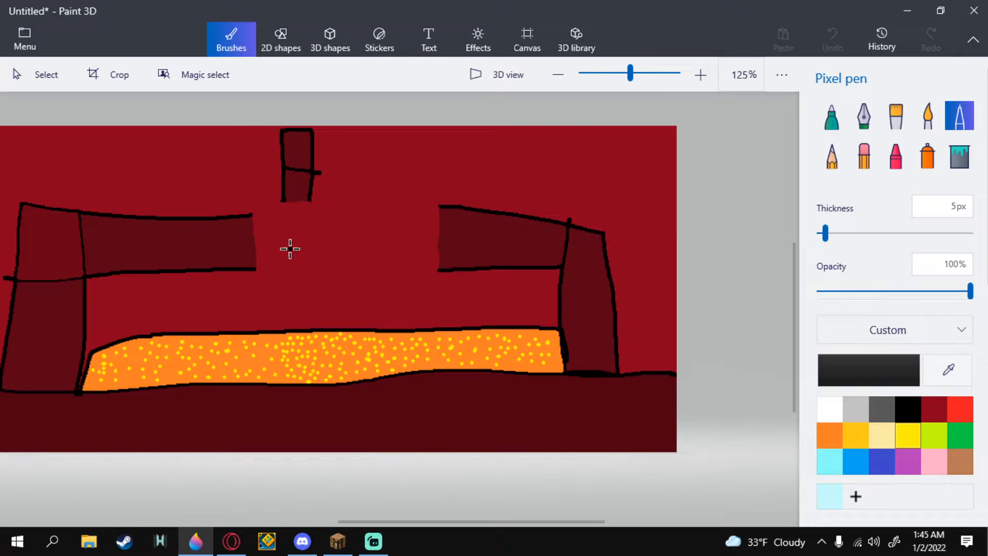
pyautogui.moveTo(290, 249); pyautogui.dragTo(296, 283)
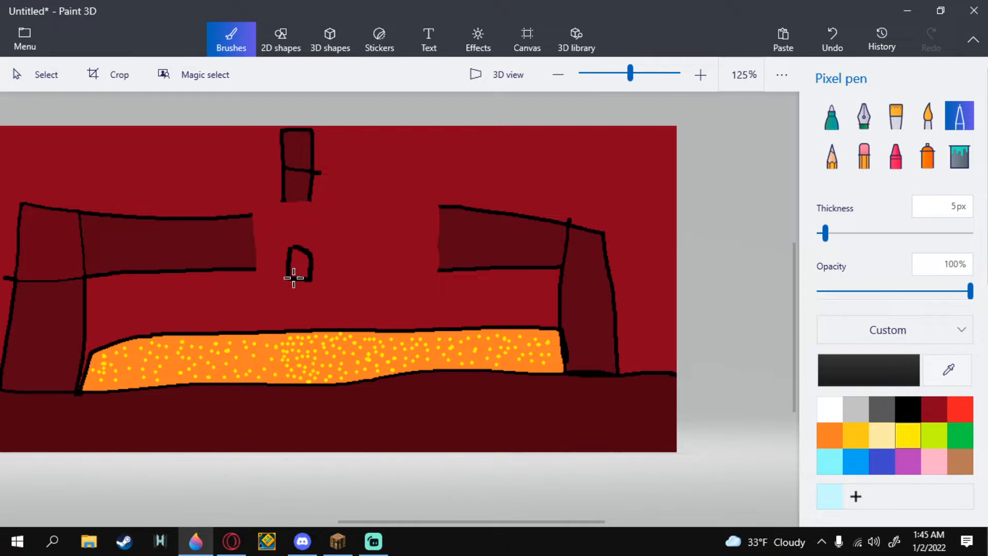
pyautogui.moveTo(296, 264); pyautogui.dragTo(297, 312)
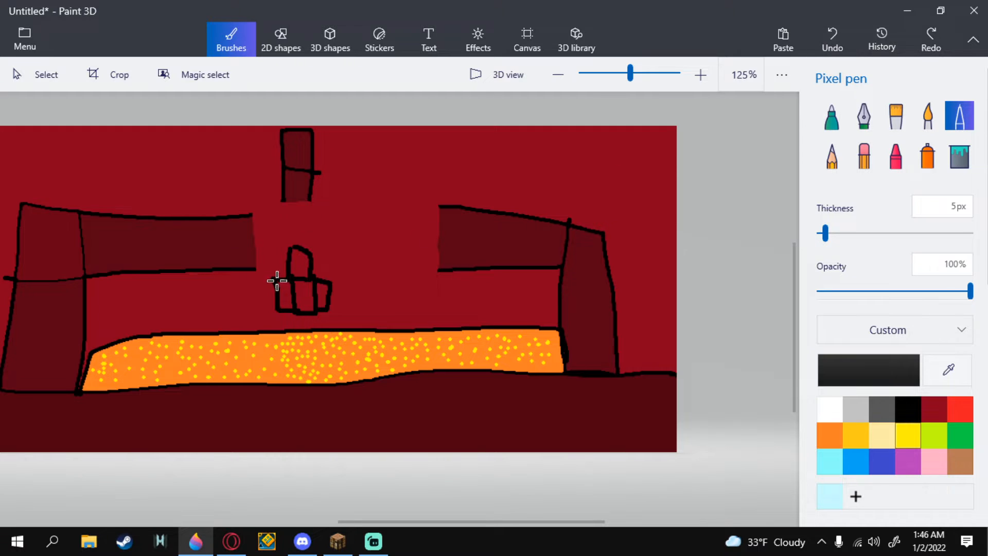
pyautogui.moveTo(296, 265); pyautogui.dragTo(296, 353)
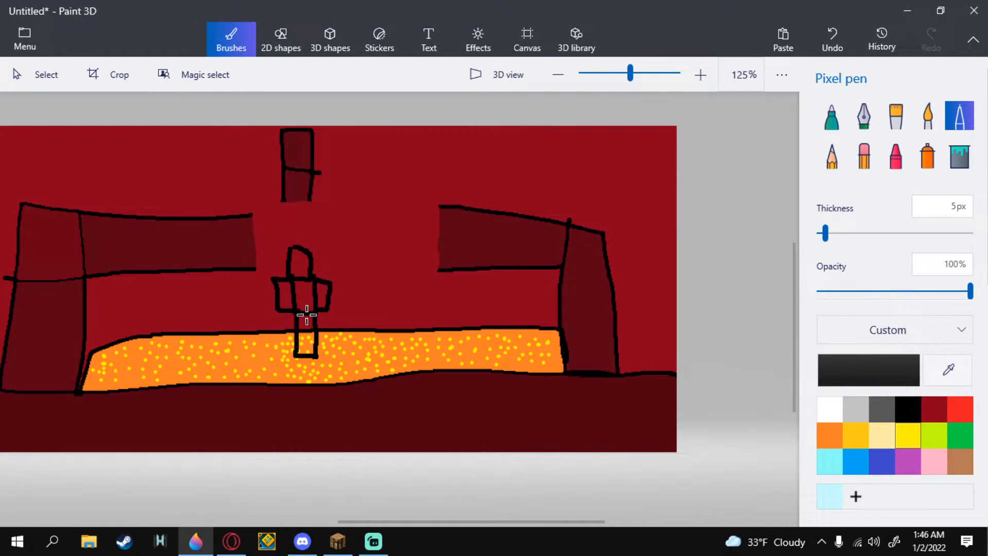
pyautogui.click(302, 541)
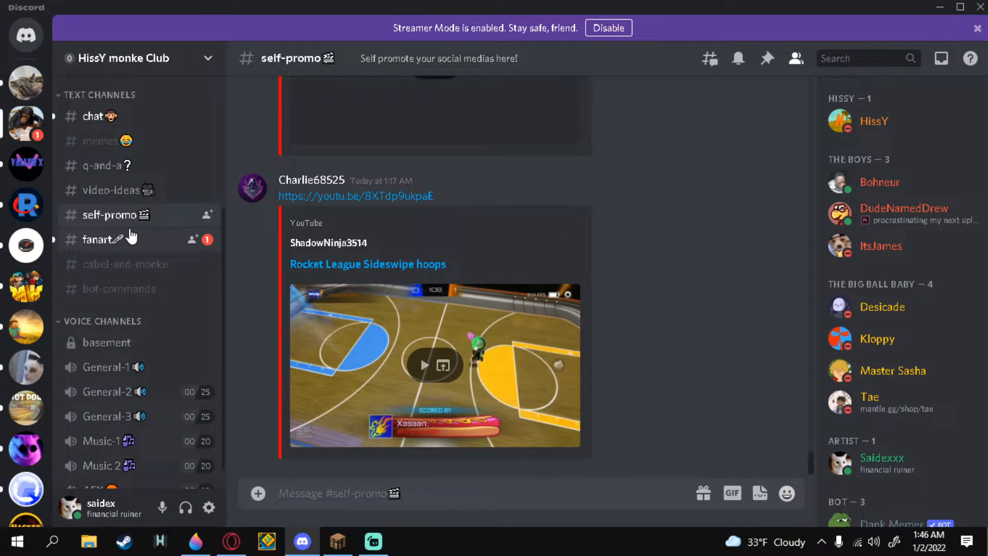
# Step: Read the new spray-can reply in Discord's #fanart channel and view the posted screenshot
pyautogui.click(102, 239)
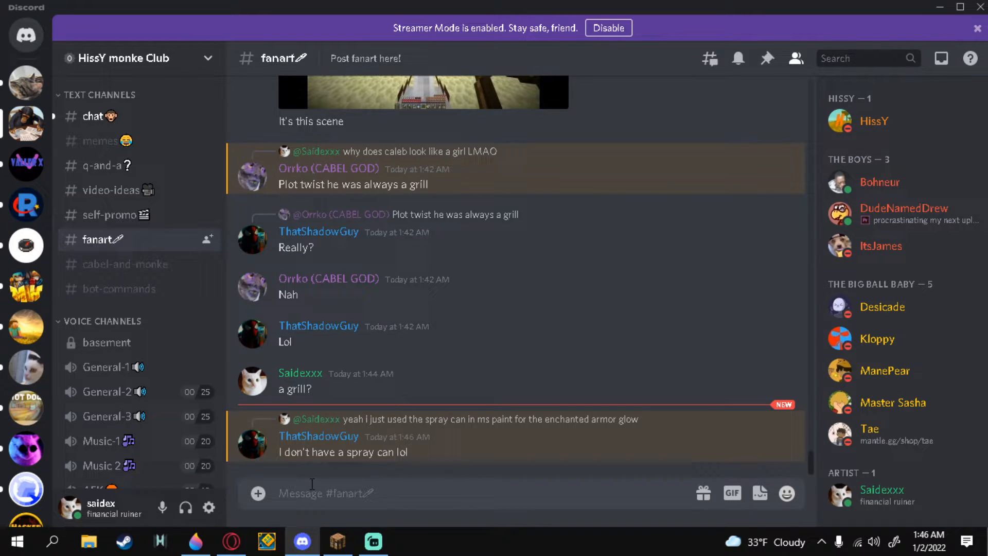
pyautogui.scroll(3)
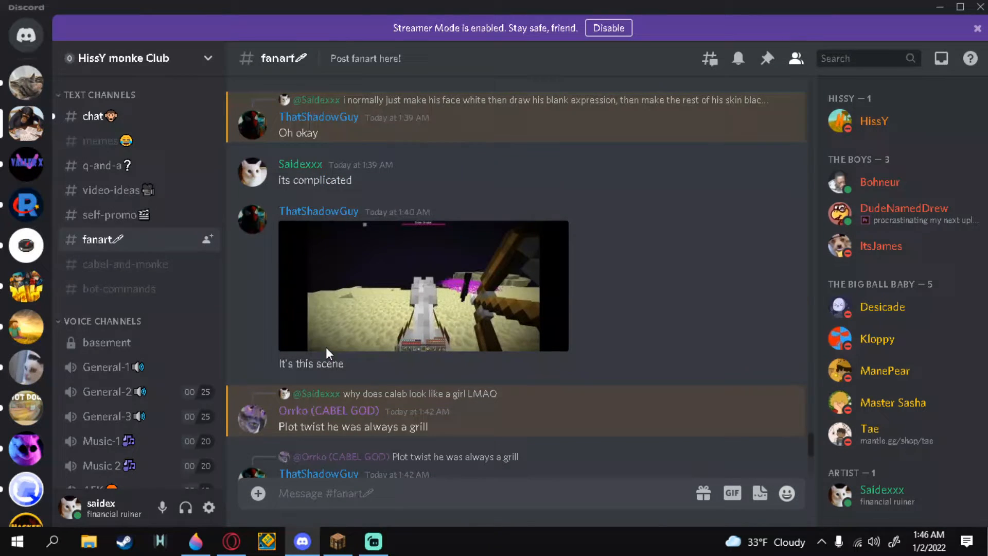
pyautogui.click(423, 286)
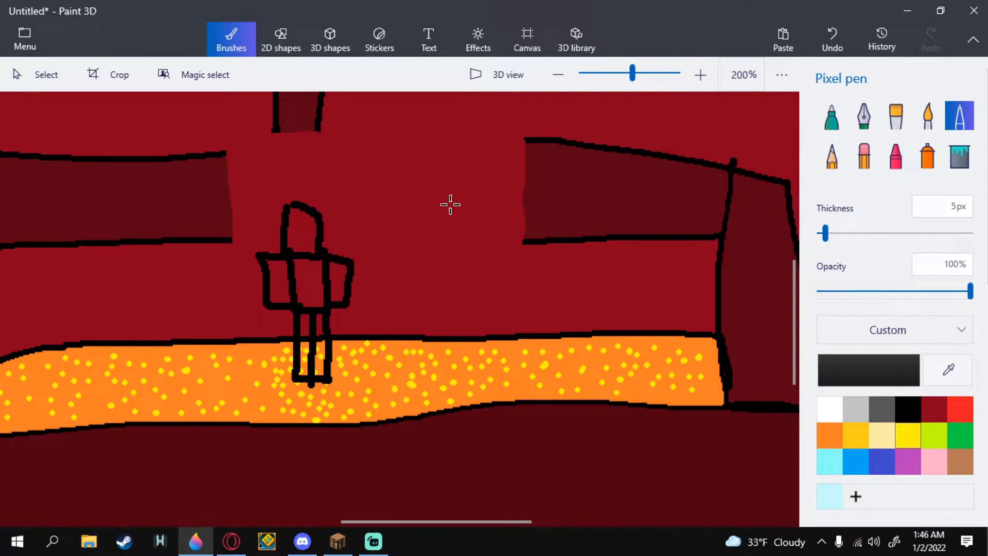
# Step: Draw two more blocky black figure outlines with heads and bodies right of the first
pyautogui.moveTo(450, 202); pyautogui.dragTo(479, 242)
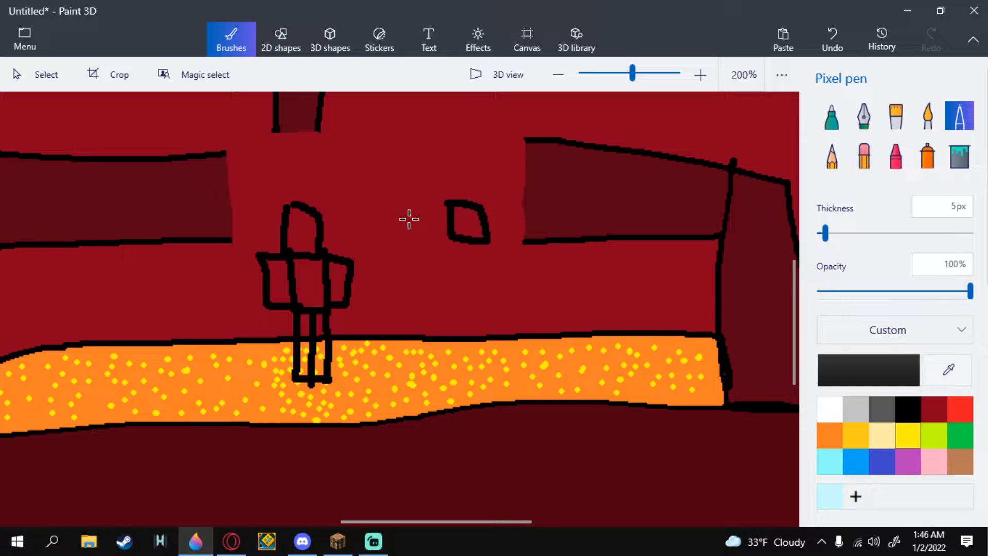
pyautogui.moveTo(382, 201); pyautogui.dragTo(401, 243)
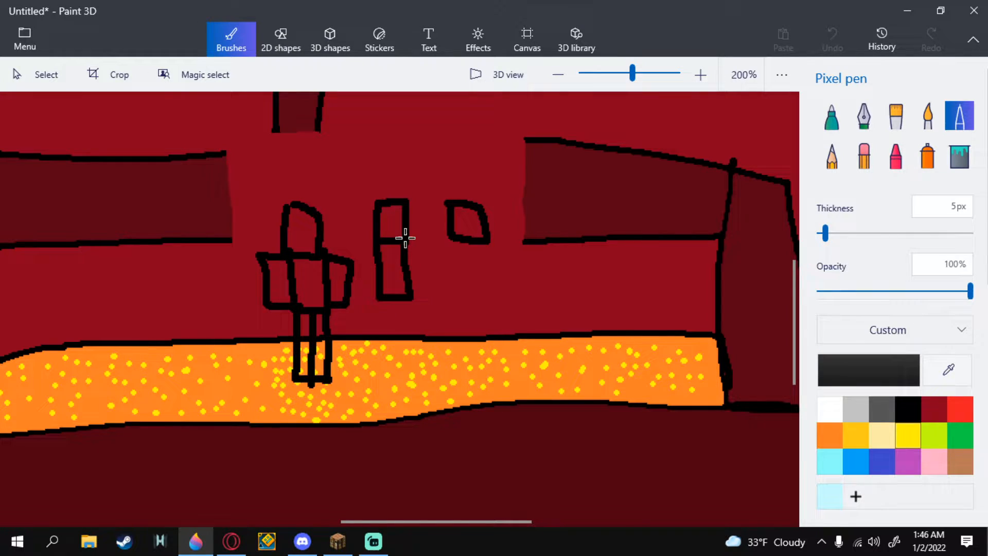
pyautogui.moveTo(404, 238); pyautogui.dragTo(383, 295)
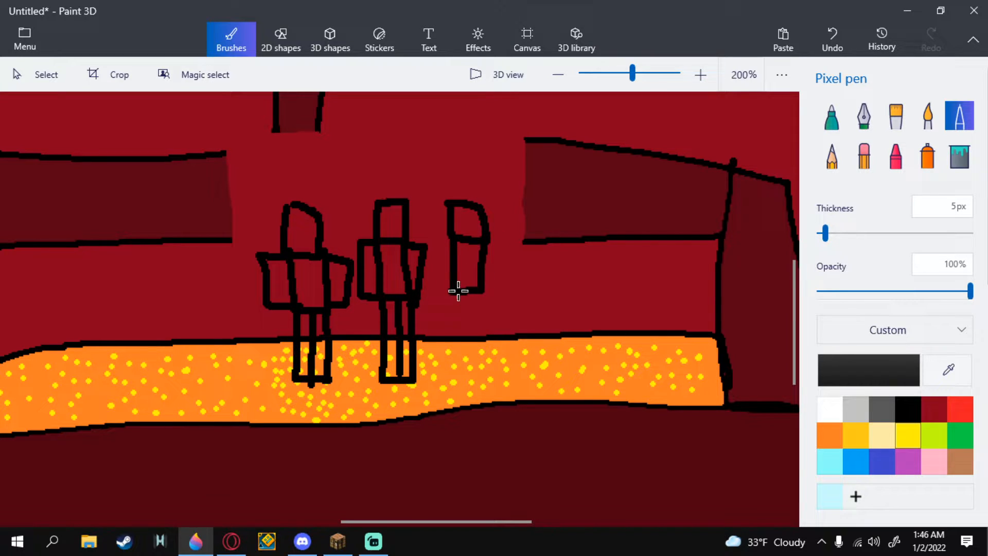
pyautogui.moveTo(469, 287); pyautogui.dragTo(469, 350)
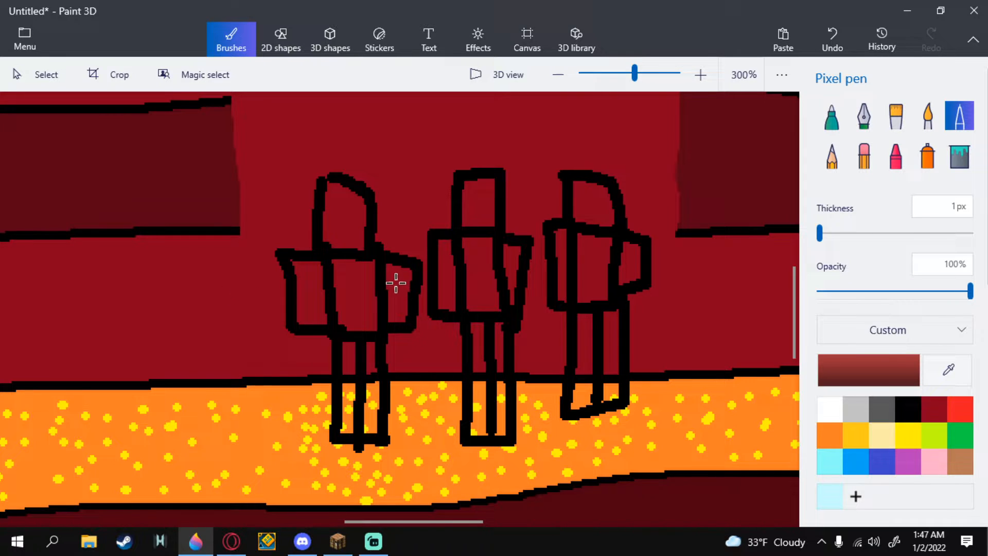
# Step: Flood-fill the leftmost figure's head, body, arms and legs with tan
pyautogui.click(958, 155)
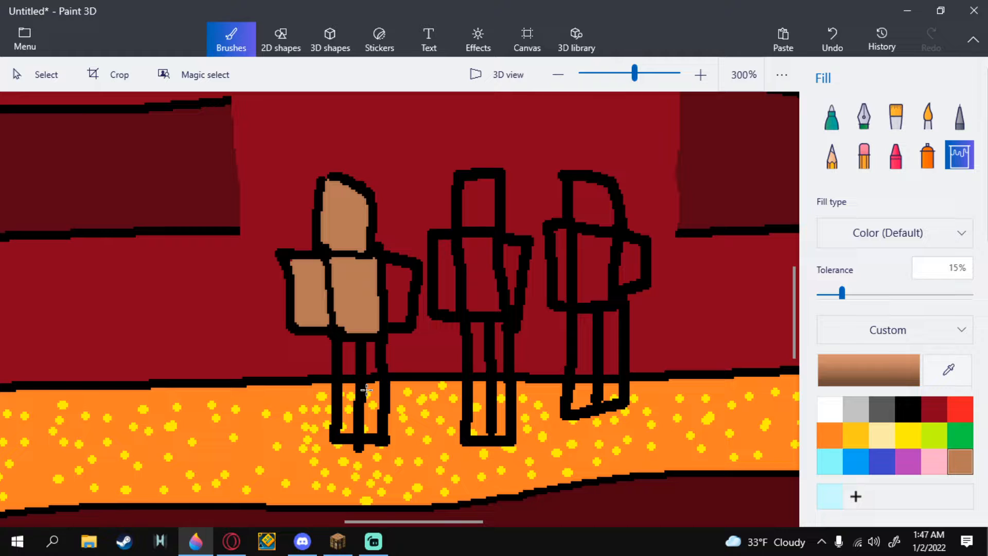
pyautogui.click(370, 397)
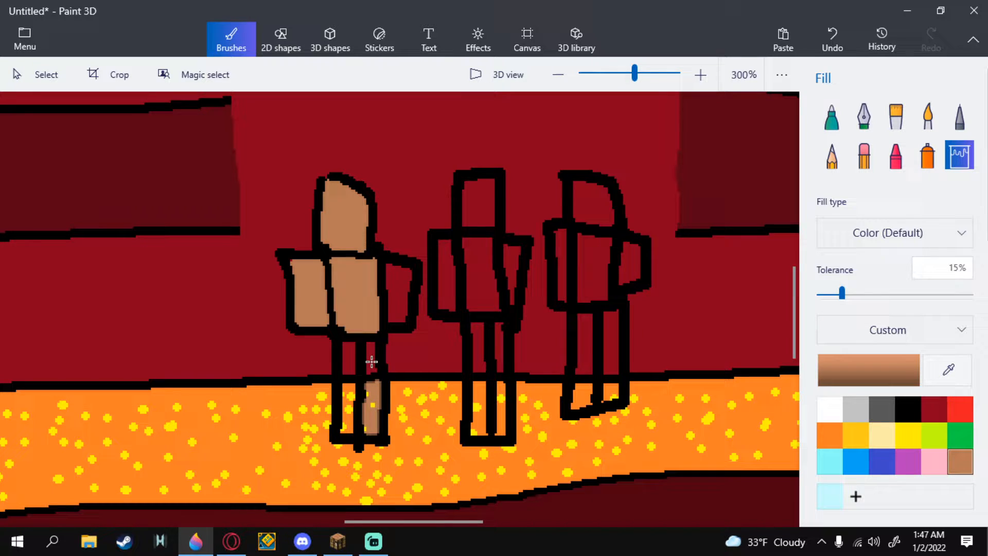
pyautogui.click(699, 74)
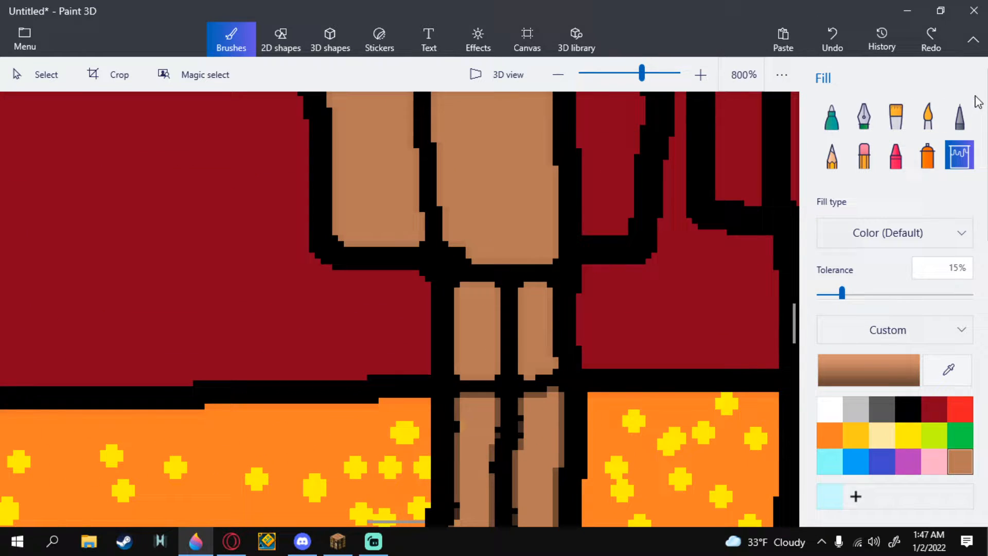
pyautogui.click(958, 116)
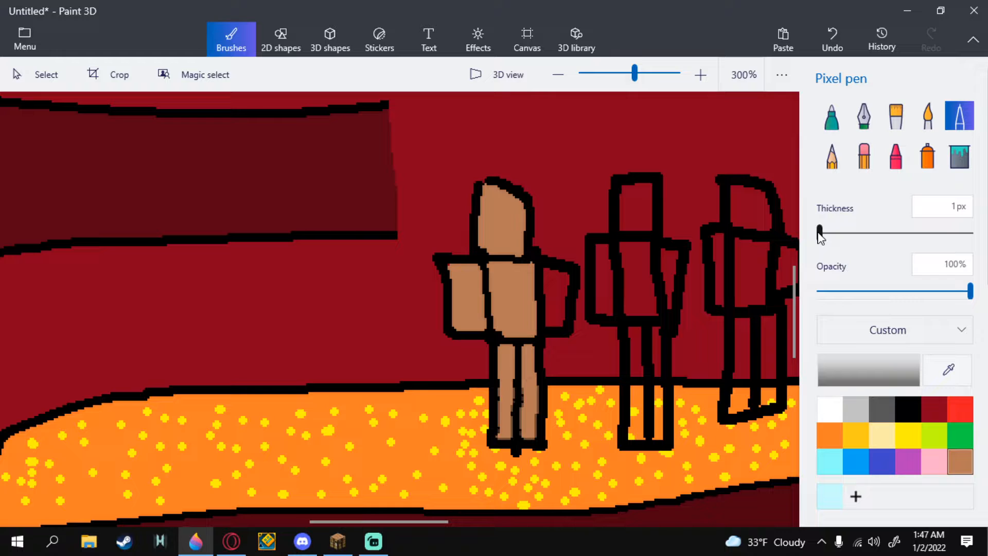
# Step: Adjust the Pixel pen width and undo a stray grey speck on the figure
pyautogui.moveTo(819, 233); pyautogui.dragTo(825, 233)
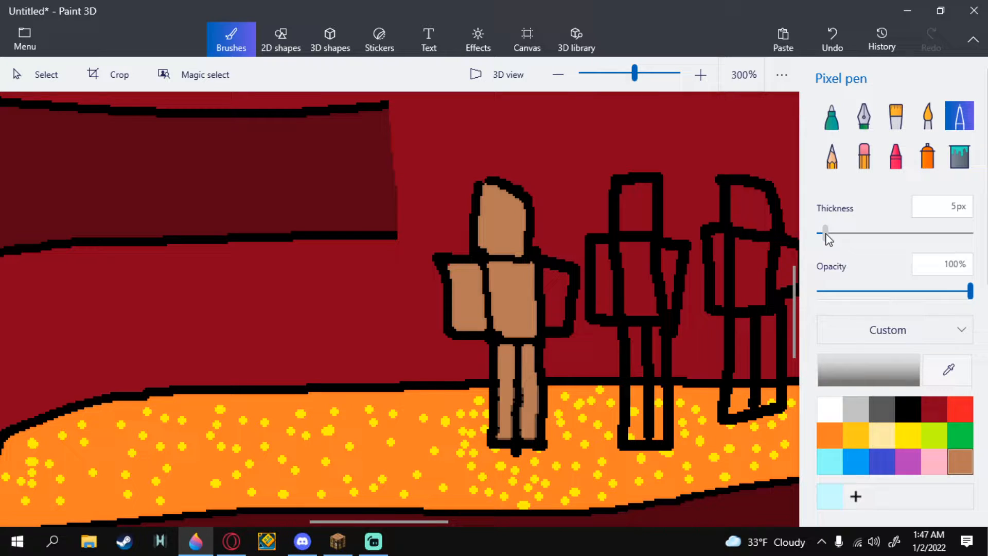
pyautogui.moveTo(825, 232); pyautogui.dragTo(820, 232)
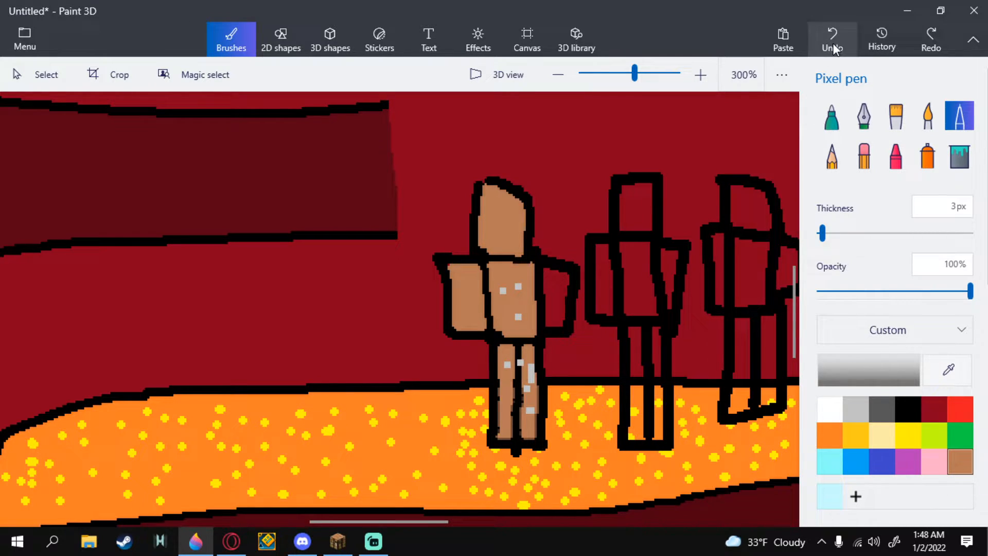
pyautogui.click(832, 37)
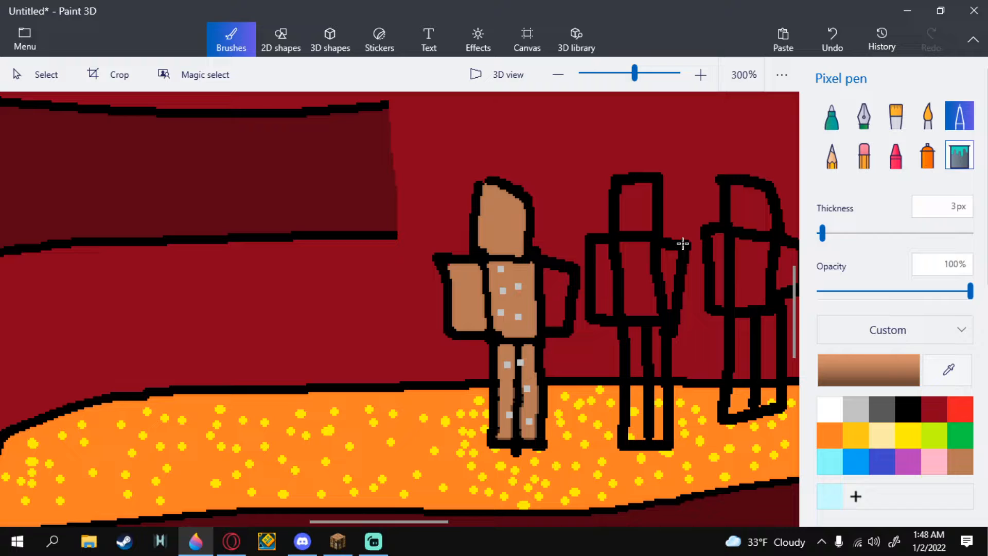
pyautogui.click(959, 155)
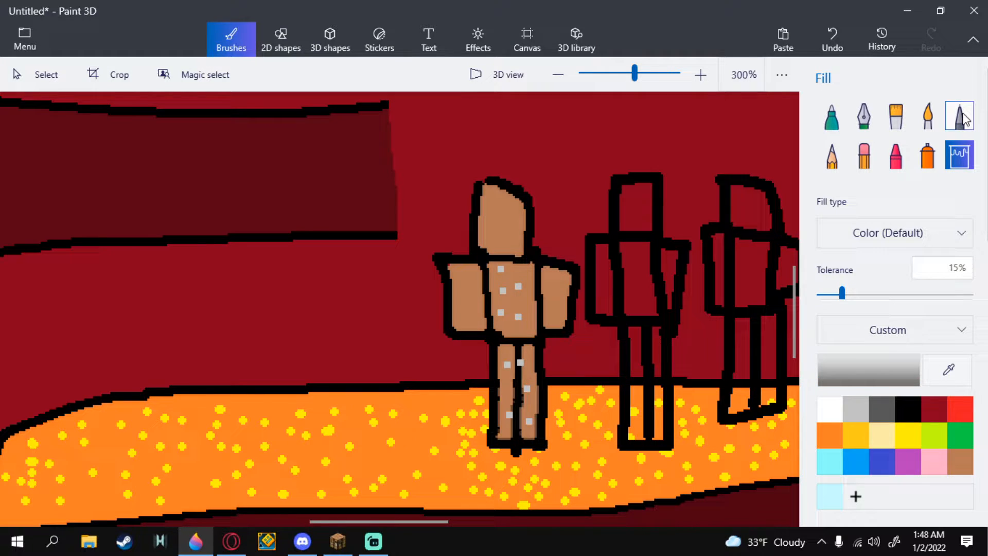
pyautogui.click(958, 115)
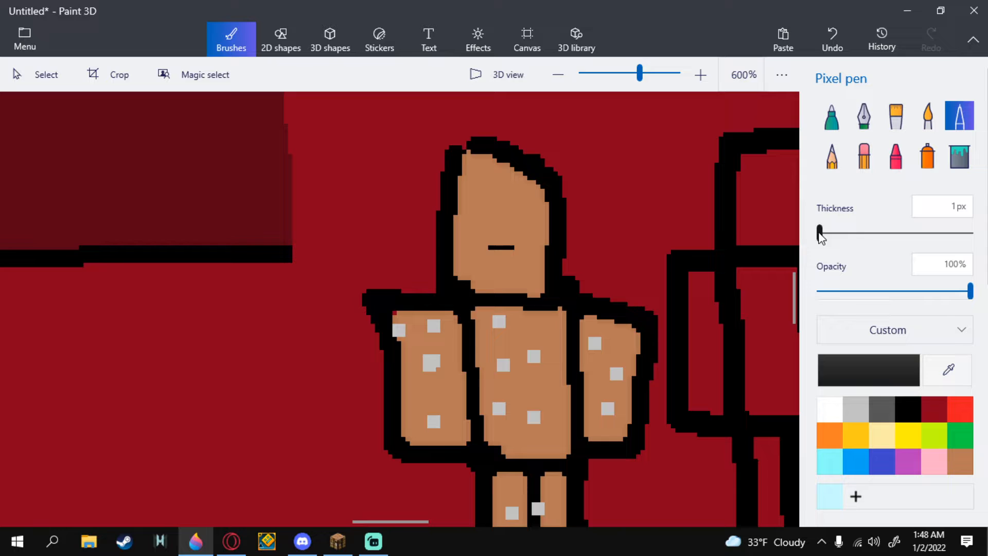
# Step: Draw two square black eyes and a mouth on the figure's face
pyautogui.moveTo(818, 232); pyautogui.dragTo(824, 232)
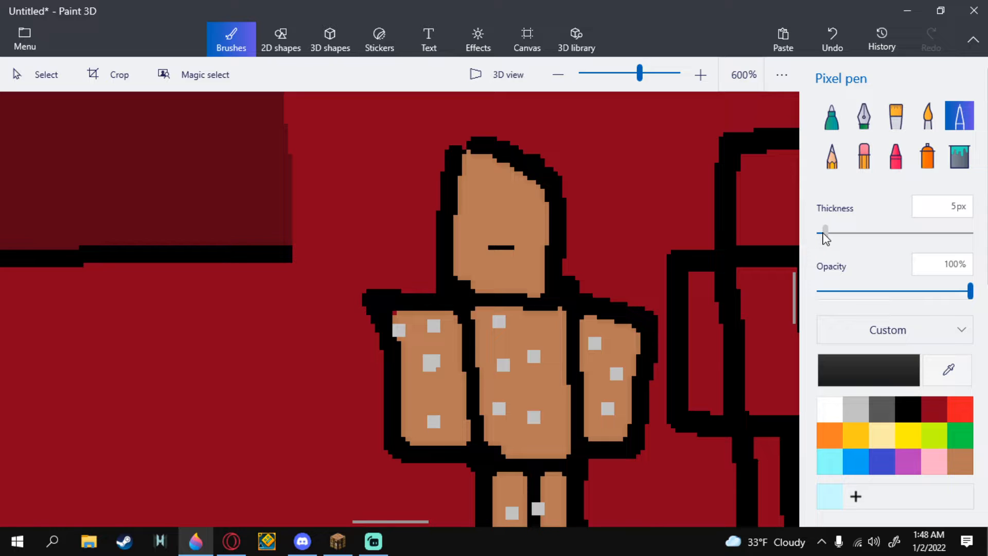
pyautogui.moveTo(825, 233); pyautogui.dragTo(821, 232)
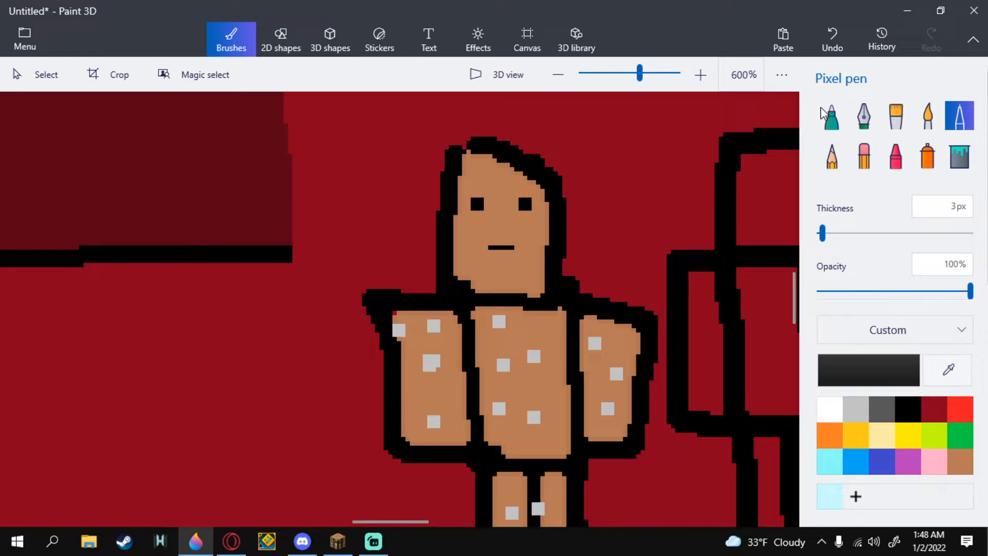
pyautogui.click(471, 203)
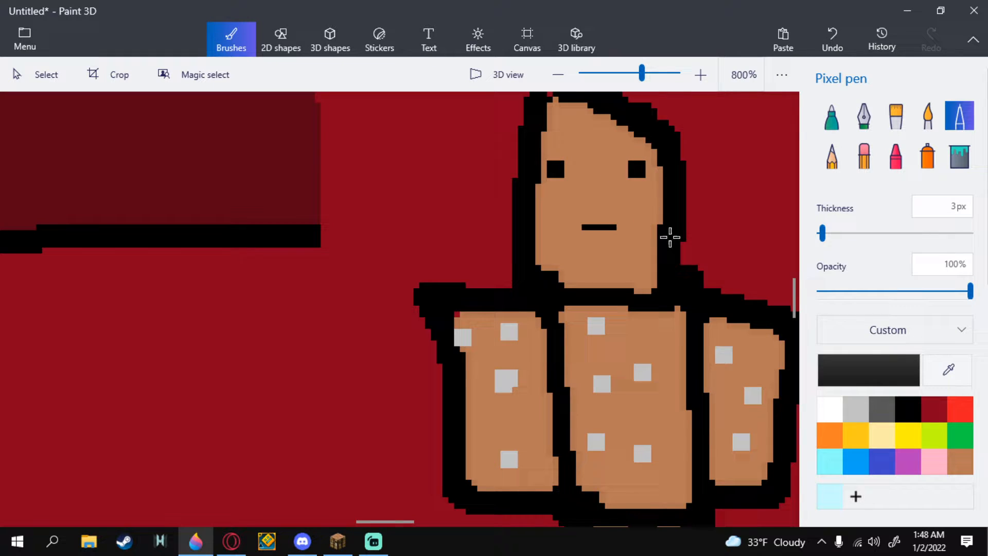
pyautogui.moveTo(822, 233); pyautogui.dragTo(836, 233)
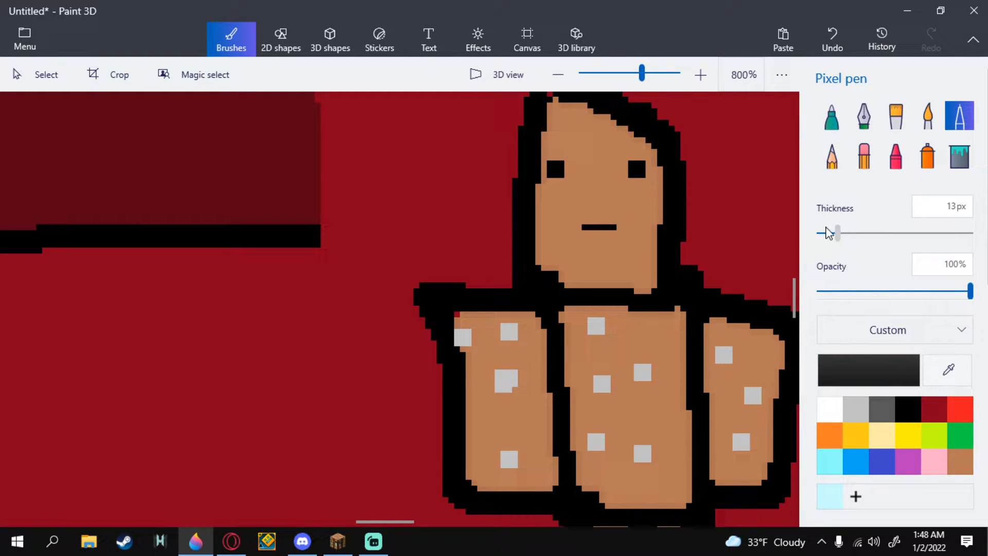
pyautogui.moveTo(836, 232); pyautogui.dragTo(819, 232)
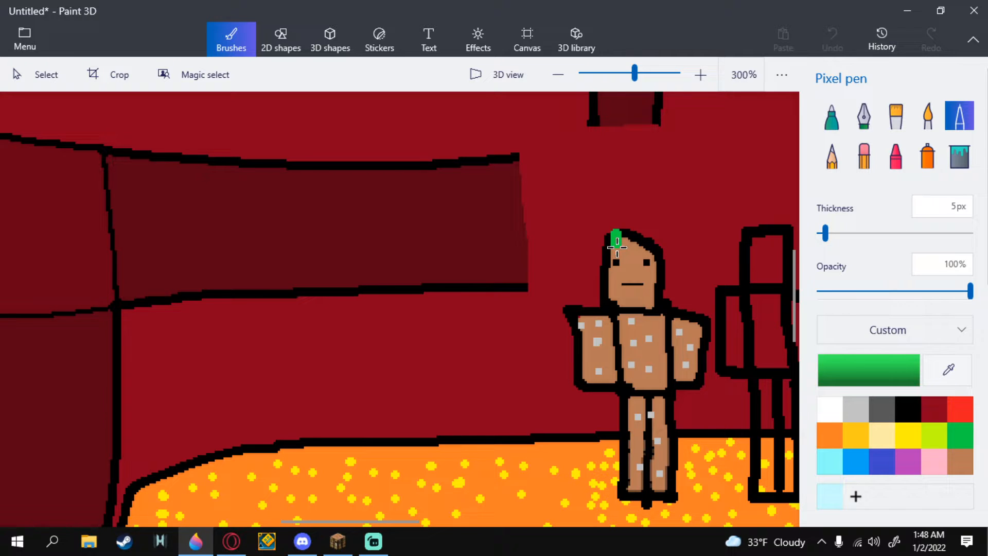
# Step: Finish the green hair, then spray orange glow at 75px, 25% opacity over the figure
pyautogui.moveTo(616, 242); pyautogui.dragTo(658, 246)
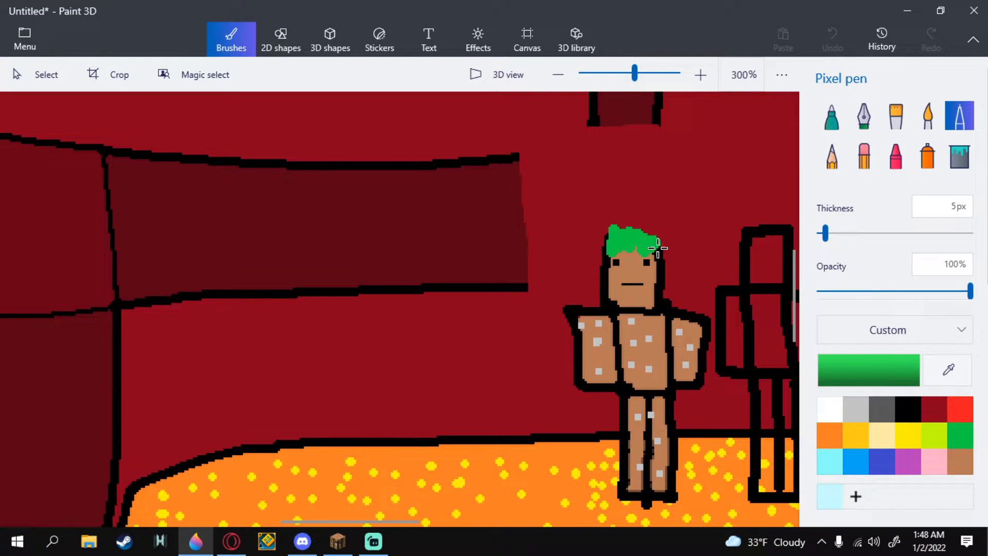
pyautogui.click(556, 74)
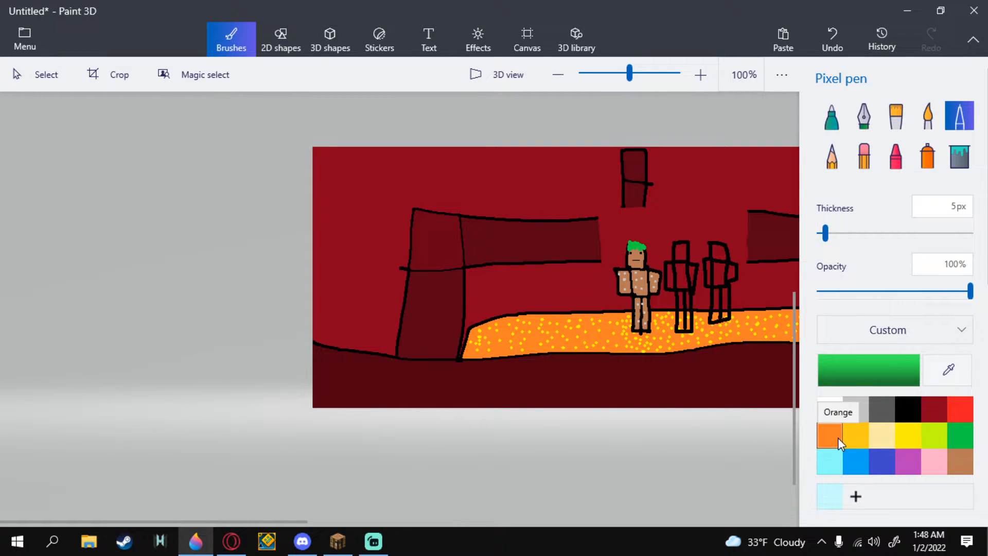
pyautogui.click(829, 435)
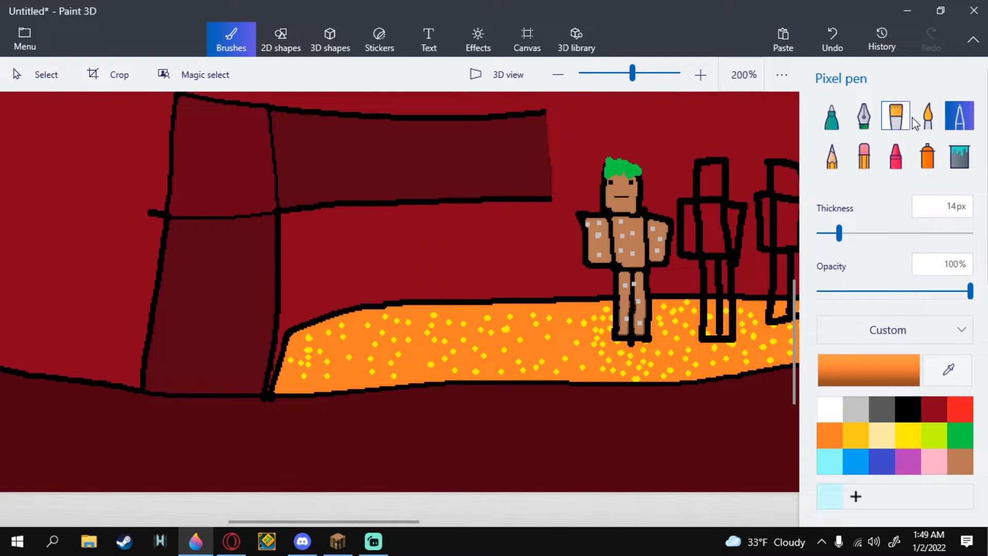
pyautogui.click(926, 155)
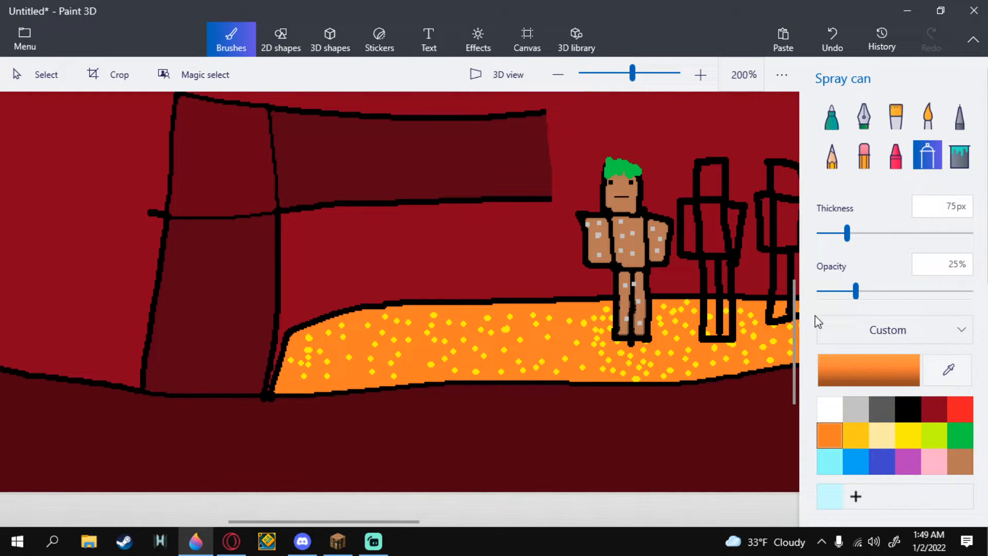
pyautogui.click(615, 314)
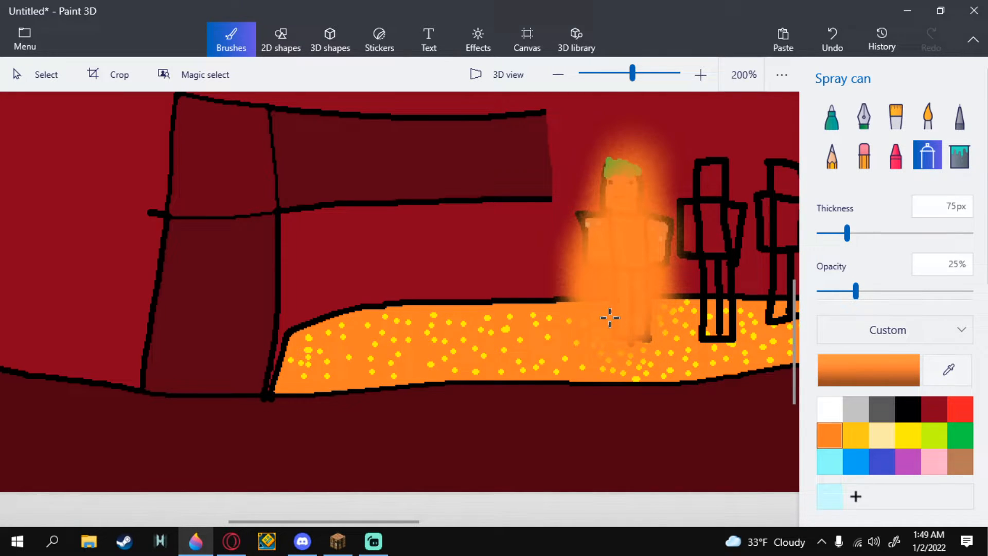
pyautogui.click(557, 73)
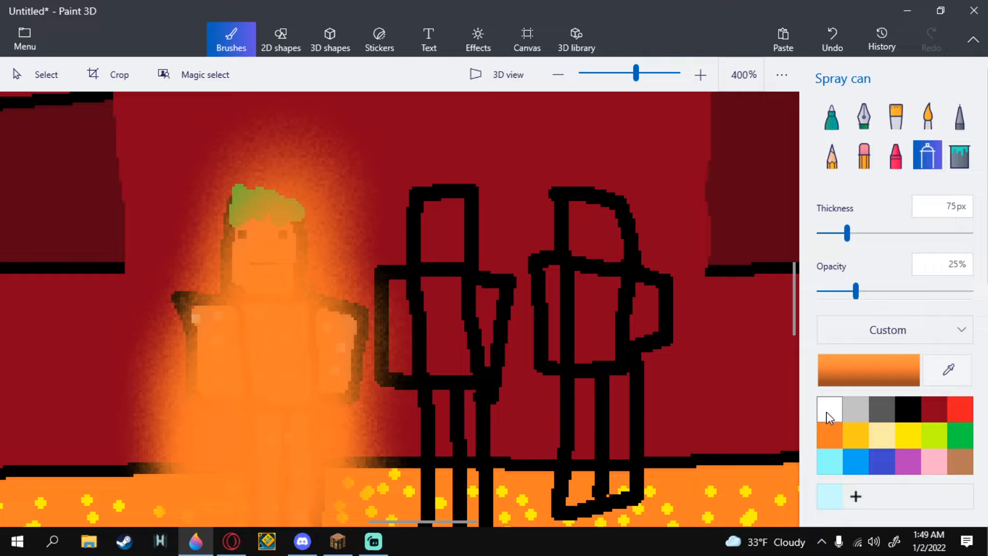
# Step: Fill the middle figure solid black with a white face showing eyes and mouth
pyautogui.click(958, 155)
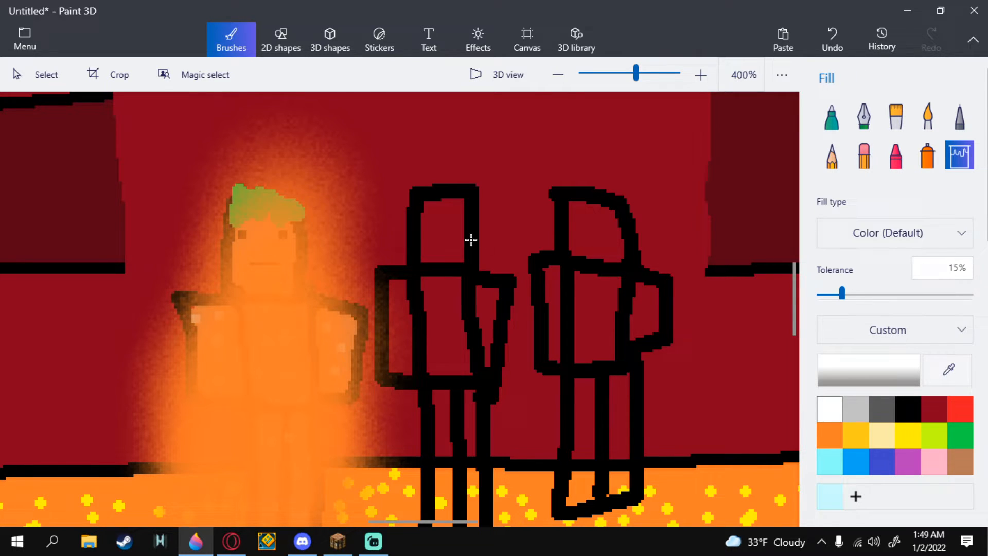
pyautogui.click(441, 227)
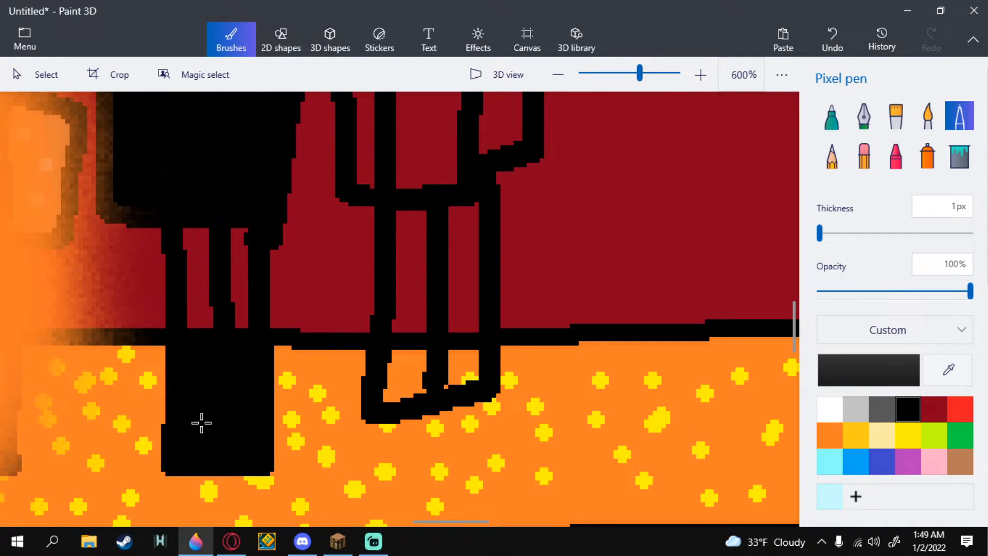
pyautogui.click(958, 156)
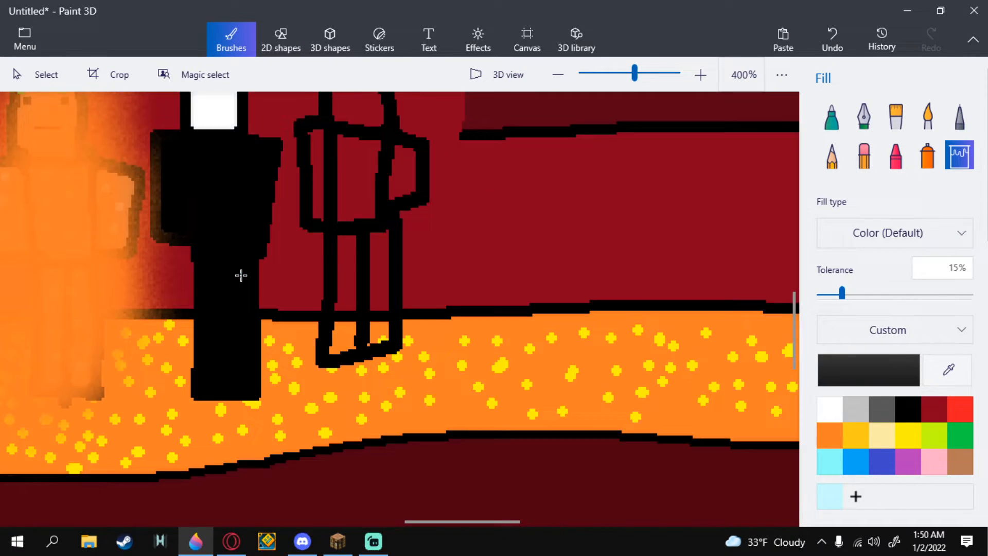
pyautogui.click(556, 73)
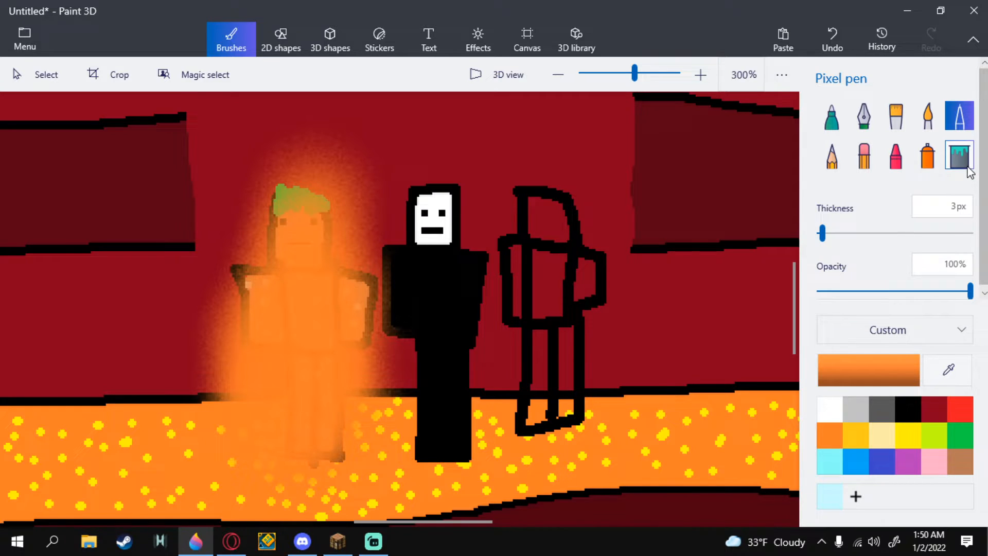
pyautogui.moveTo(957, 157)
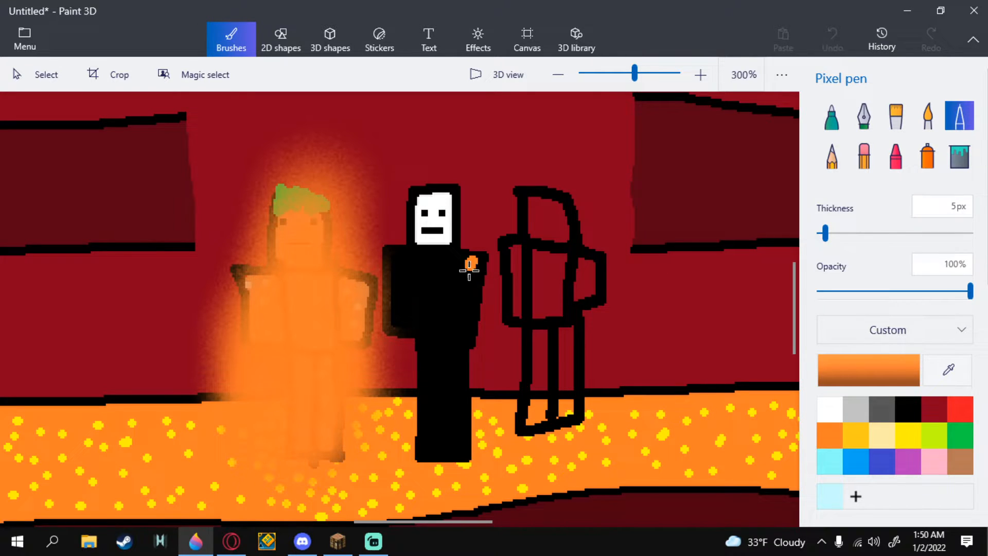
# Step: Draw an orange stripe down the black figure and spray orange glow over it
pyautogui.moveTo(469, 264); pyautogui.dragTo(444, 406)
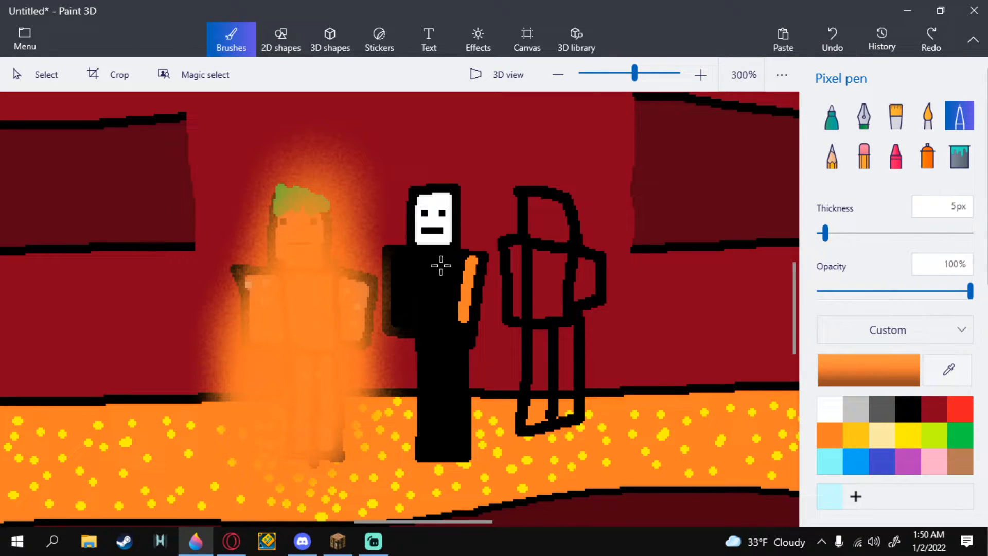
pyautogui.moveTo(441, 265); pyautogui.dragTo(450, 447)
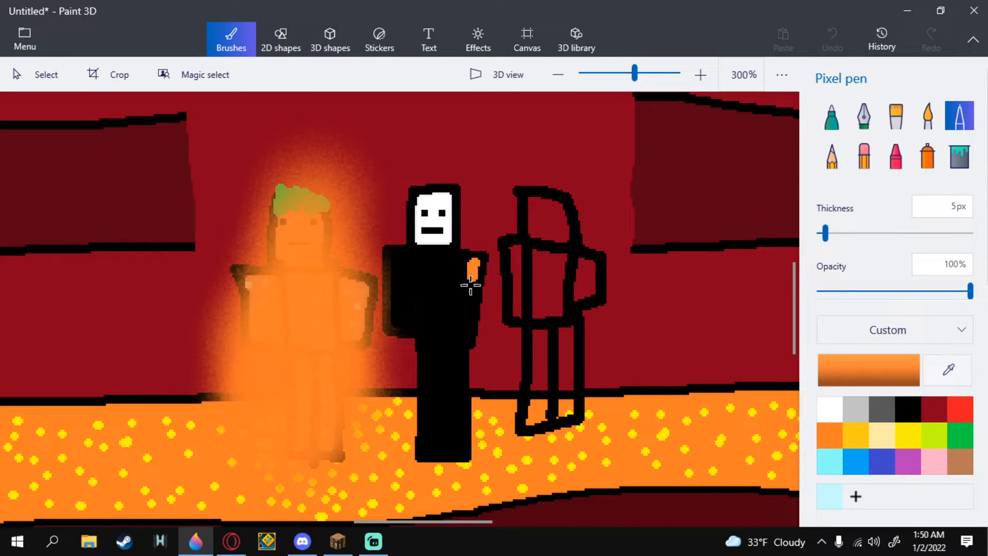
pyautogui.moveTo(470, 271); pyautogui.dragTo(452, 434)
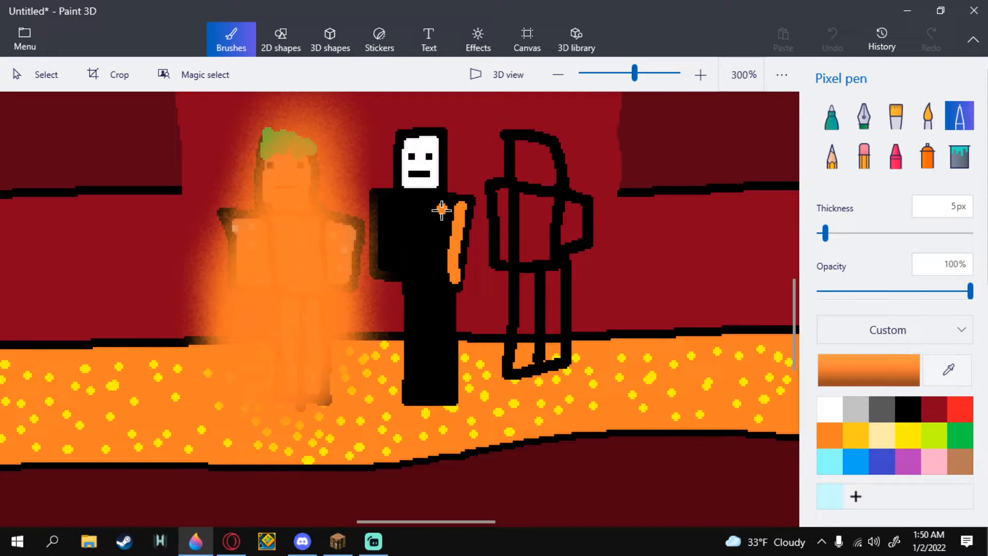
pyautogui.moveTo(441, 208); pyautogui.dragTo(444, 384)
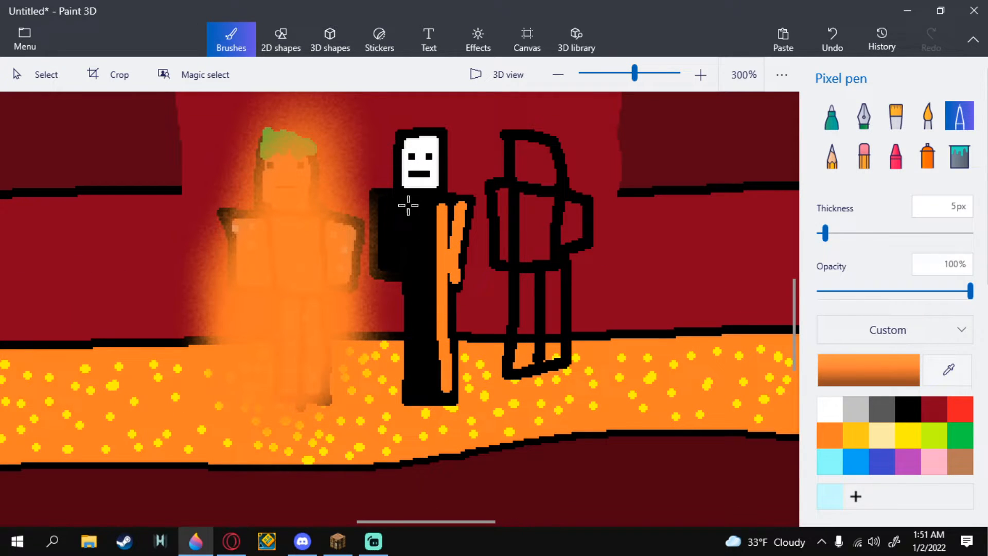
pyautogui.moveTo(416, 207); pyautogui.dragTo(426, 384)
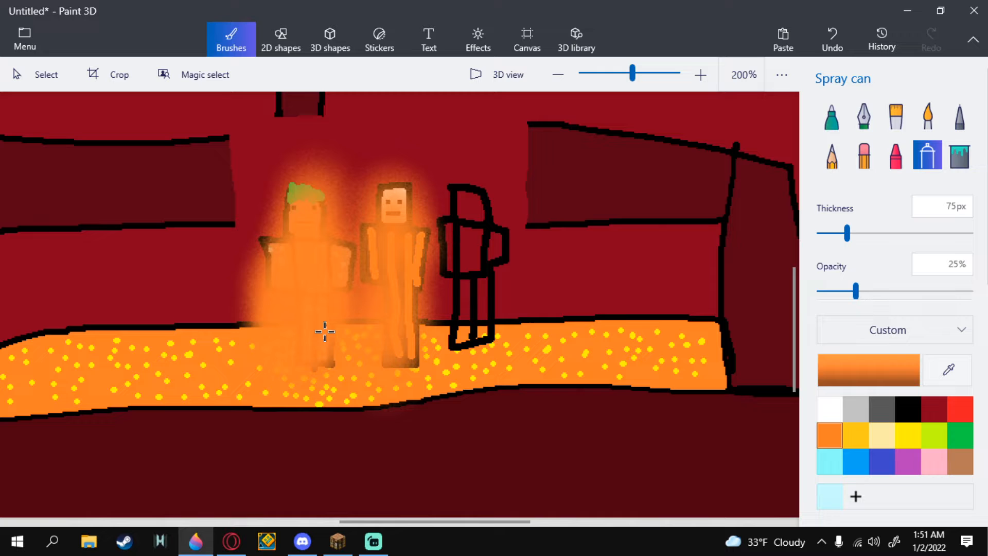
pyautogui.click(699, 74)
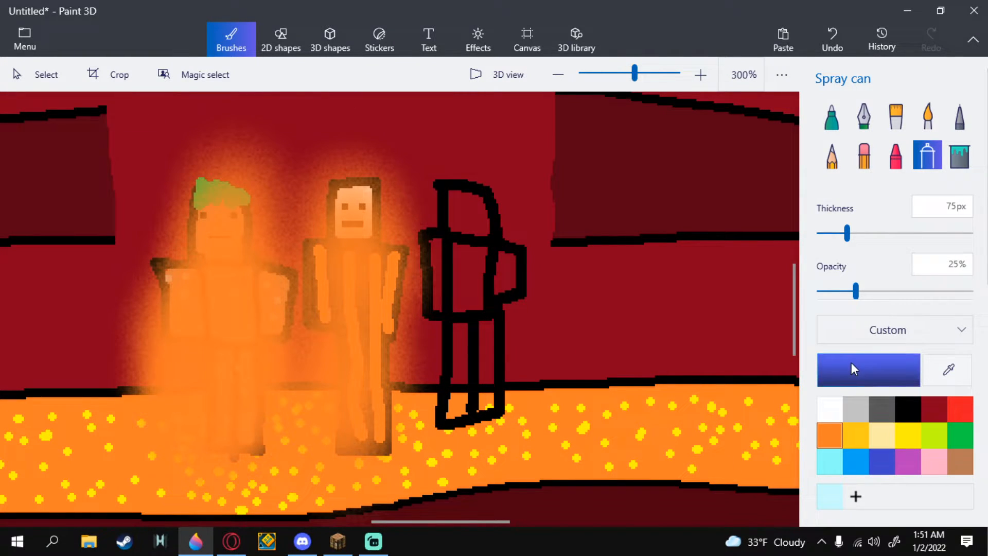
# Step: Create a dark navy custom colour in the colour editor
pyautogui.click(868, 370)
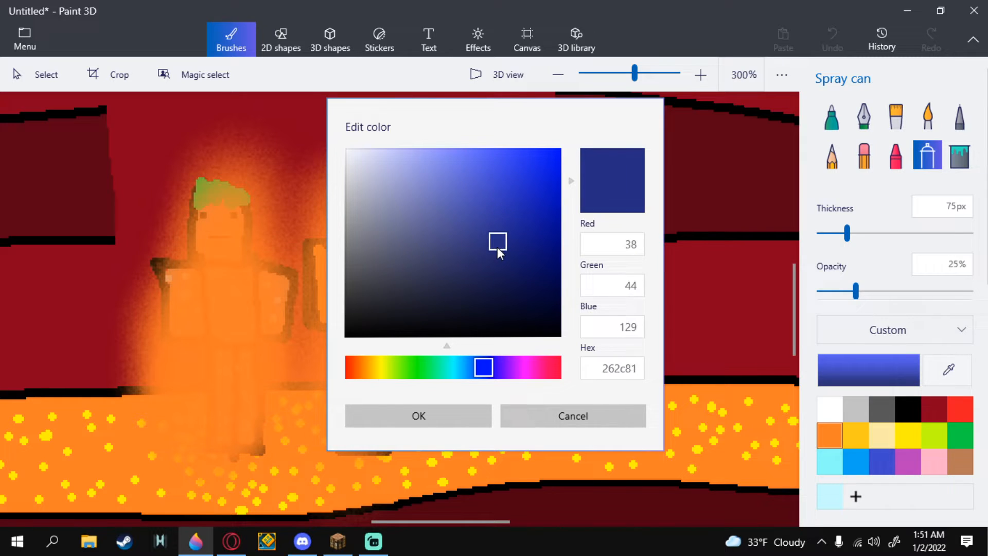
pyautogui.click(514, 275)
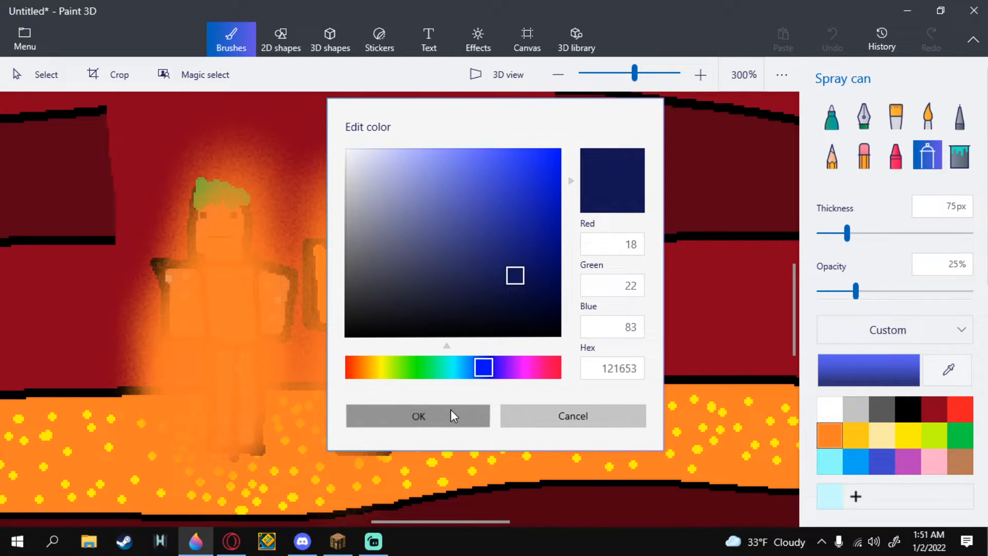
pyautogui.click(418, 415)
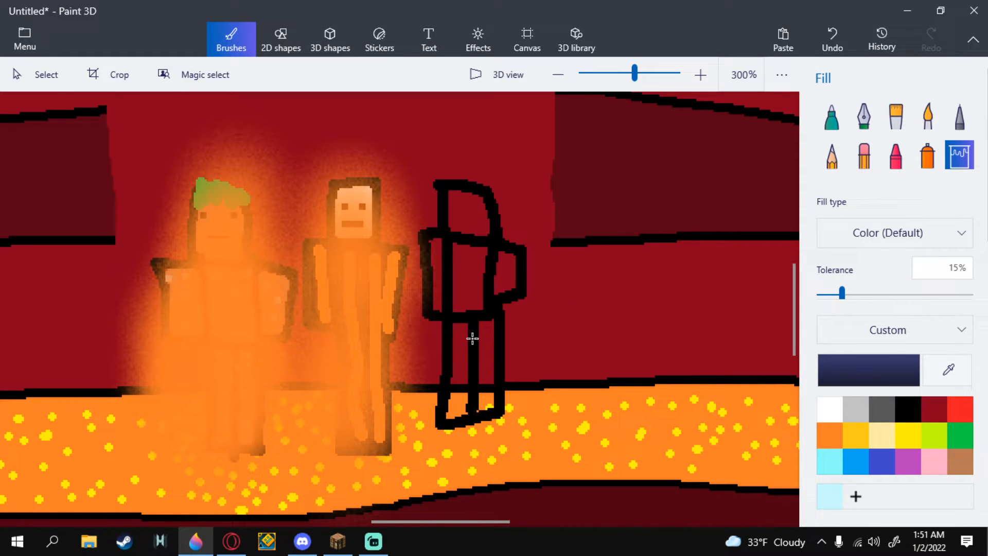
pyautogui.moveTo(488, 351)
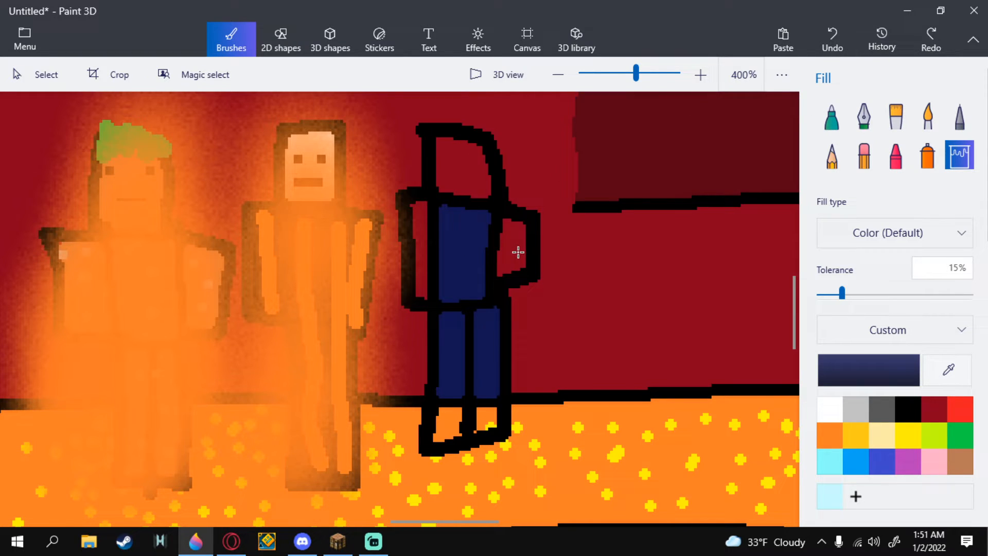
# Step: Fill the right figure's head, body, arms and legs with dark navy
pyautogui.click(516, 252)
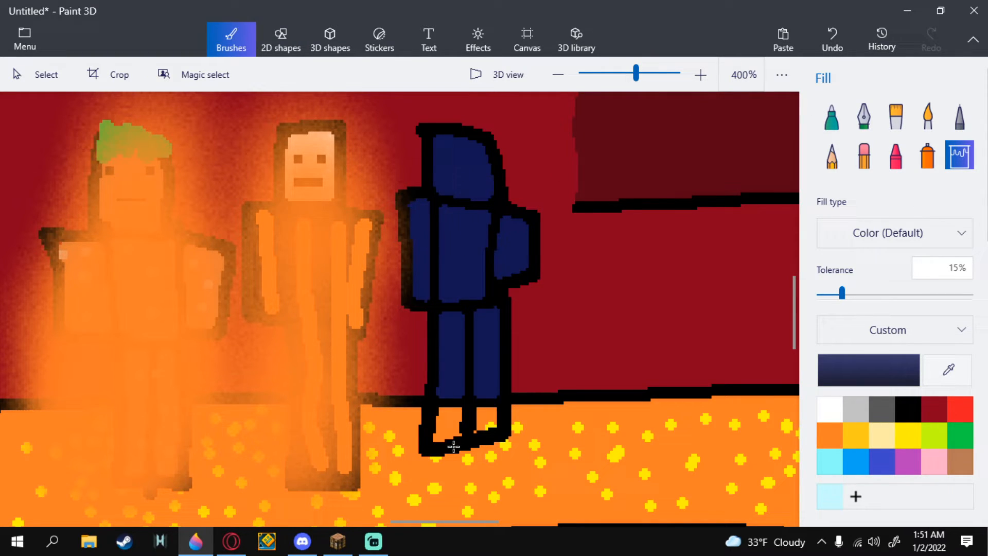
pyautogui.click(454, 441)
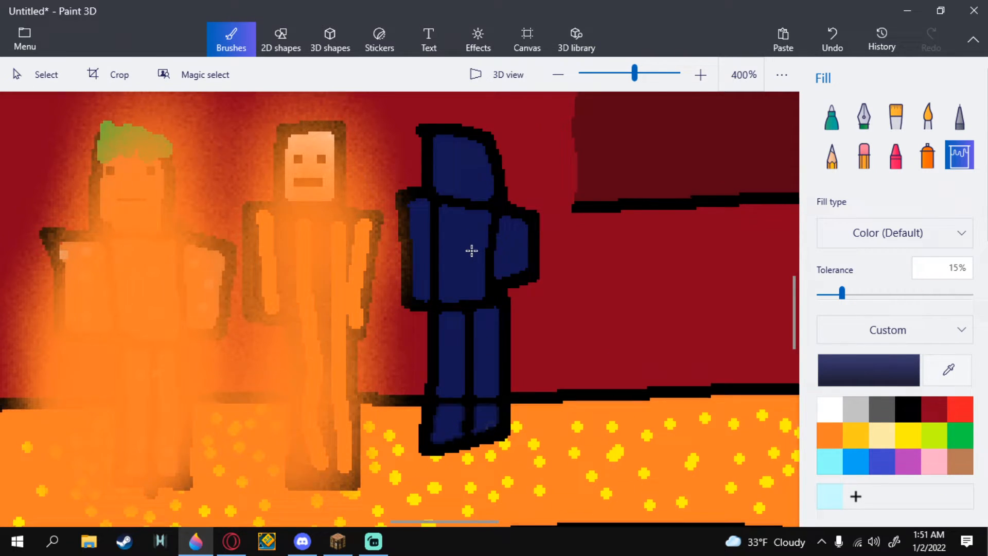
pyautogui.click(556, 74)
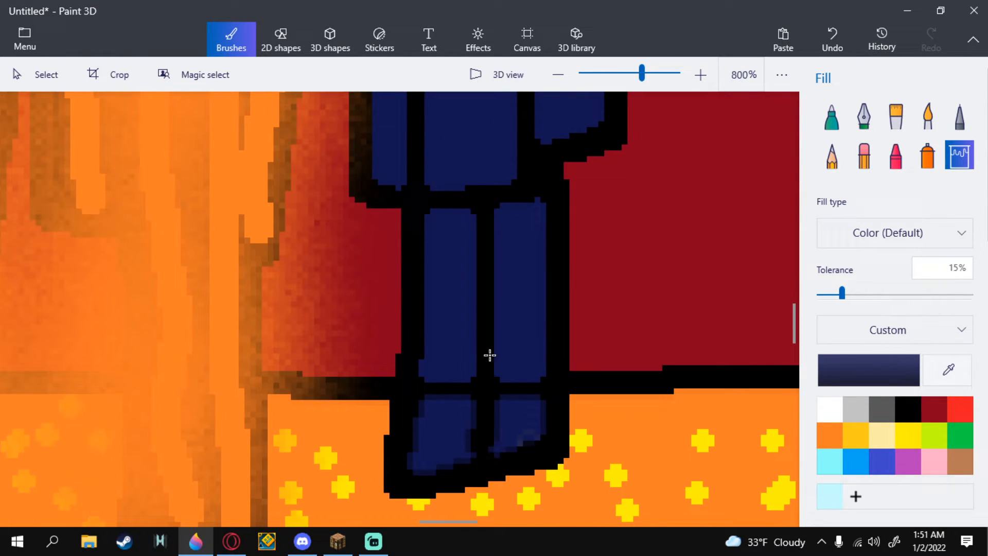
pyautogui.click(958, 117)
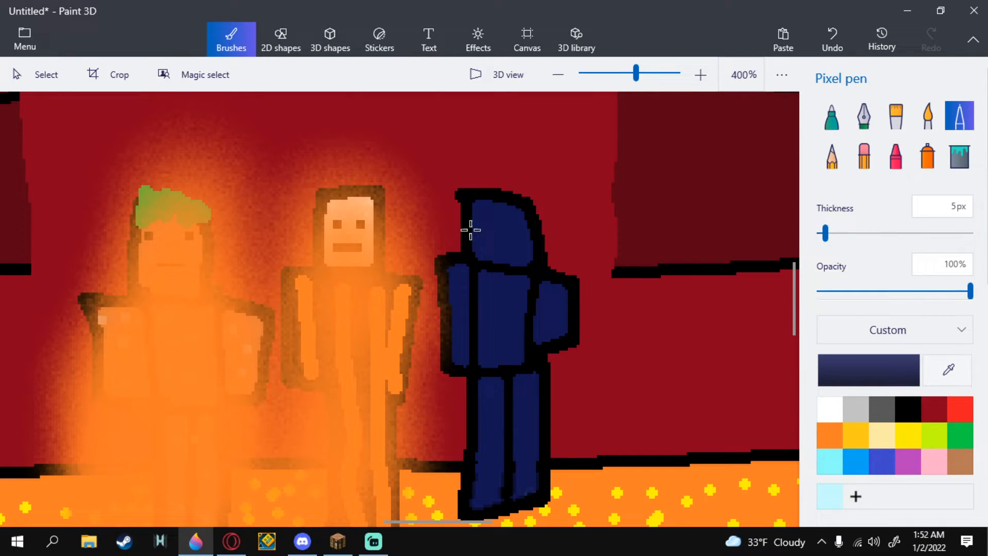
pyautogui.moveTo(466, 238)
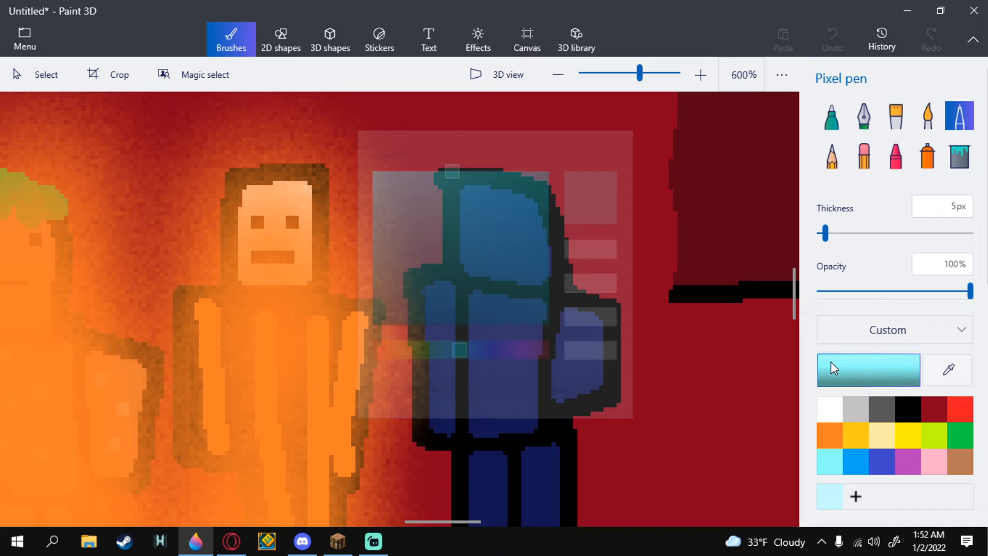
# Step: Paint a thick cyan (2cfff8) marker visor across the navy figure's head, redrawing after an undo
pyautogui.click(868, 370)
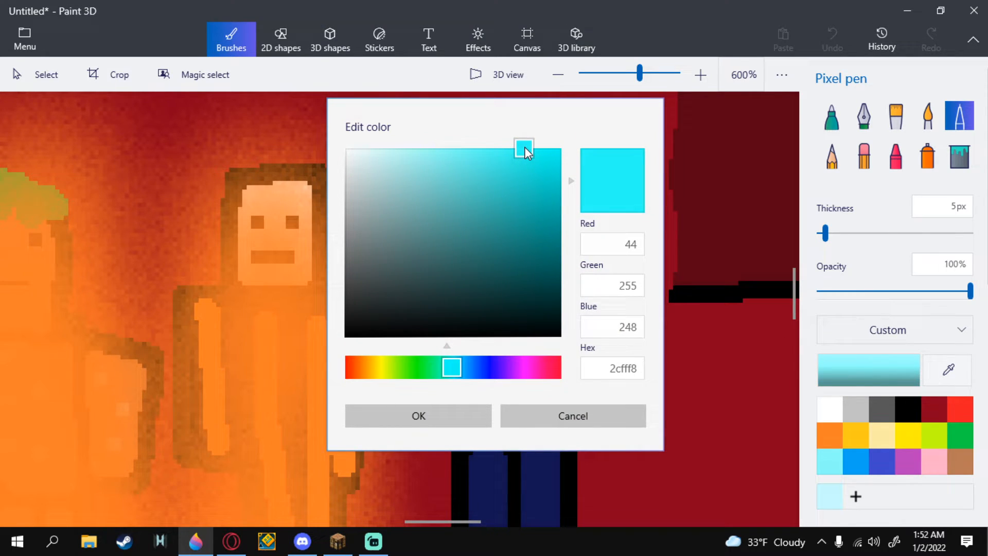
pyautogui.moveTo(649, 129)
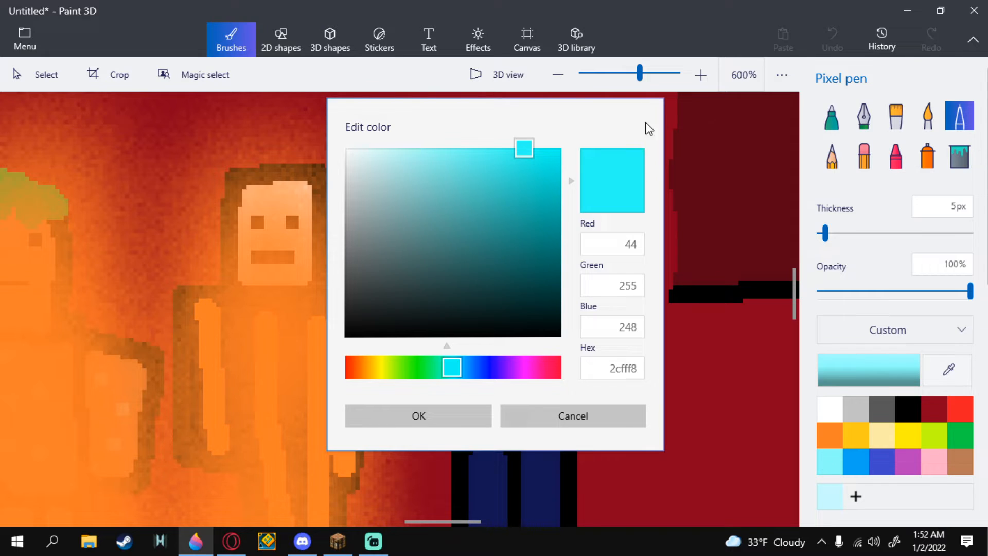
pyautogui.moveTo(480, 161)
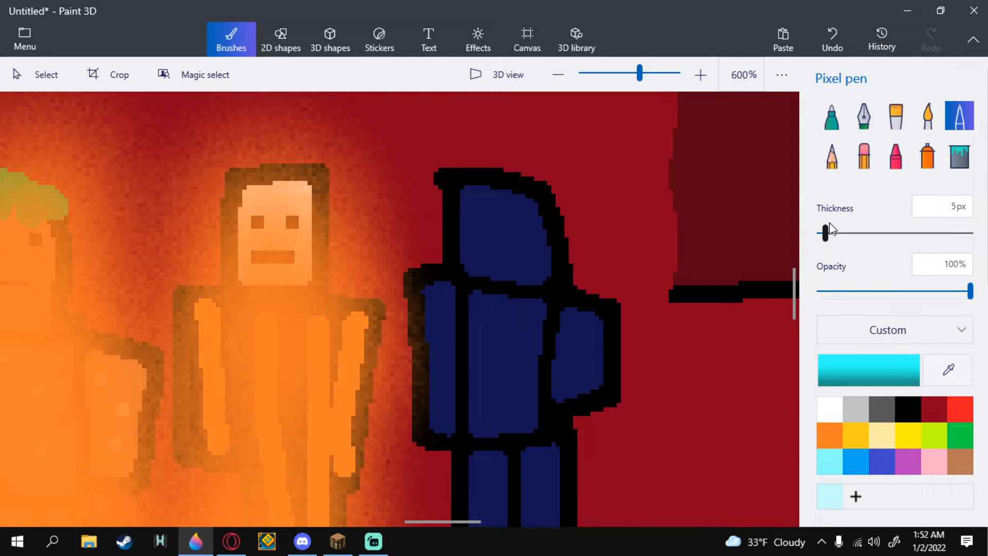
pyautogui.moveTo(825, 232); pyautogui.dragTo(833, 232)
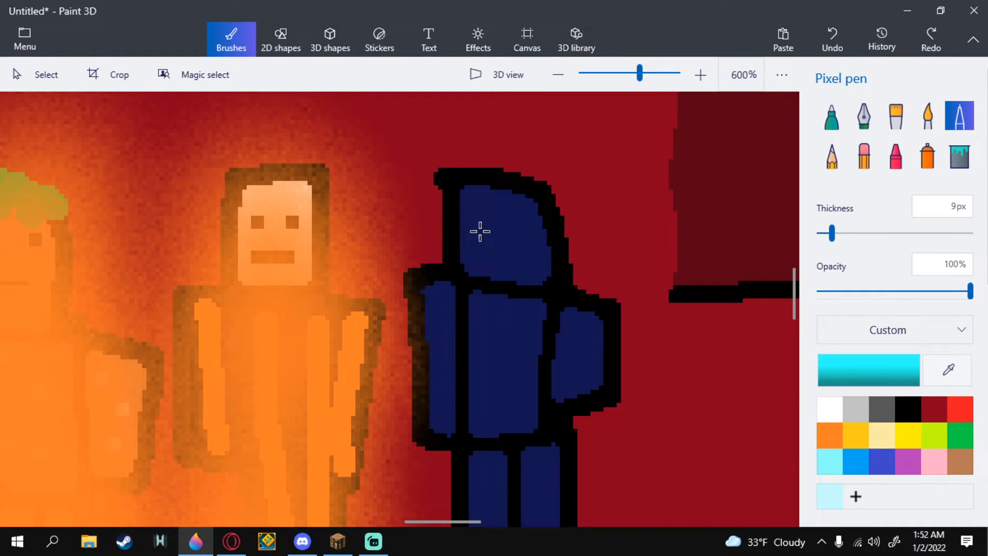
pyautogui.moveTo(469, 232); pyautogui.dragTo(532, 232)
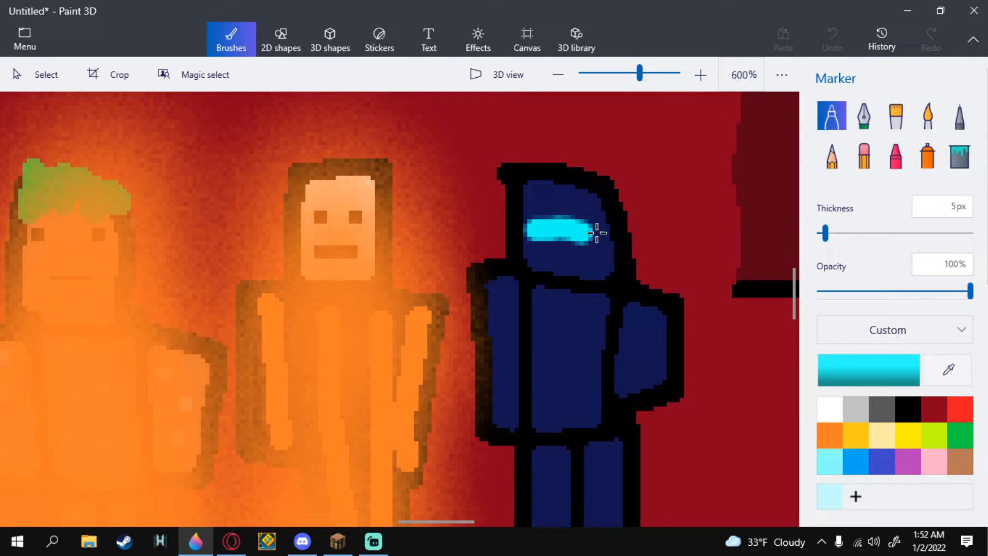
pyautogui.click(832, 38)
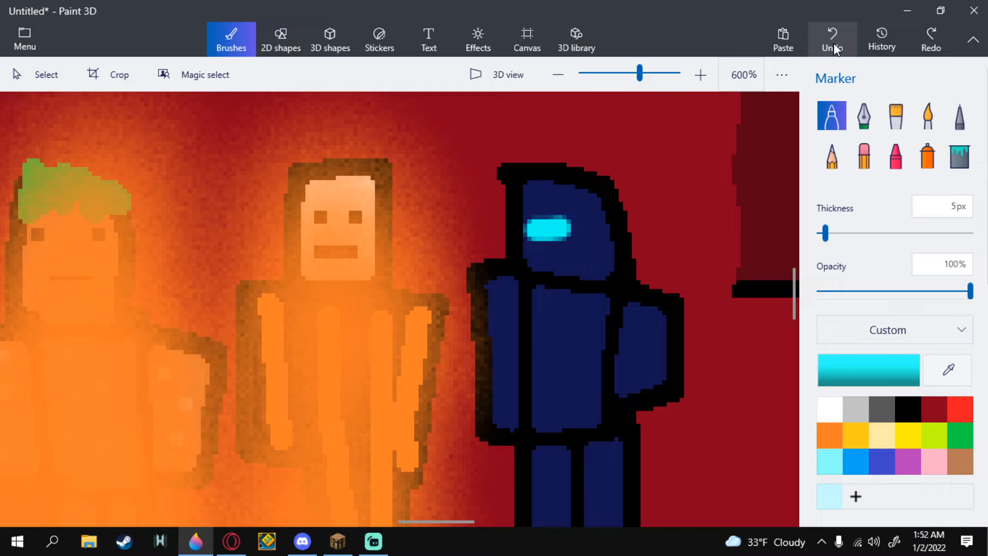
pyautogui.click(832, 38)
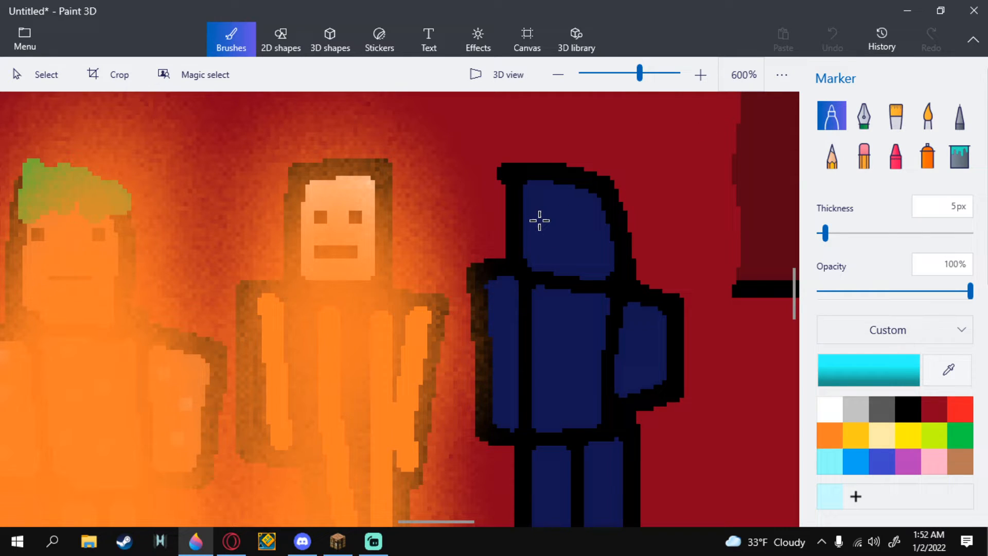
pyautogui.moveTo(516, 220); pyautogui.dragTo(595, 222)
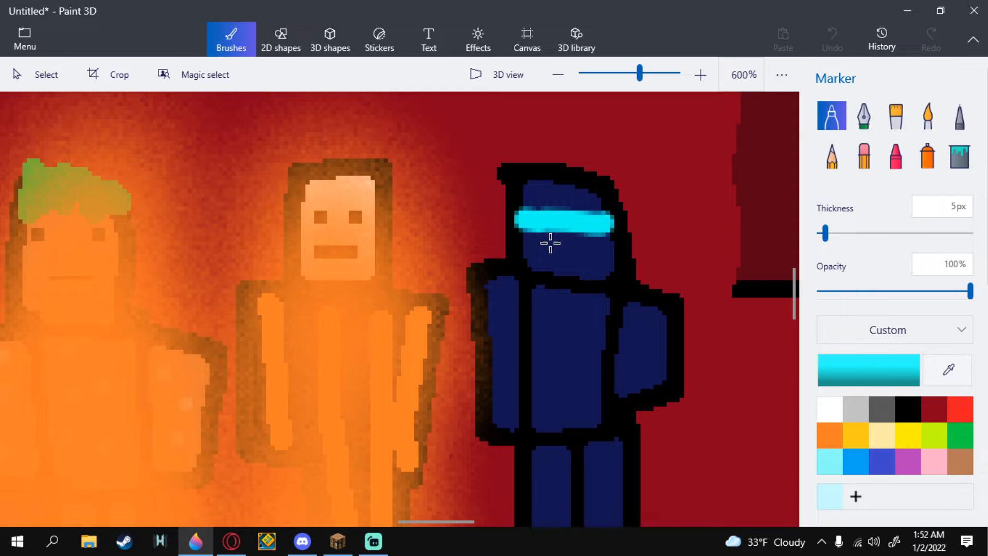
pyautogui.moveTo(554, 243); pyautogui.dragTo(564, 234)
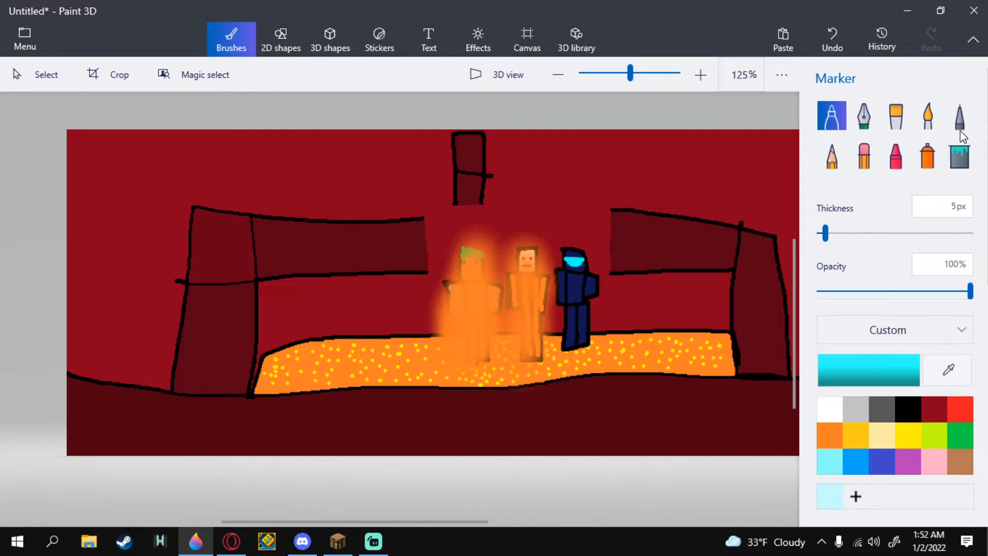
pyautogui.moveTo(598, 263)
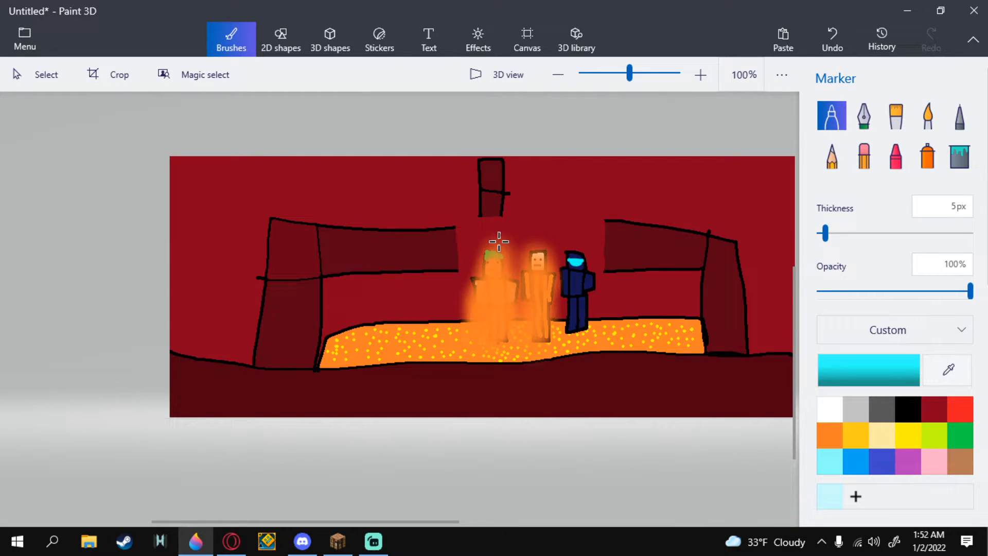
# Step: Spray orange glow over the blue armored figure at 75px, 25% opacity, undoing the grey fill
pyautogui.click(699, 74)
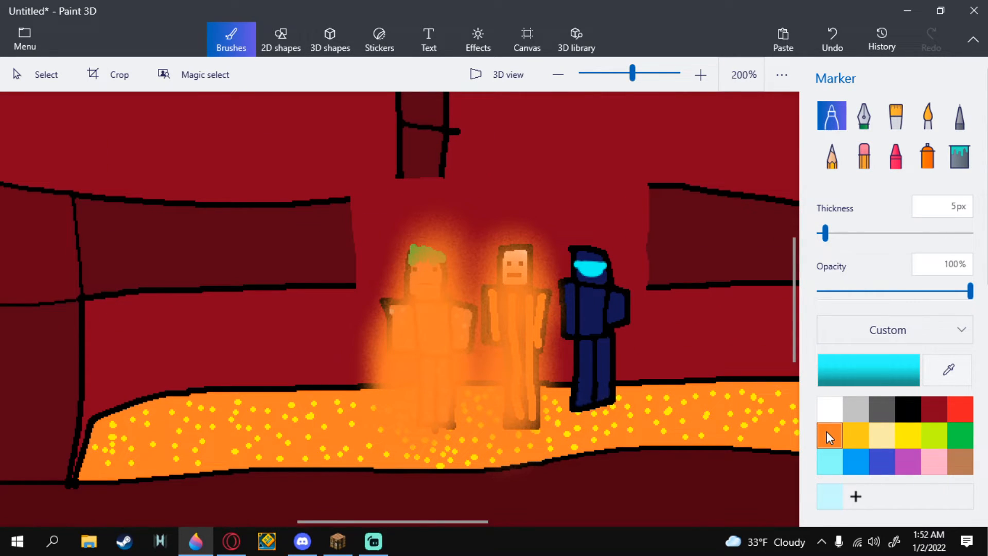
pyautogui.click(926, 155)
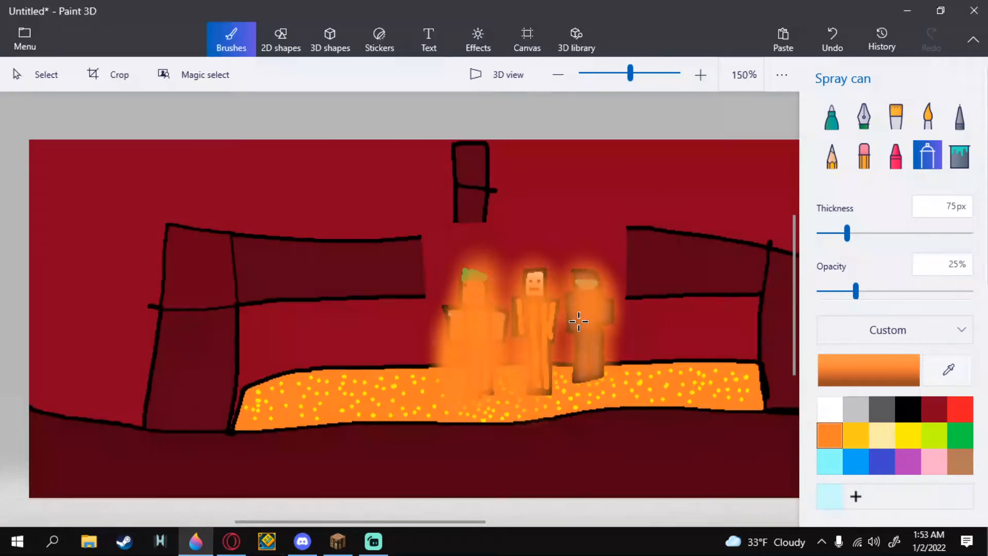
pyautogui.click(557, 73)
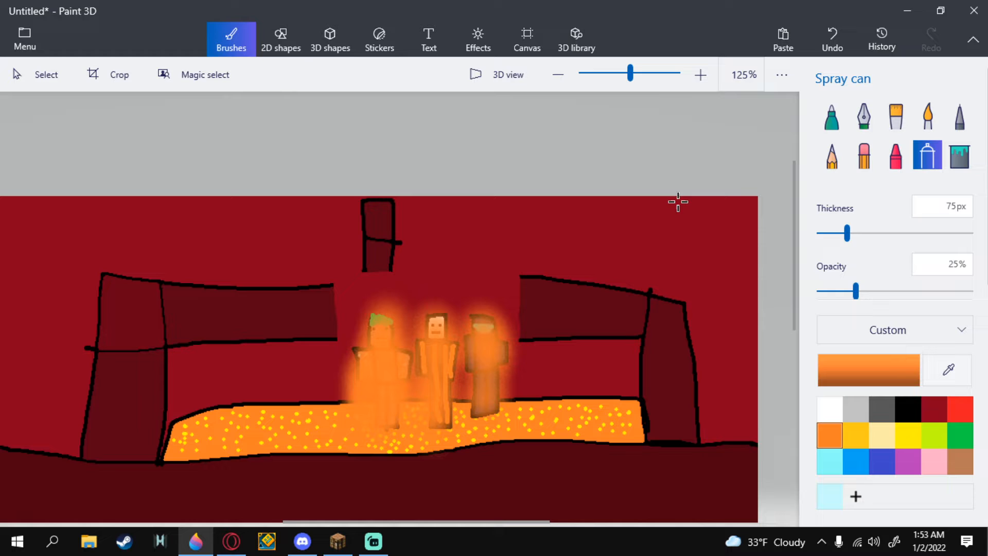
pyautogui.moveTo(667, 211)
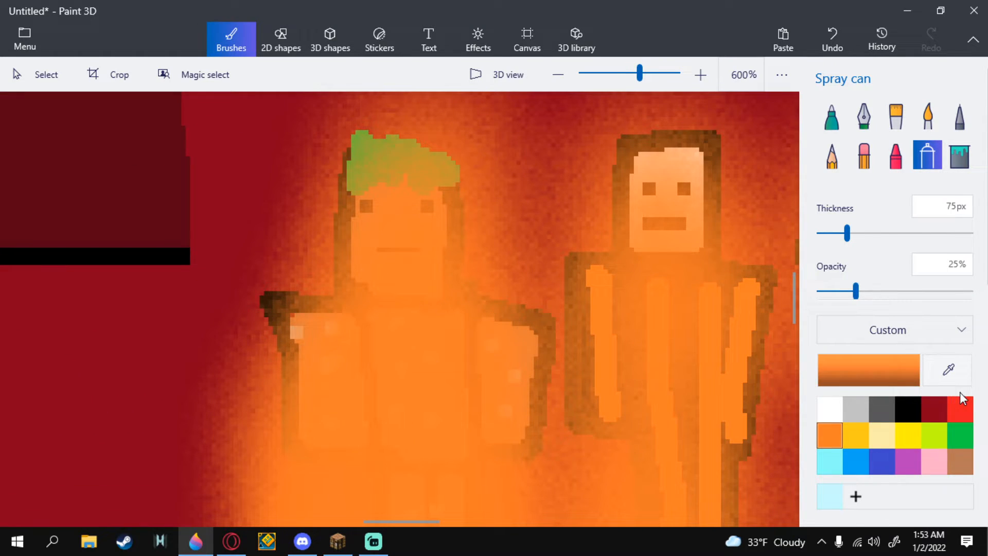
pyautogui.click(959, 155)
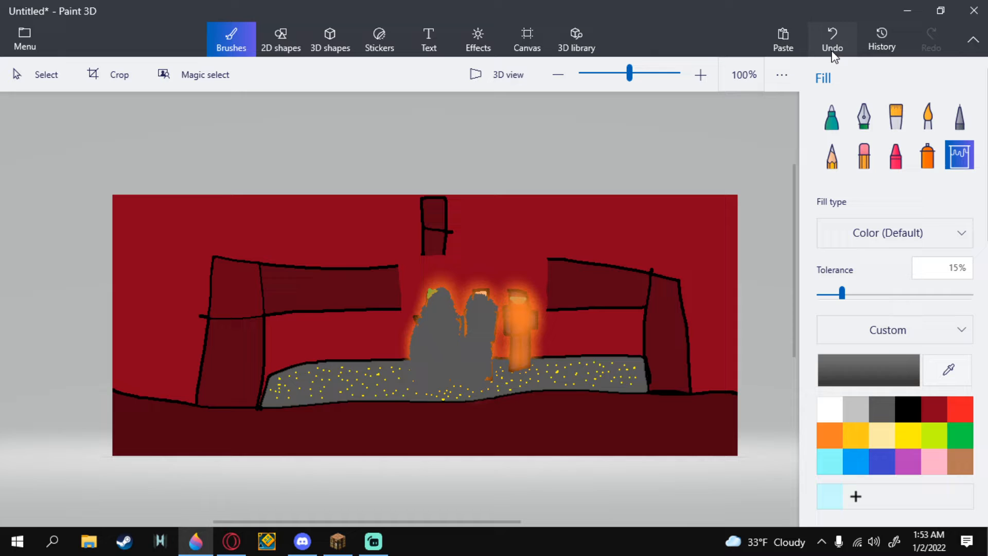
pyautogui.click(700, 73)
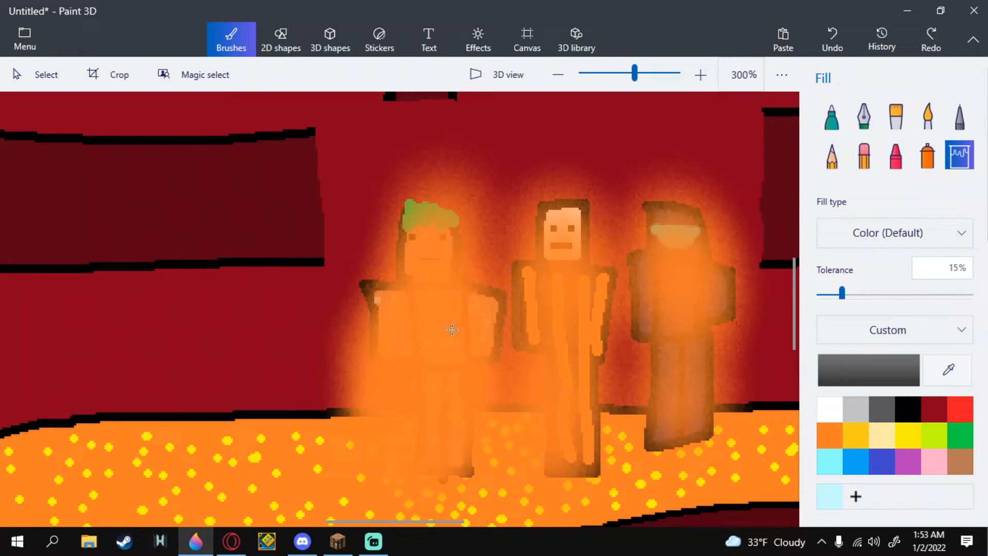
pyautogui.moveTo(422, 315)
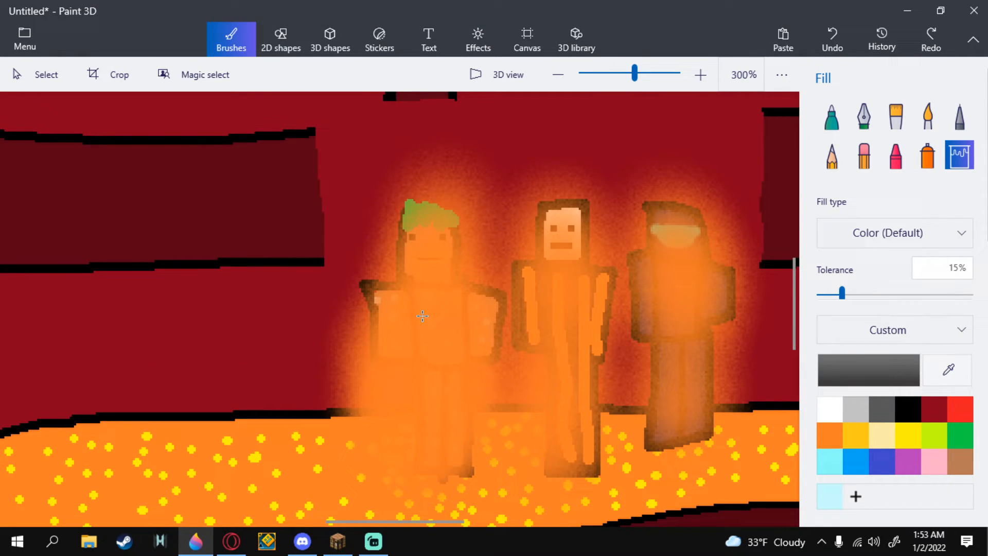
pyautogui.moveTo(480, 255)
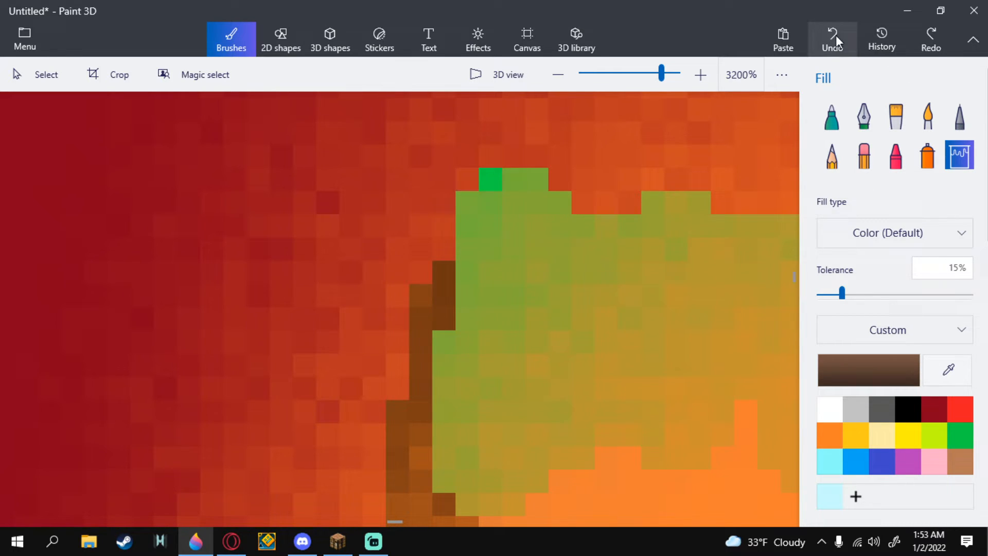
# Step: Undo the hair fill and paint the leftmost figure's face tan with a 13px Pixel pen
pyautogui.click(832, 38)
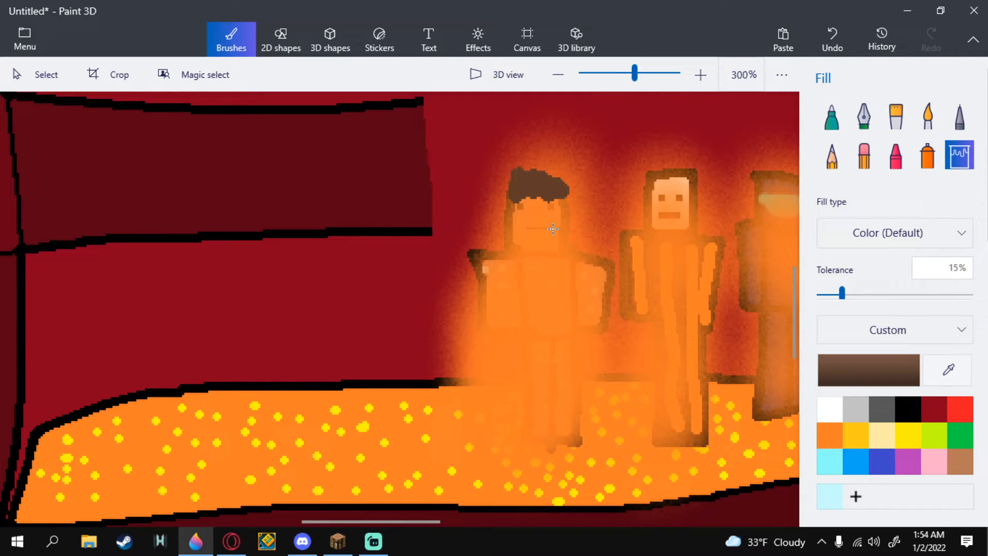
pyautogui.click(698, 74)
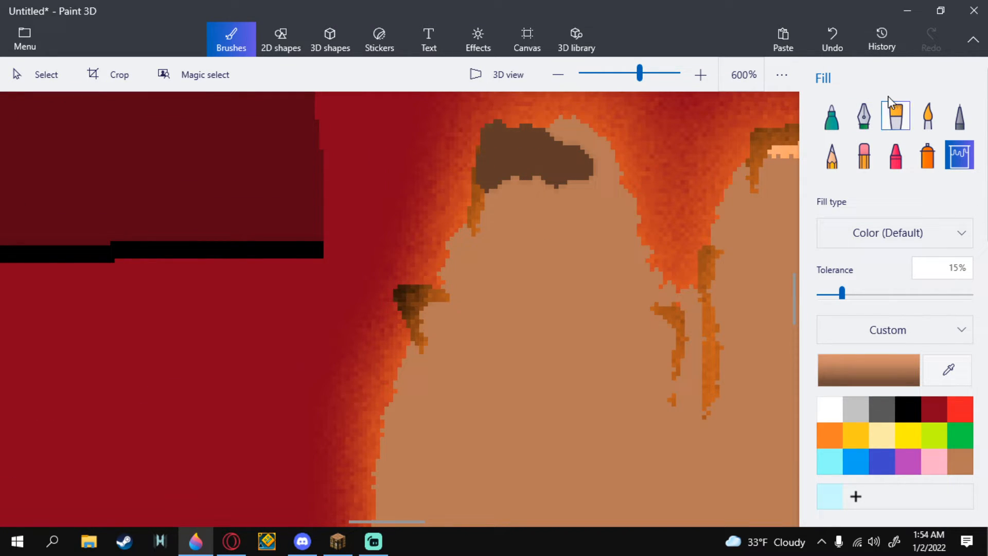
pyautogui.click(958, 116)
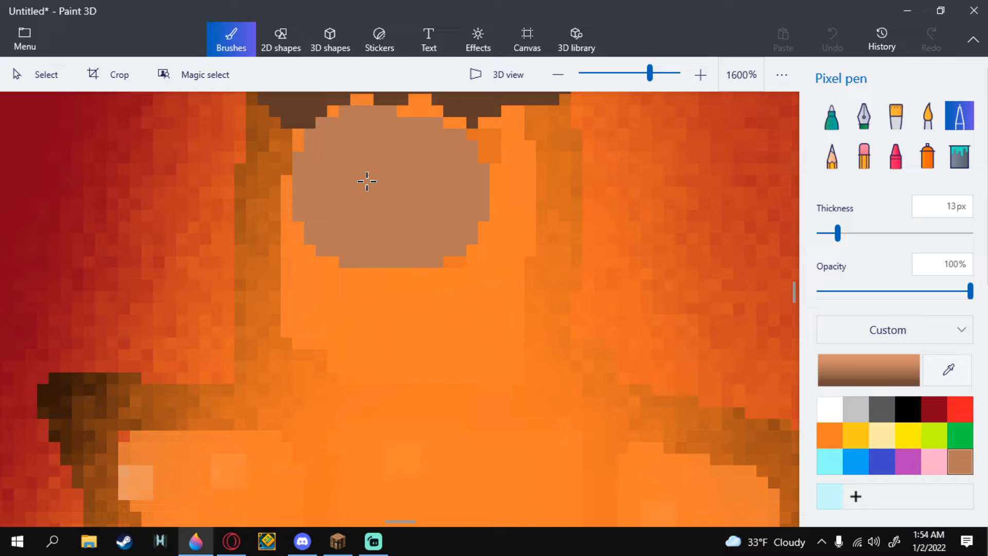
pyautogui.moveTo(367, 182); pyautogui.dragTo(350, 256)
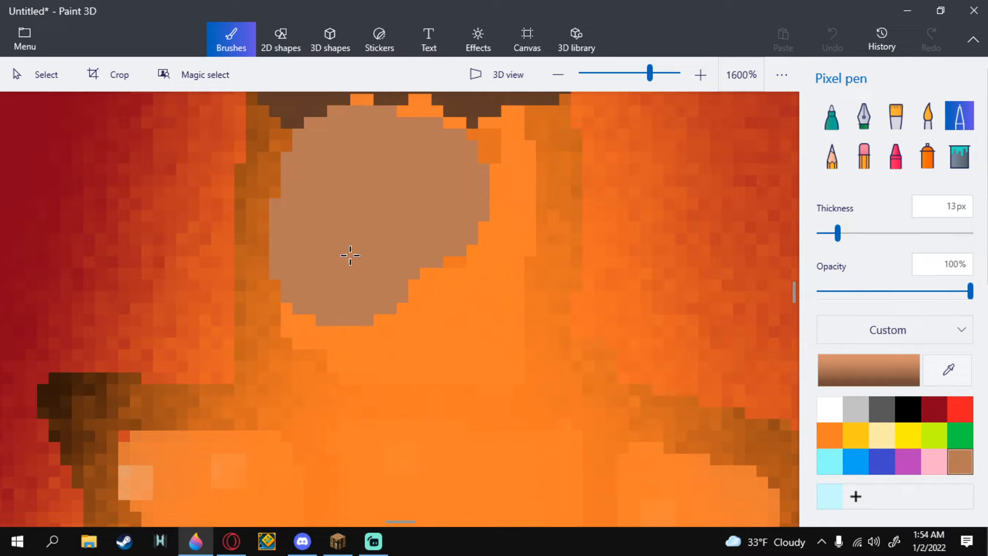
pyautogui.moveTo(350, 255); pyautogui.dragTo(379, 300)
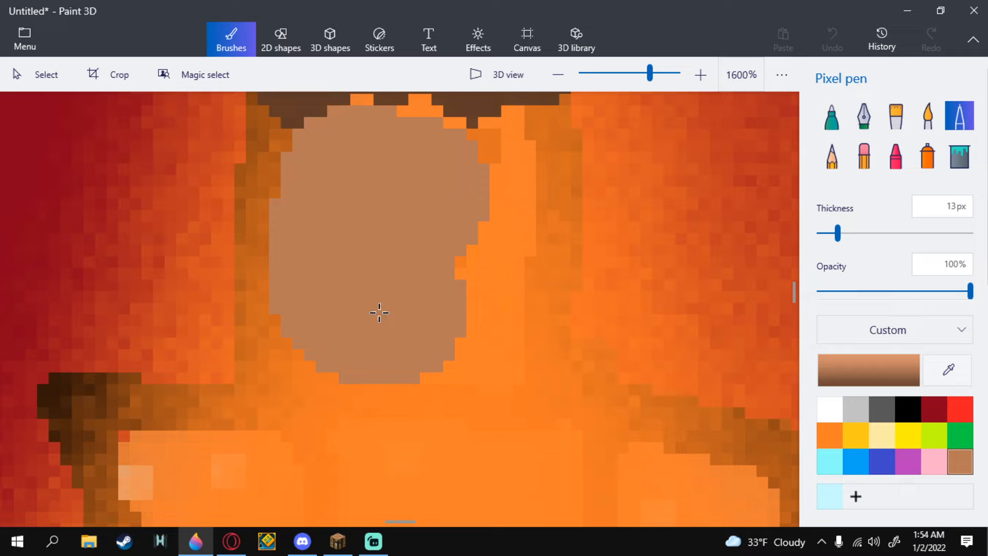
pyautogui.moveTo(379, 313); pyautogui.dragTo(463, 295)
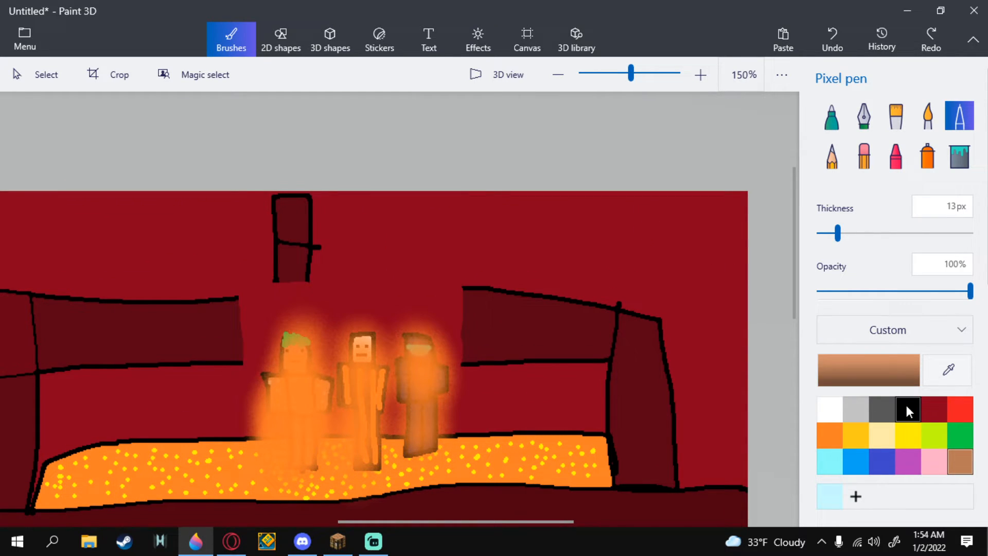
# Step: Outline a new figure's head, body and legs on the right bridge end with a thin Pixel pen
pyautogui.moveTo(837, 233); pyautogui.dragTo(828, 233)
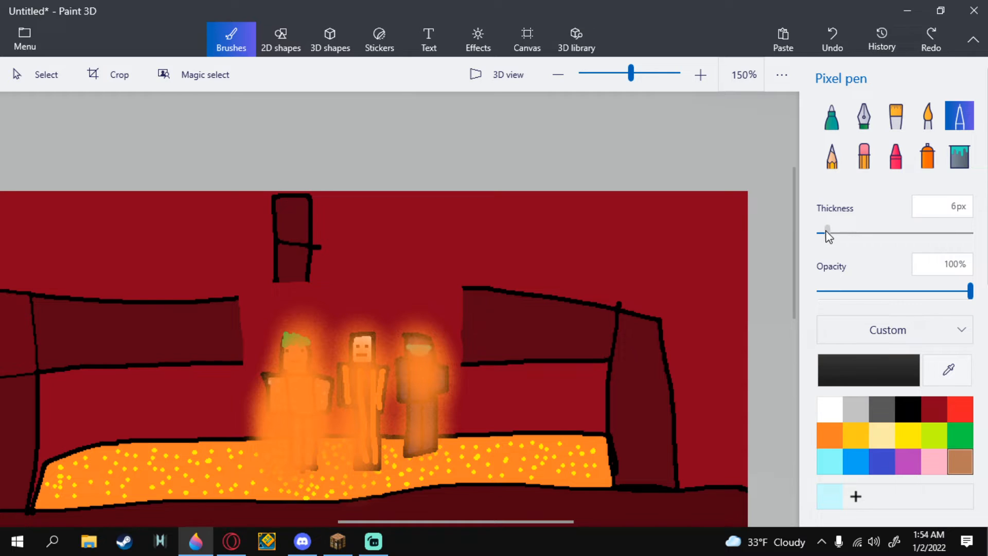
pyautogui.moveTo(827, 232); pyautogui.dragTo(824, 232)
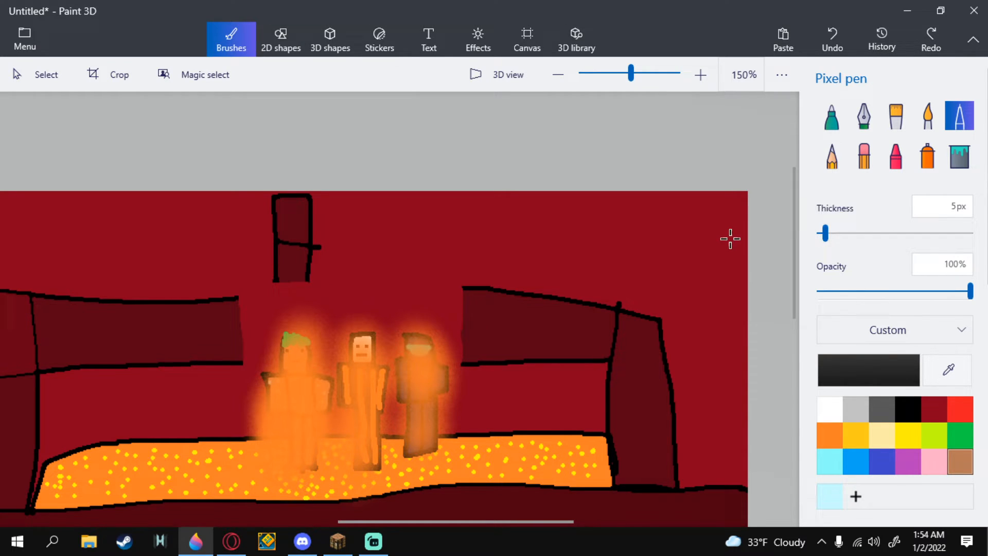
pyautogui.click(699, 73)
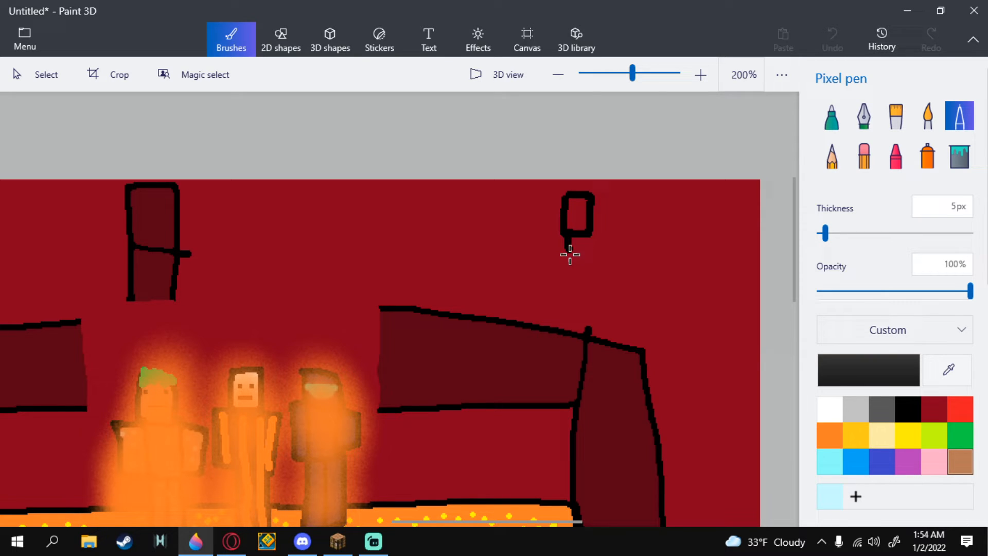
pyautogui.moveTo(576, 252); pyautogui.dragTo(560, 306)
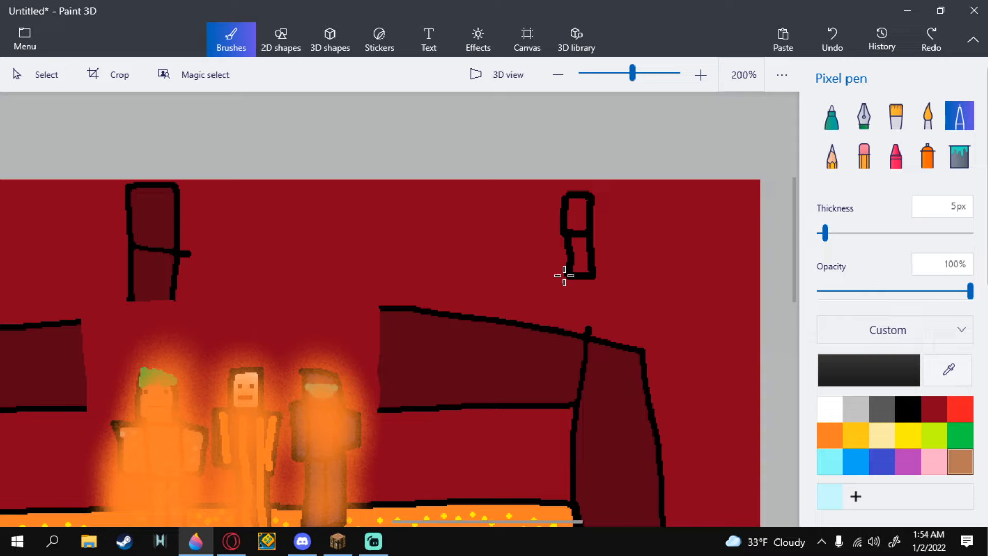
pyautogui.moveTo(576, 277); pyautogui.dragTo(586, 334)
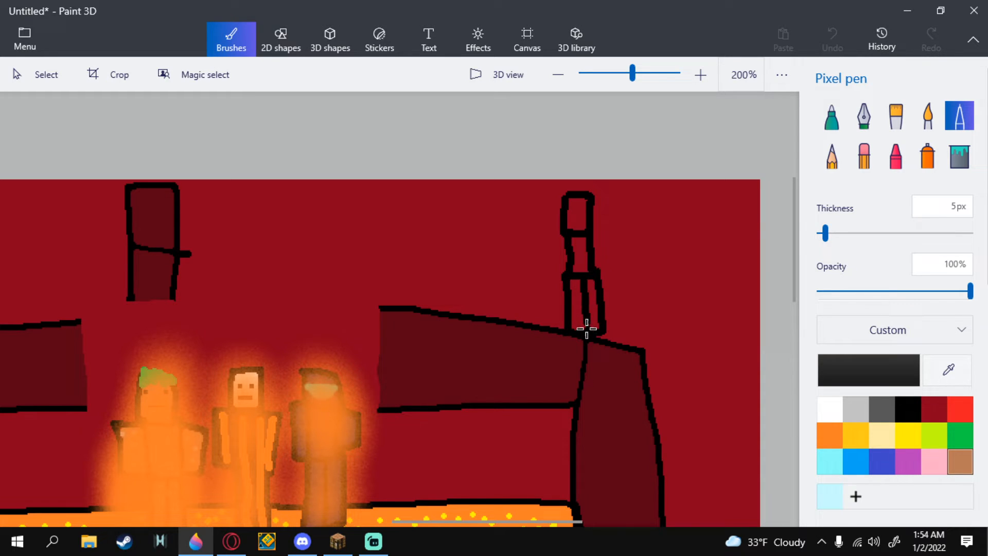
pyautogui.moveTo(586, 328); pyautogui.dragTo(554, 277)
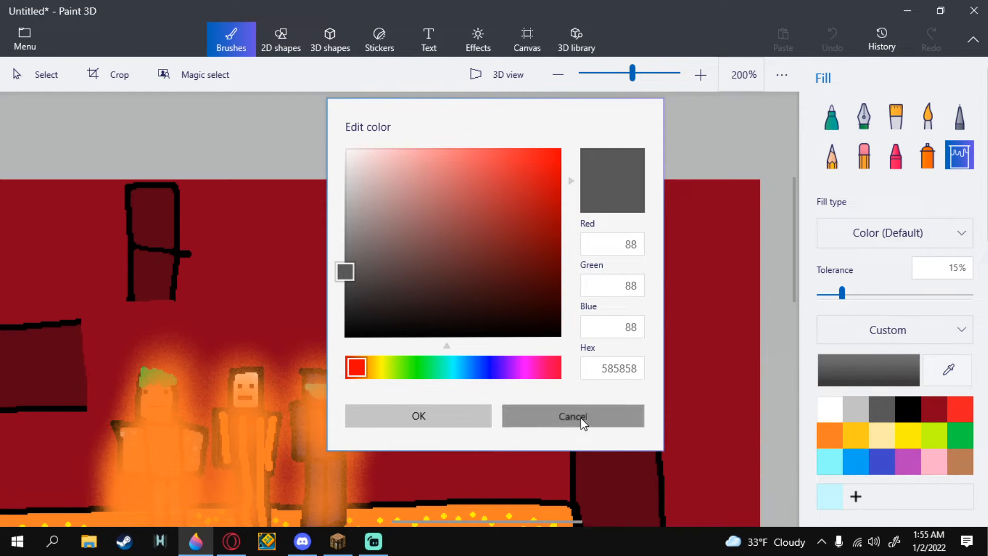
pyautogui.click(572, 416)
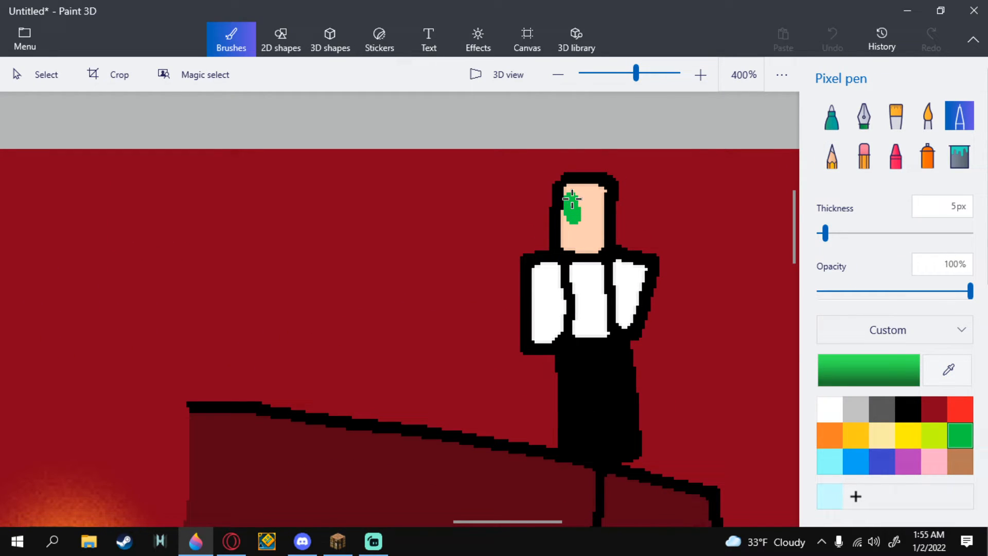
# Step: At 4px pen size, add green eyes and brown hair, and paint the shirt white
pyautogui.moveTo(846, 233); pyautogui.dragTo(823, 233)
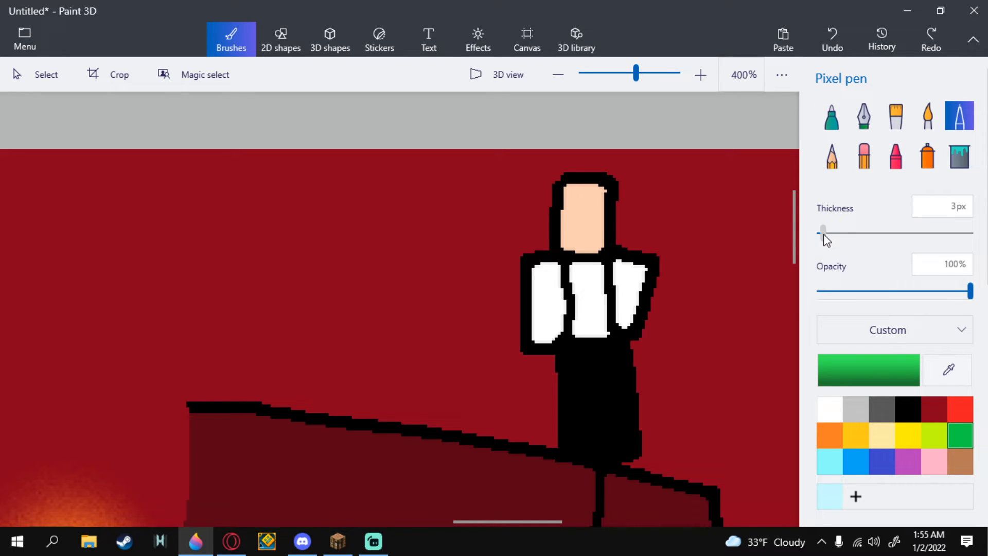
pyautogui.moveTo(822, 233); pyautogui.dragTo(828, 232)
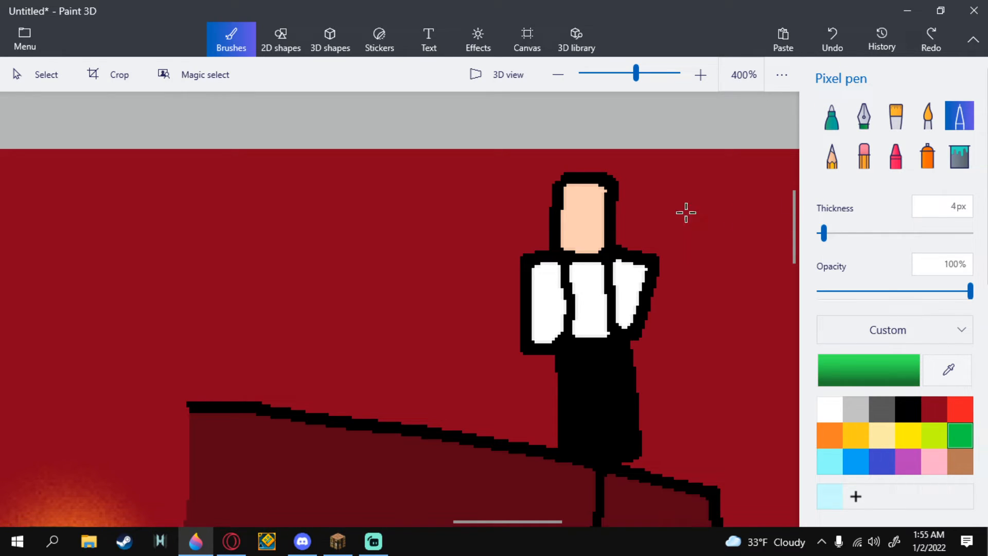
pyautogui.click(591, 208)
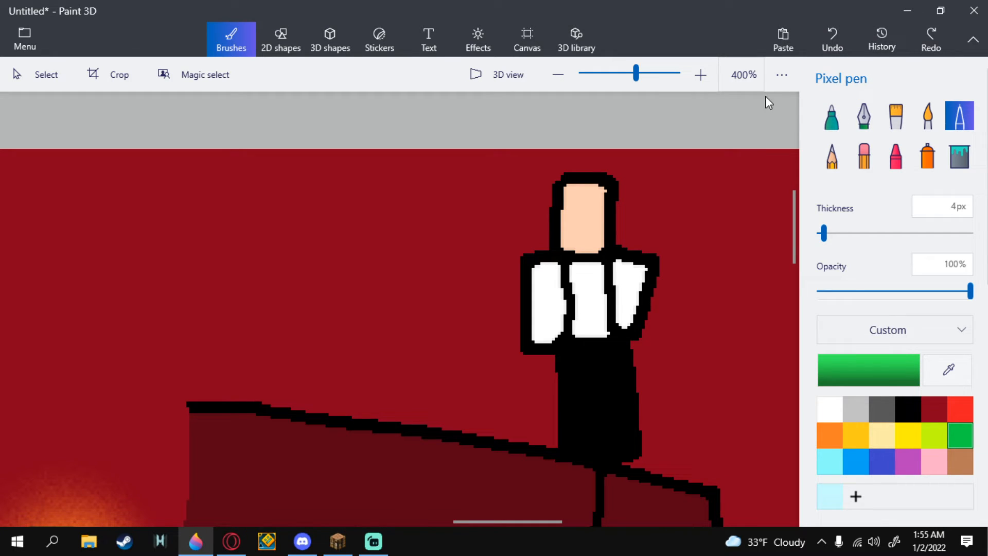
pyautogui.click(574, 204)
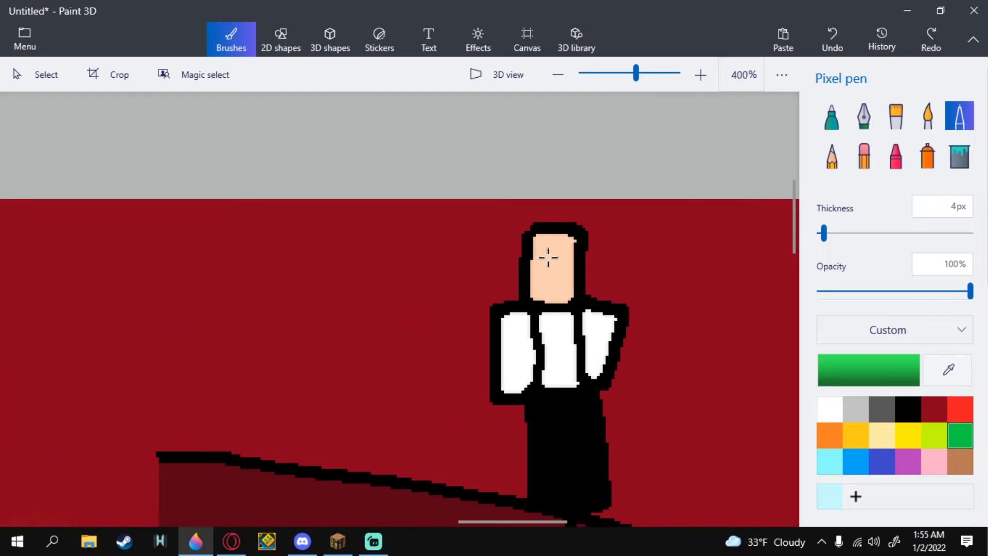
pyautogui.click(564, 256)
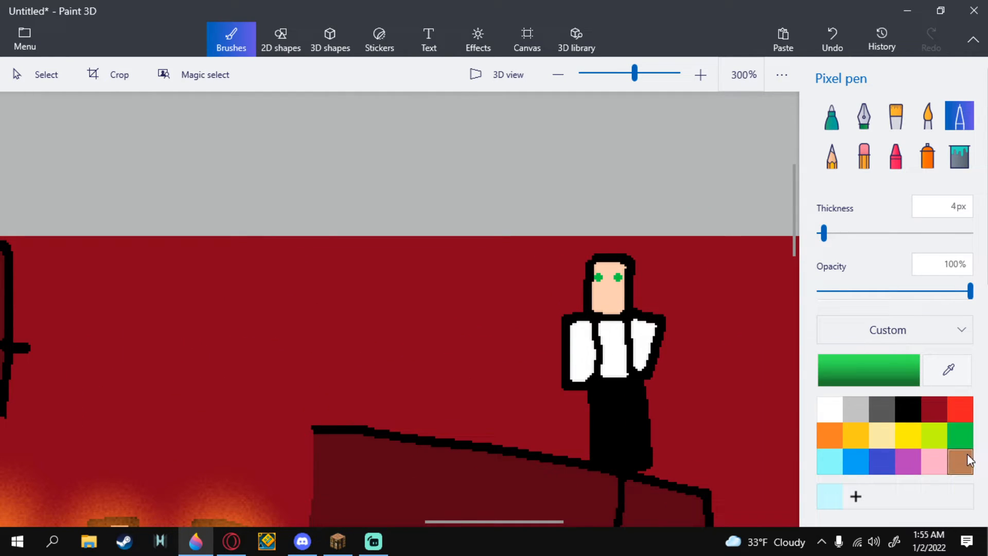
pyautogui.click(959, 460)
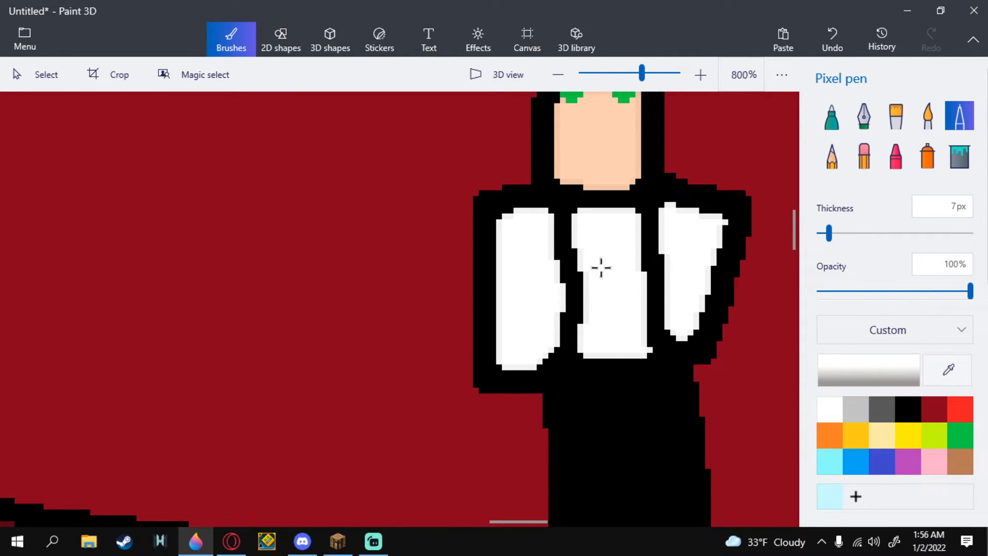
pyautogui.moveTo(598, 268); pyautogui.dragTo(564, 231)
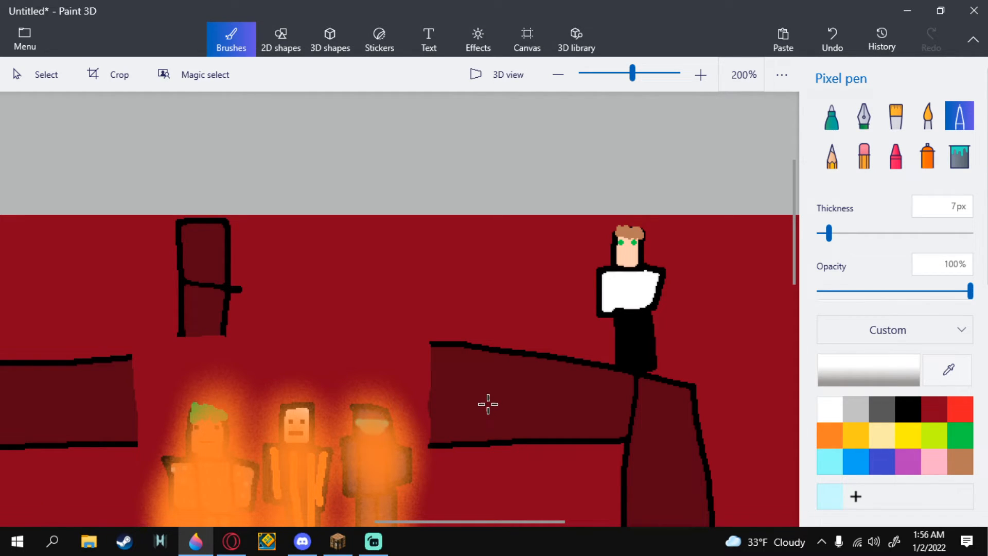
pyautogui.moveTo(480, 413)
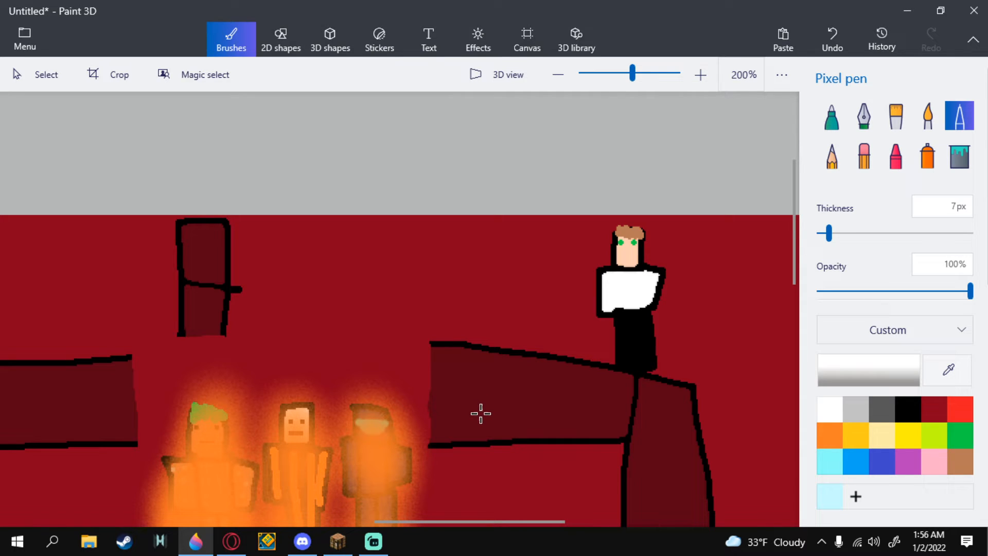
pyautogui.moveTo(770, 400)
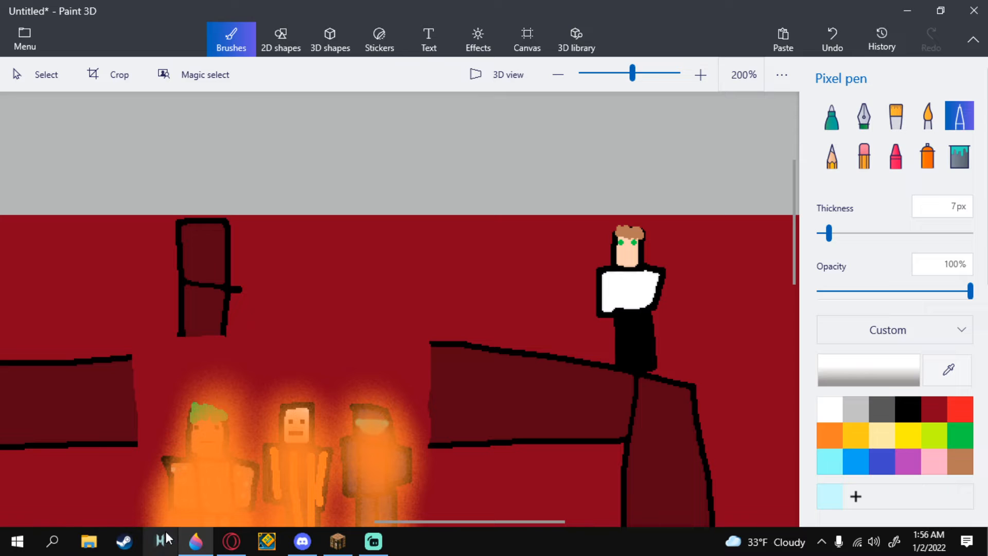
# Step: Search NameMC in Opera for the player's name and open their profile
pyautogui.click(230, 540)
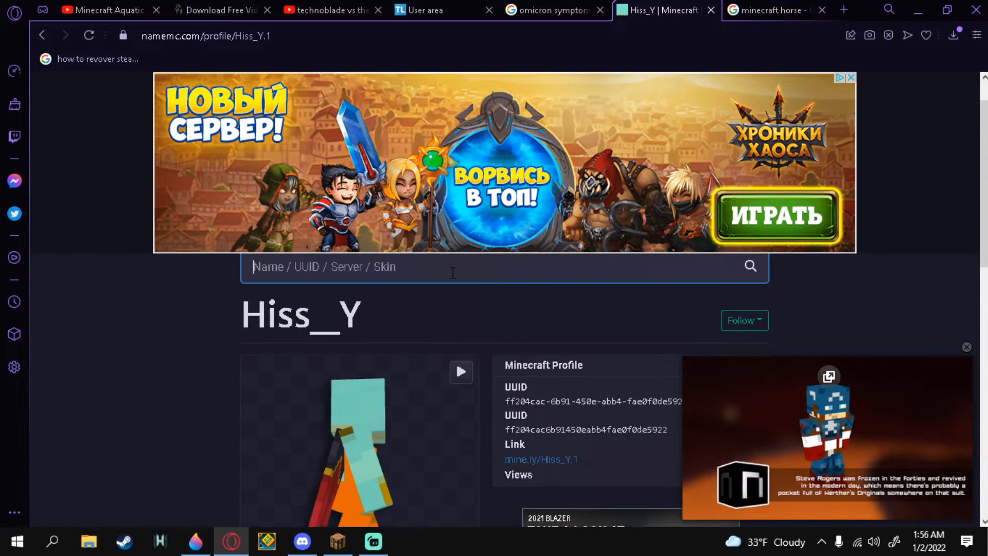
pyautogui.write('mp')
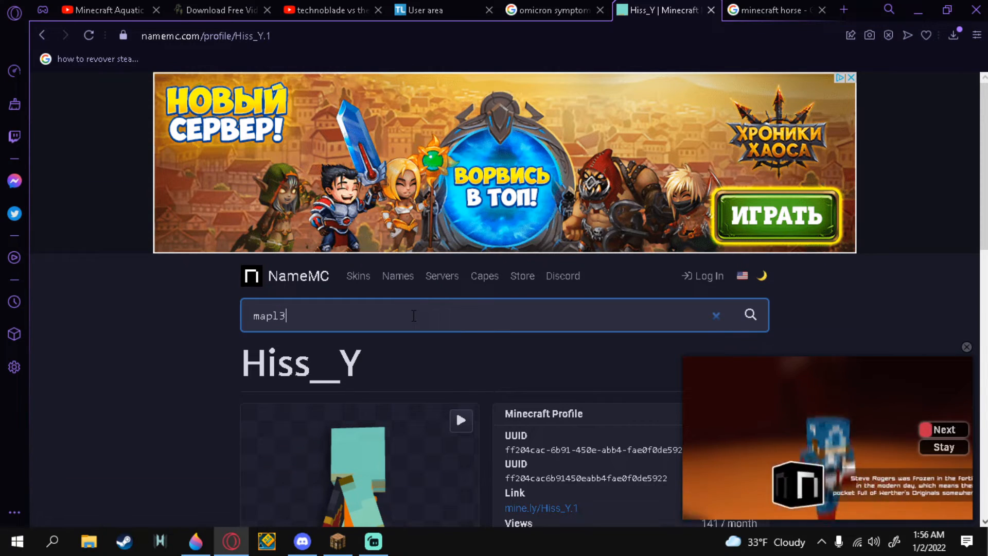
pyautogui.write('leaf')
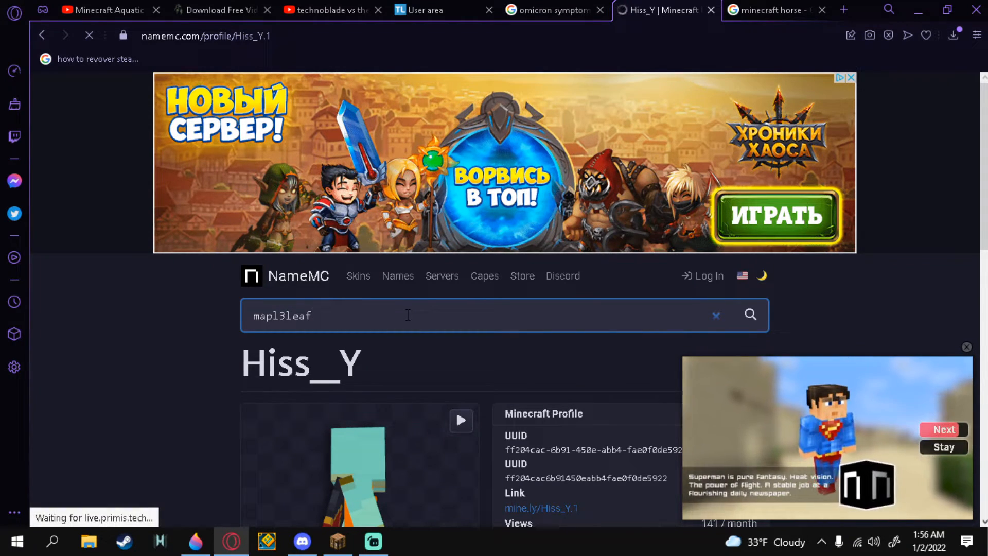
pyautogui.click(749, 315)
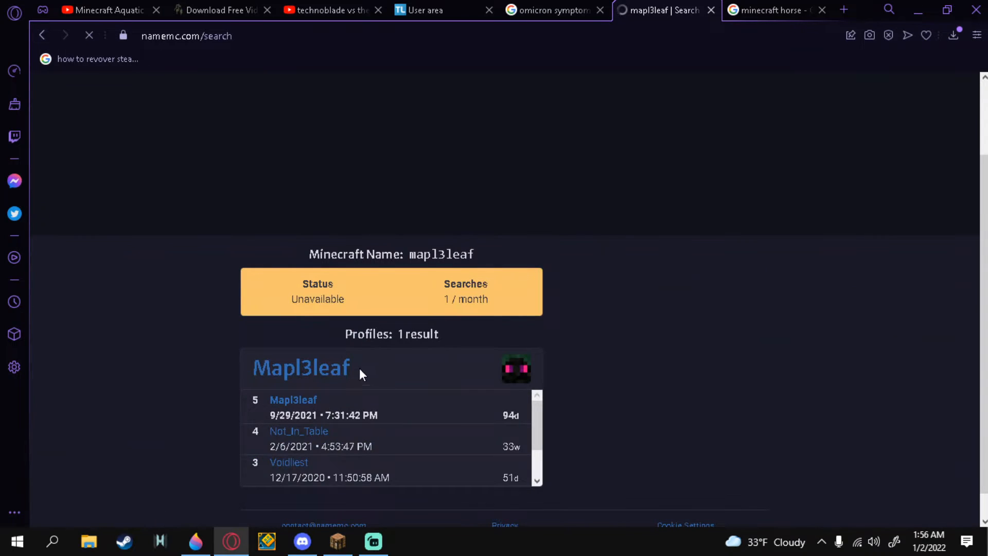
pyautogui.click(301, 367)
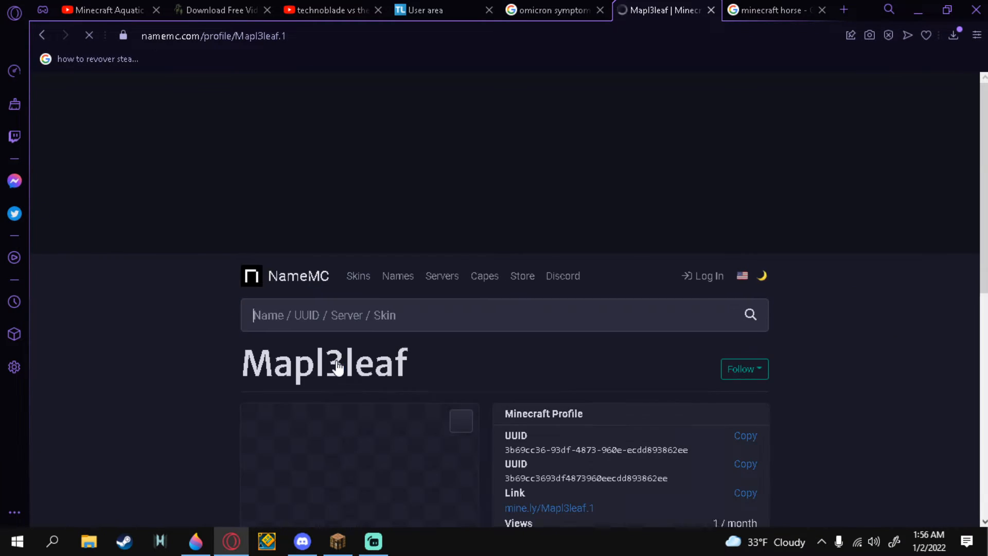
# Step: Preview the player's past skins, then switch back to Paint 3D
pyautogui.scroll(-3)
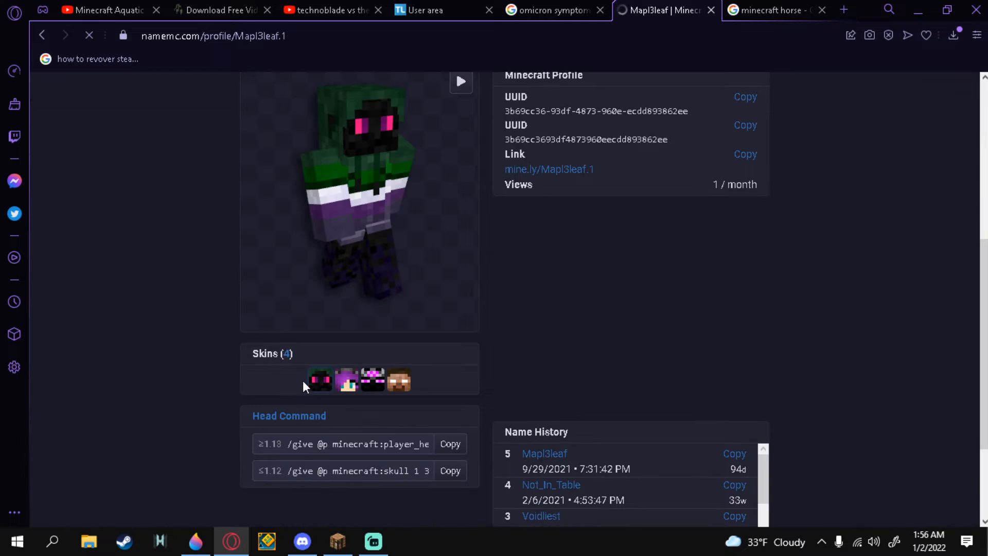
pyautogui.click(346, 380)
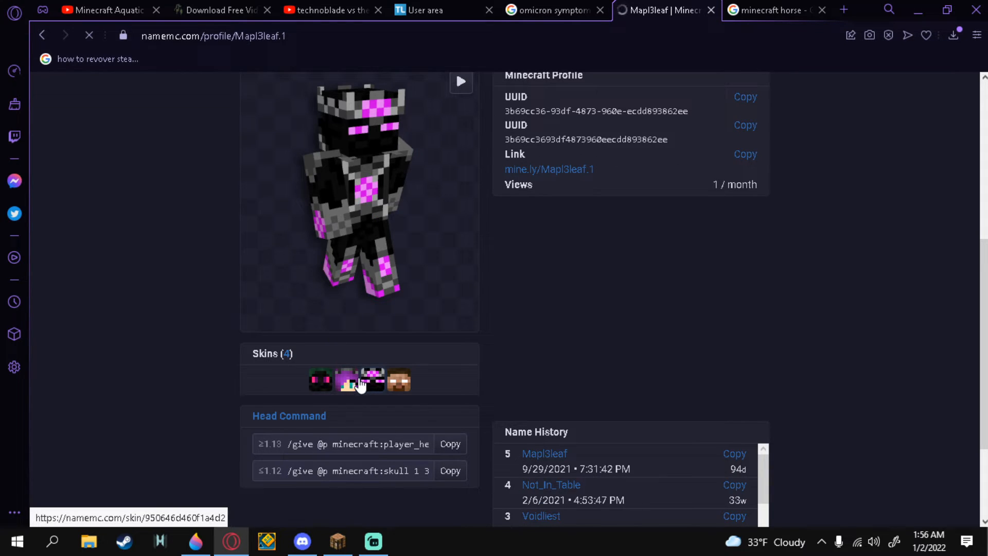
pyautogui.click(346, 380)
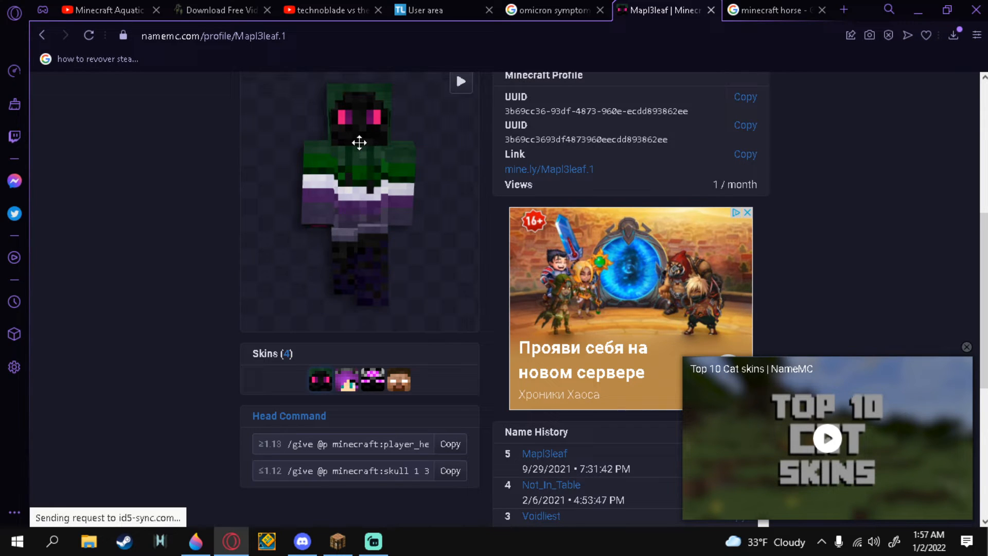
pyautogui.click(337, 540)
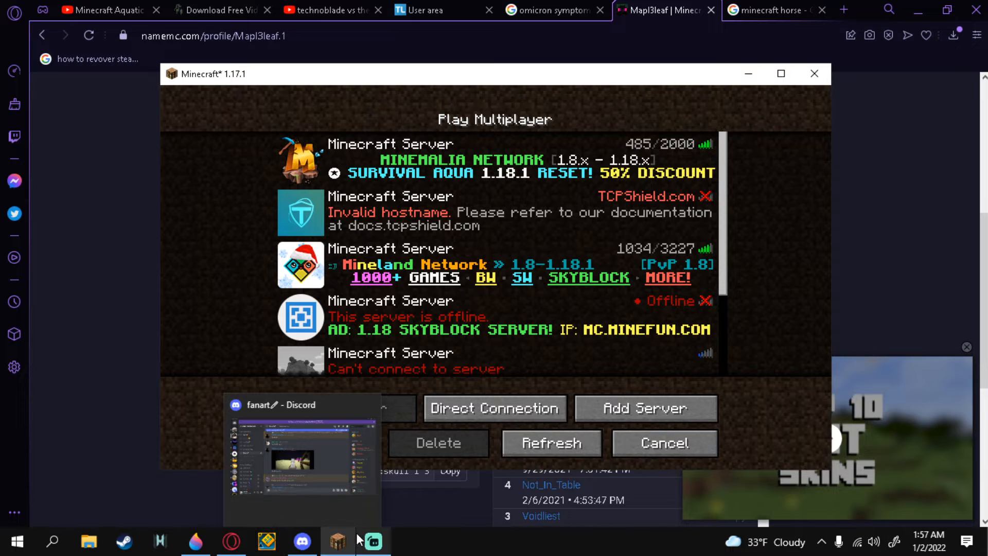
pyautogui.click(197, 542)
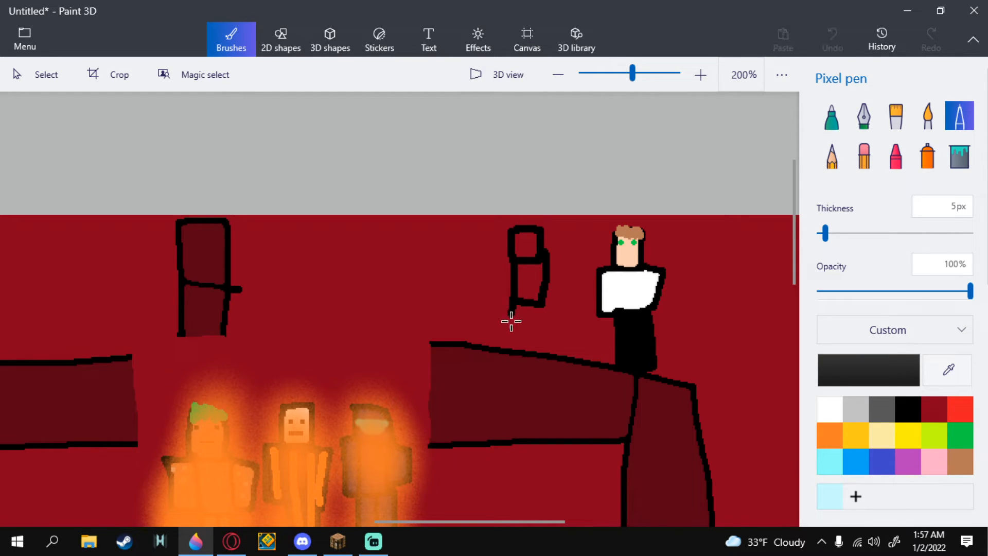
# Step: Outline a second figure on the bridge and fill its leg and torso blue
pyautogui.moveTo(511, 321); pyautogui.dragTo(542, 306)
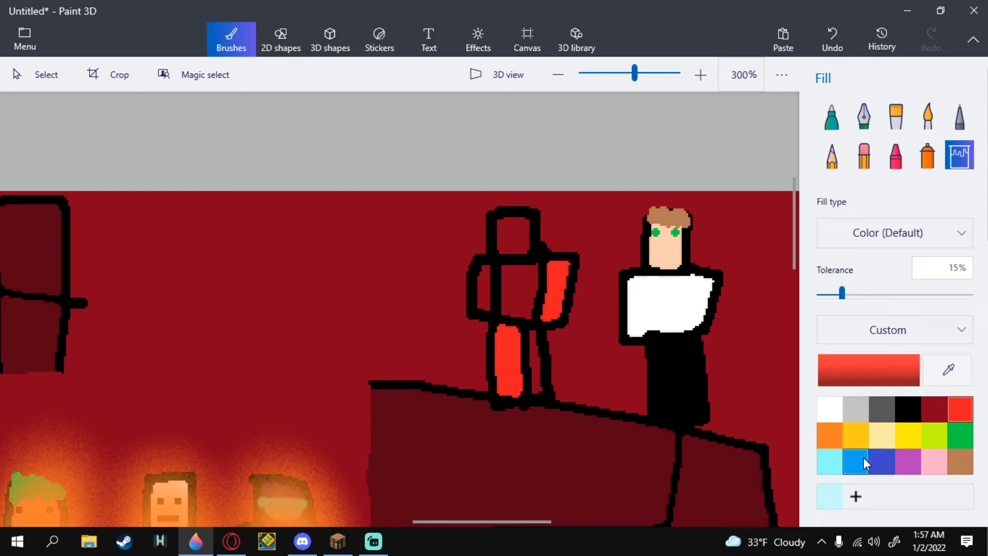
pyautogui.click(856, 461)
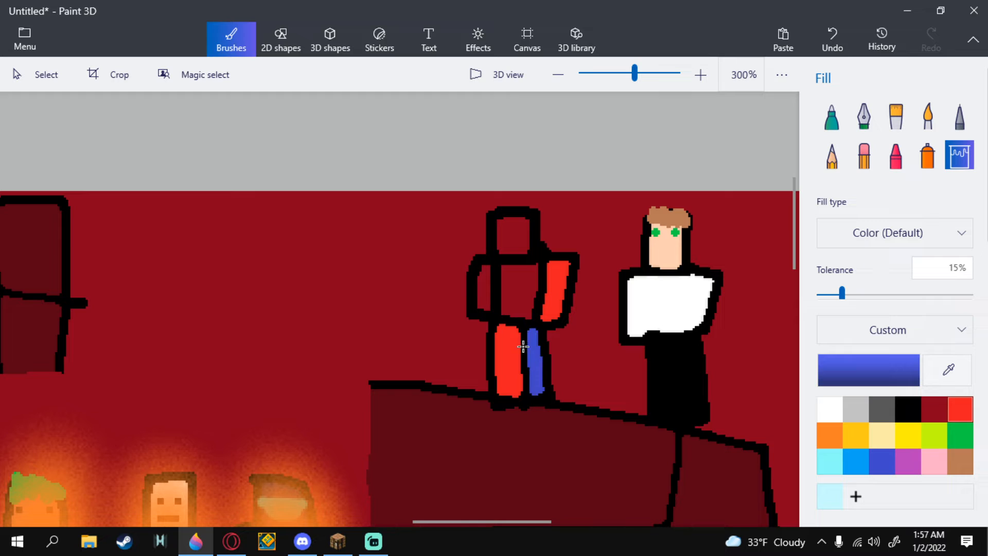
pyautogui.click(517, 290)
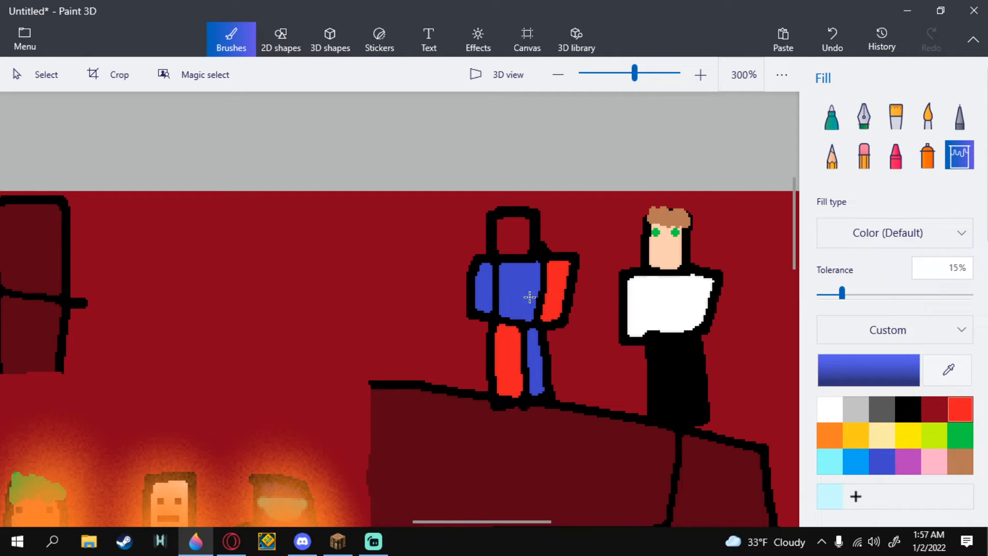
pyautogui.click(513, 236)
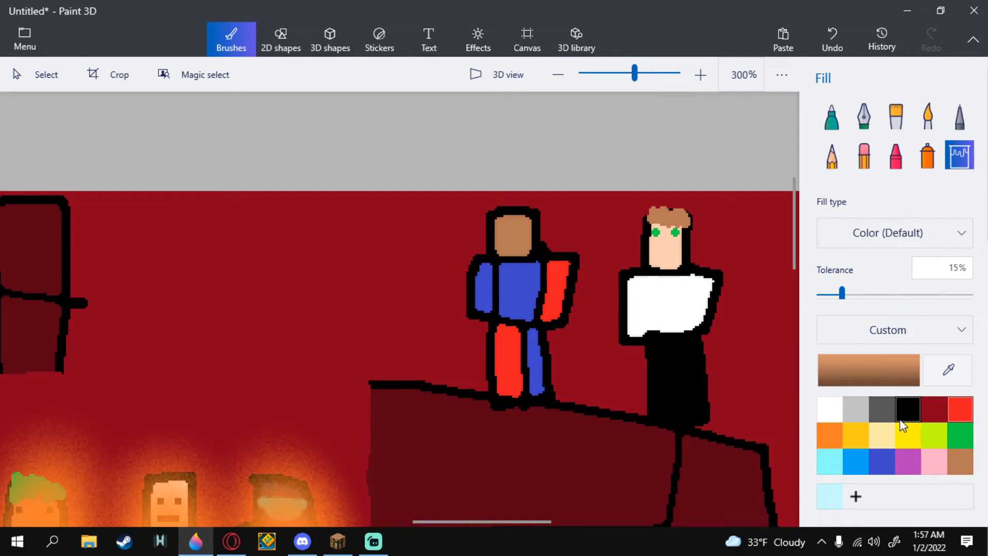
# Step: Add black face details and a dark brown outline on top of its head
pyautogui.click(958, 116)
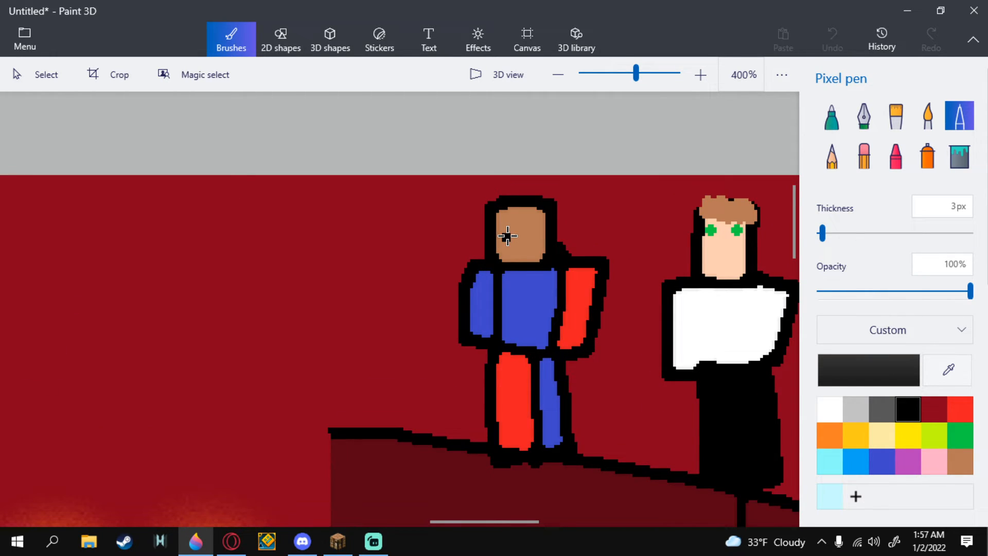
pyautogui.click(505, 230)
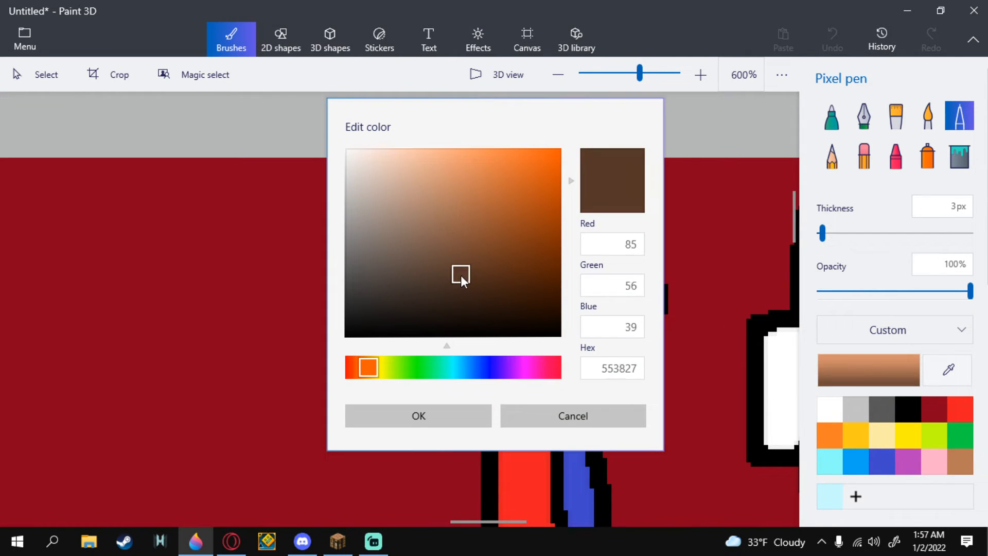
pyautogui.click(418, 416)
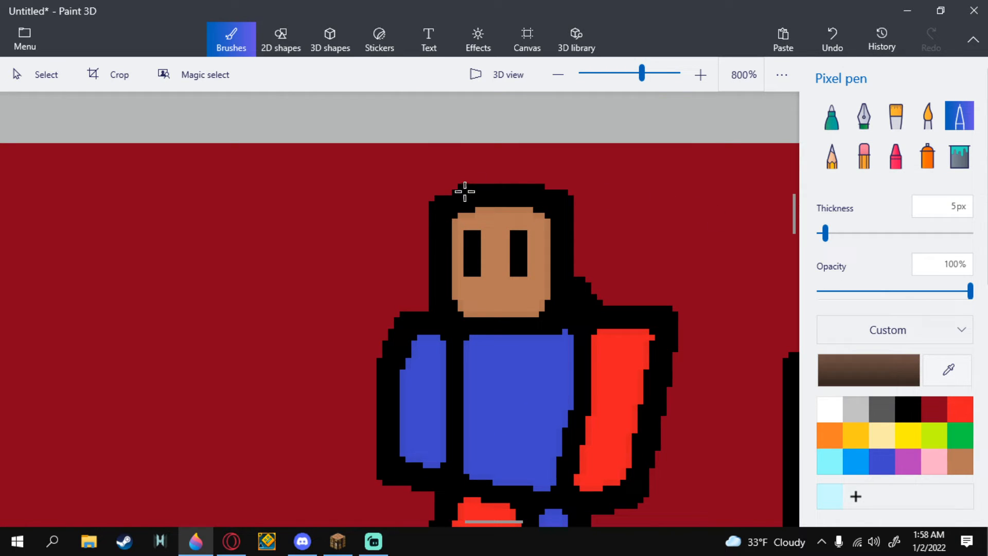
pyautogui.moveTo(463, 192); pyautogui.dragTo(513, 218)
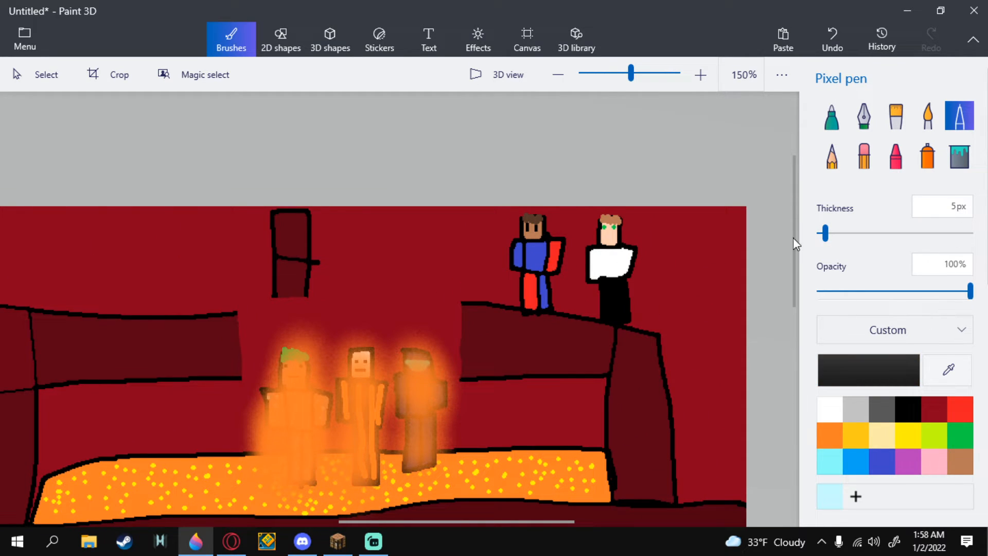
pyautogui.moveTo(825, 233); pyautogui.dragTo(822, 233)
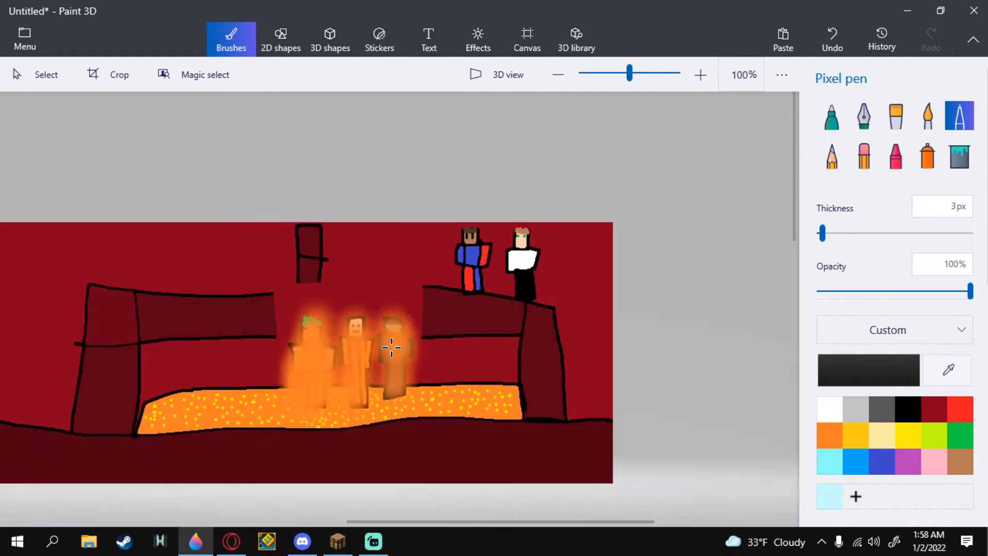
# Step: Outline a new figure's head, body, arms and legs on the left bridge section
pyautogui.click(559, 73)
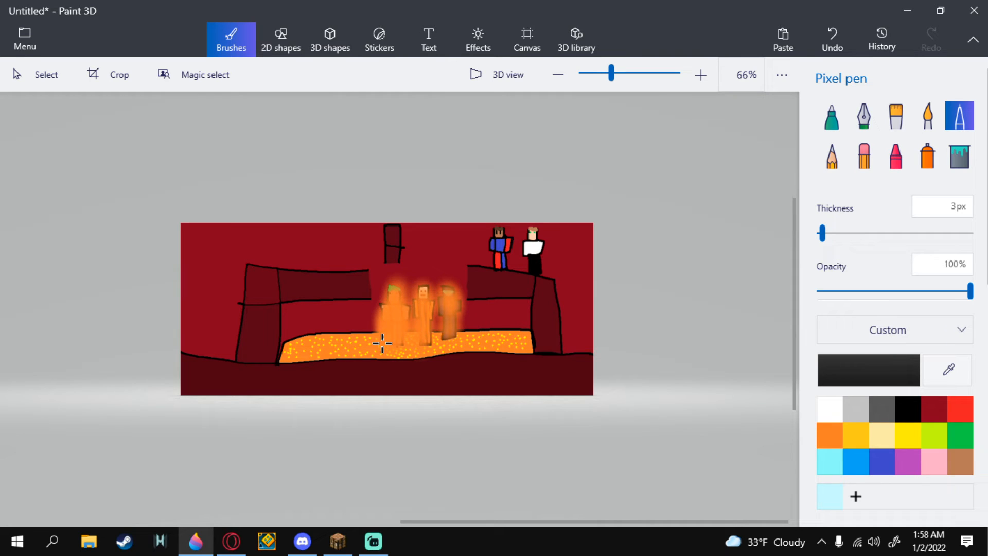
pyautogui.click(700, 73)
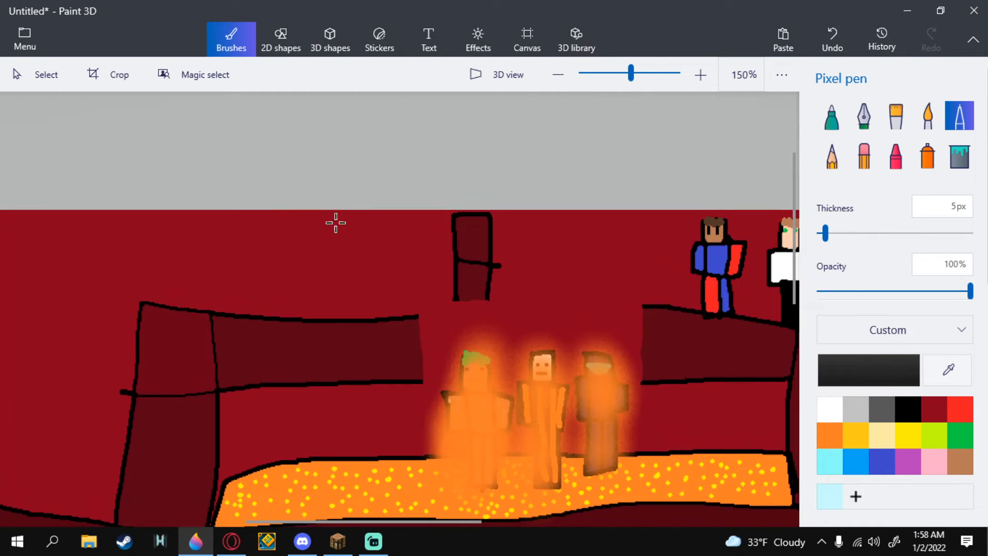
pyautogui.click(333, 230)
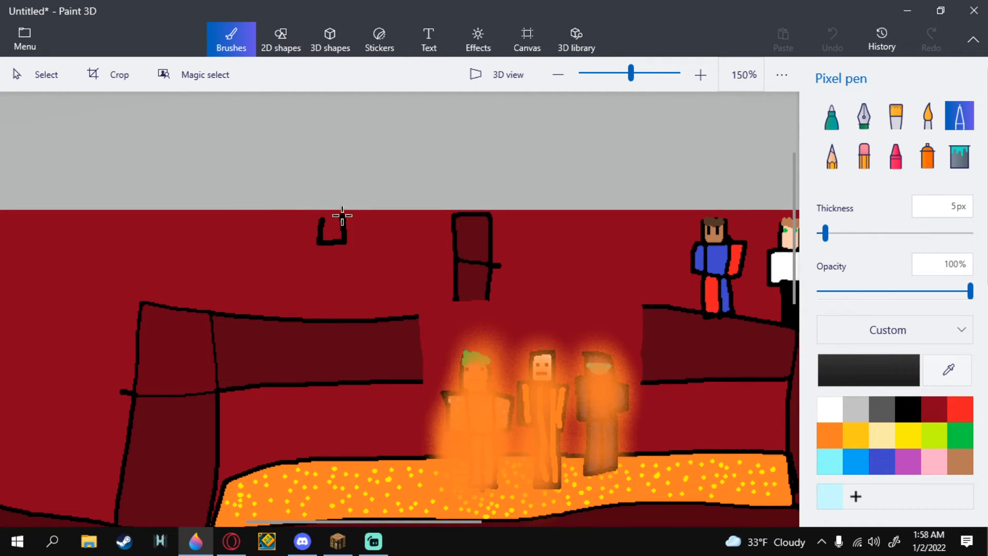
pyautogui.moveTo(329, 217); pyautogui.dragTo(318, 278)
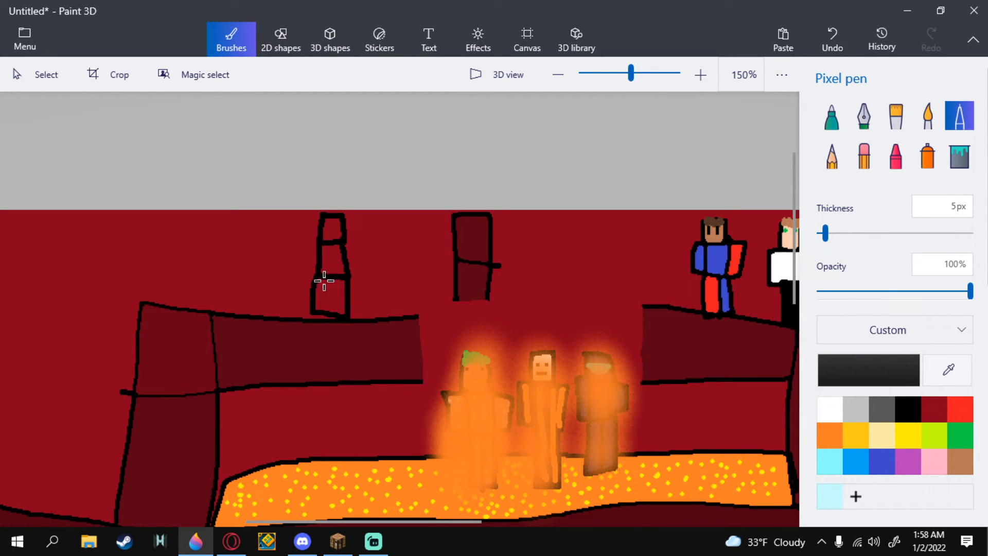
pyautogui.moveTo(326, 276); pyautogui.dragTo(328, 309)
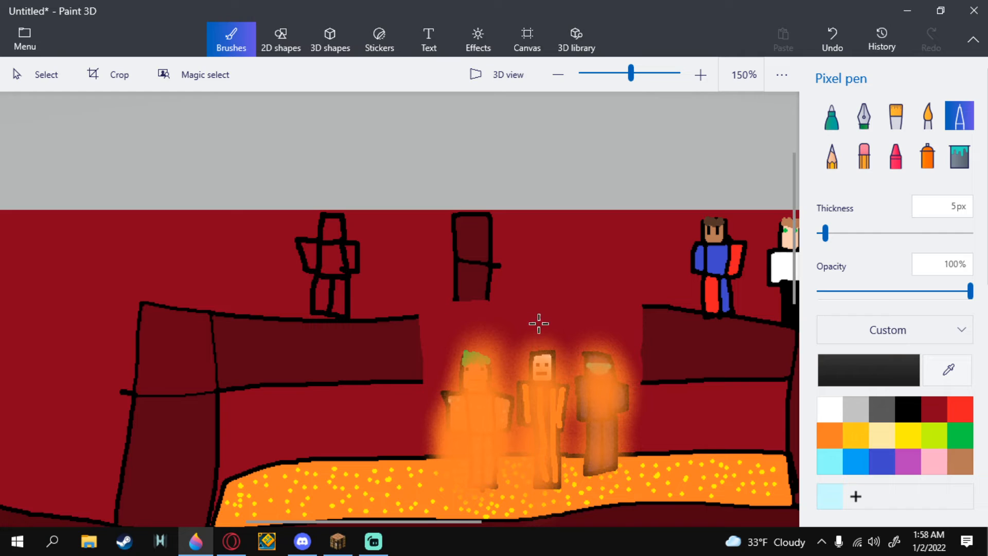
# Step: Draw an orange visor across the figure's head and fill the enclosed areas
pyautogui.click(829, 435)
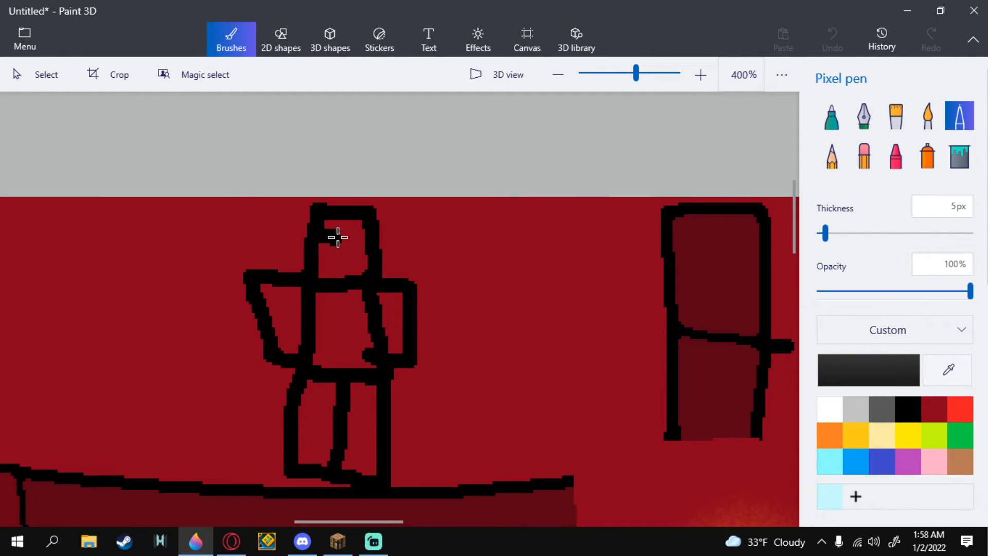
pyautogui.moveTo(337, 236); pyautogui.dragTo(366, 264)
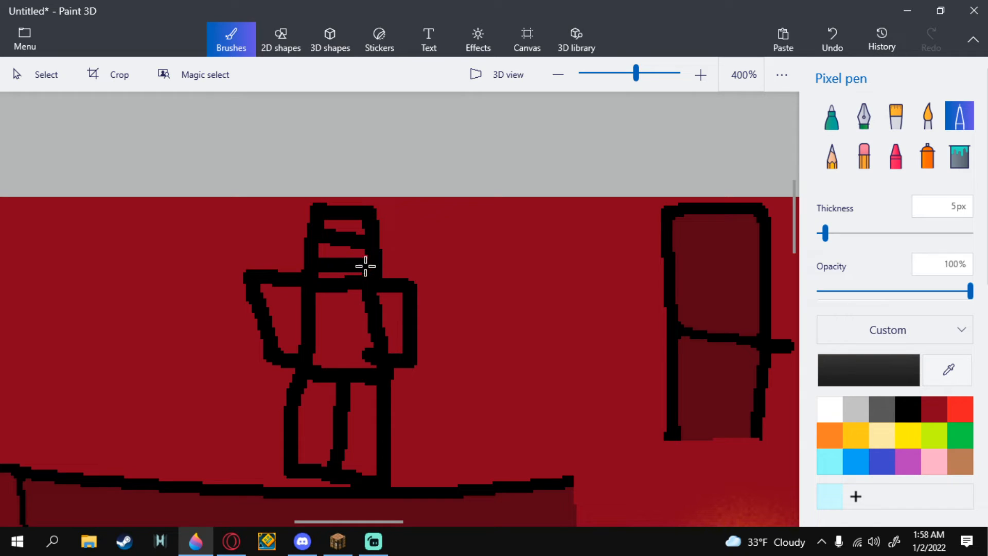
pyautogui.click(829, 435)
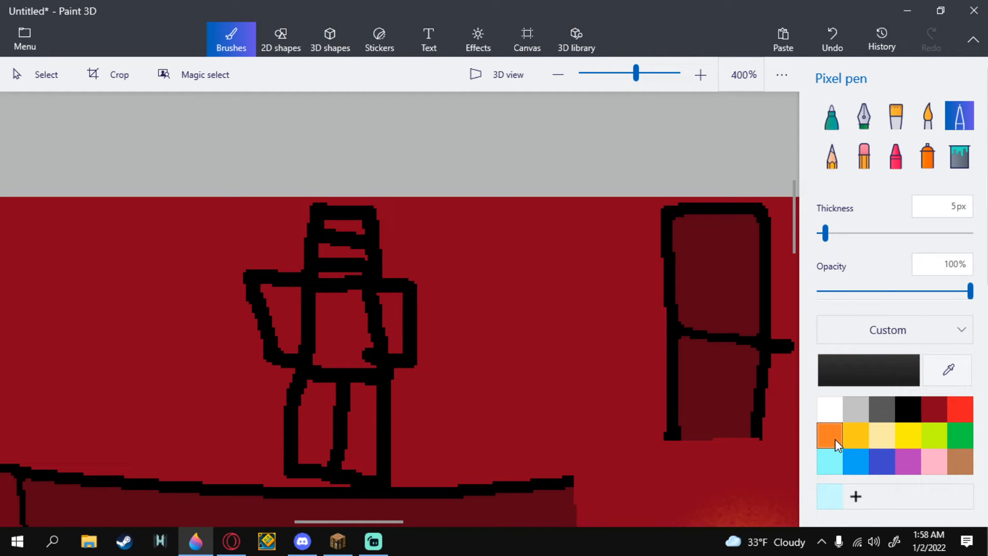
pyautogui.click(958, 156)
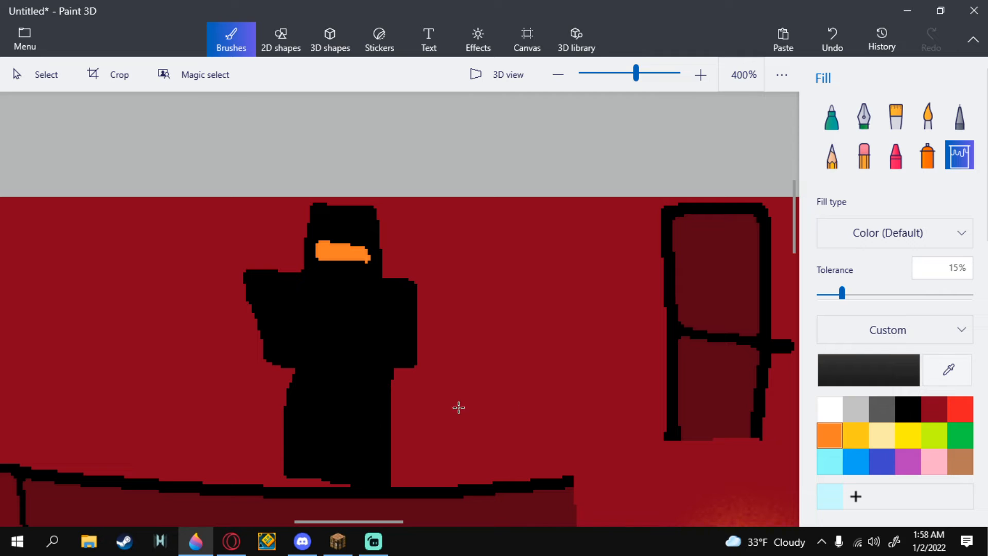
# Step: Add dark red armor stripes, including a band across the waist
pyautogui.click(933, 408)
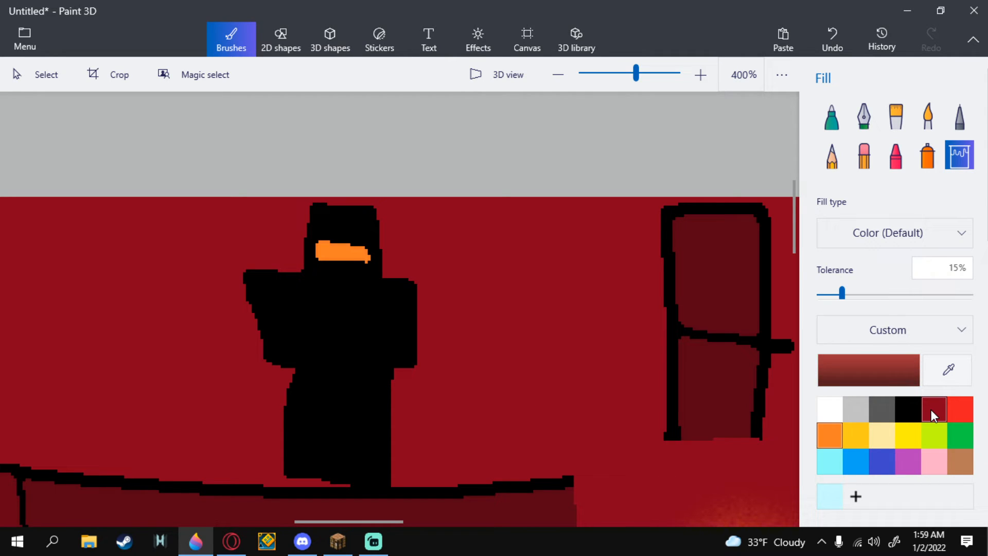
pyautogui.click(958, 116)
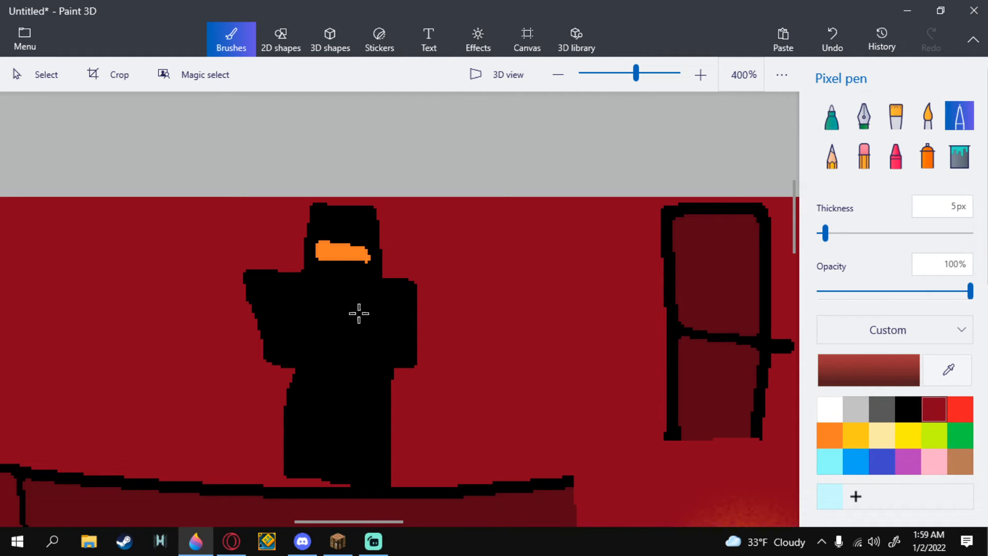
pyautogui.click(362, 297)
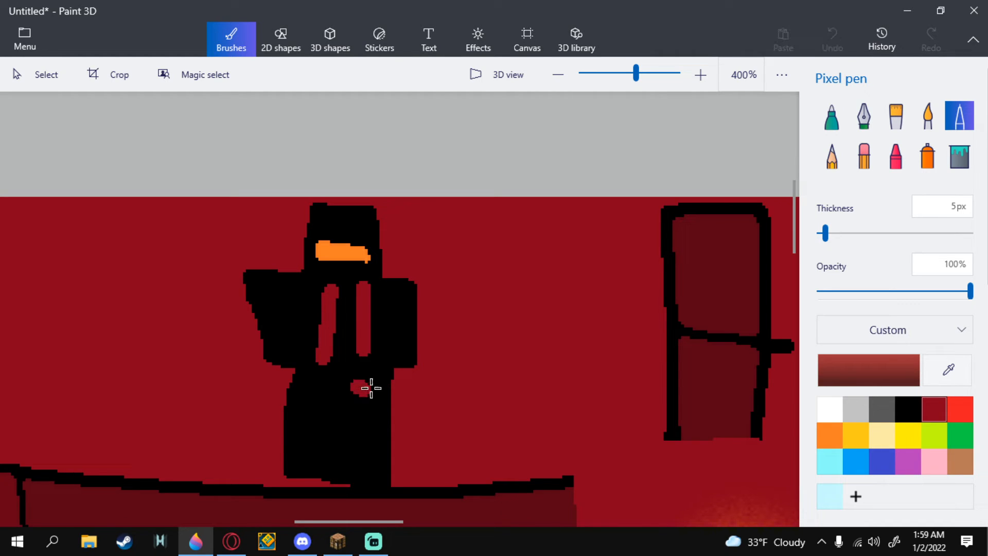
pyautogui.moveTo(353, 387); pyautogui.dragTo(375, 422)
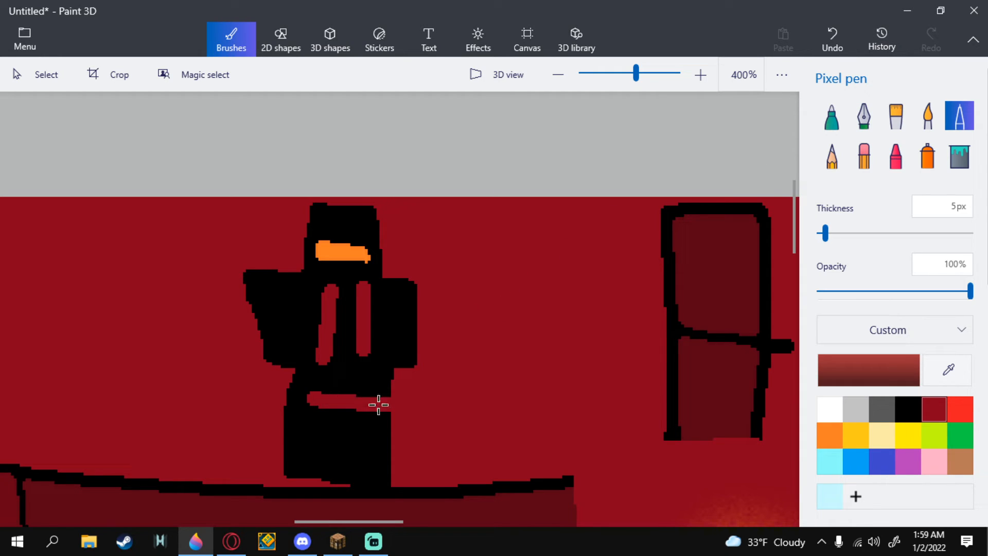
pyautogui.click(832, 38)
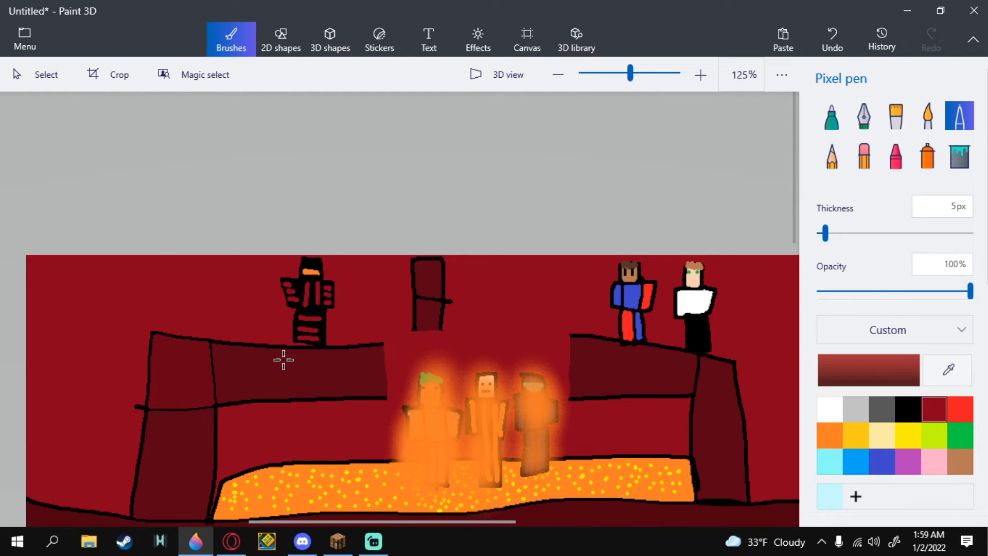
# Step: Draw a tan axe handle from the armored figure's hand, undoing the stray background fill
pyautogui.click(907, 409)
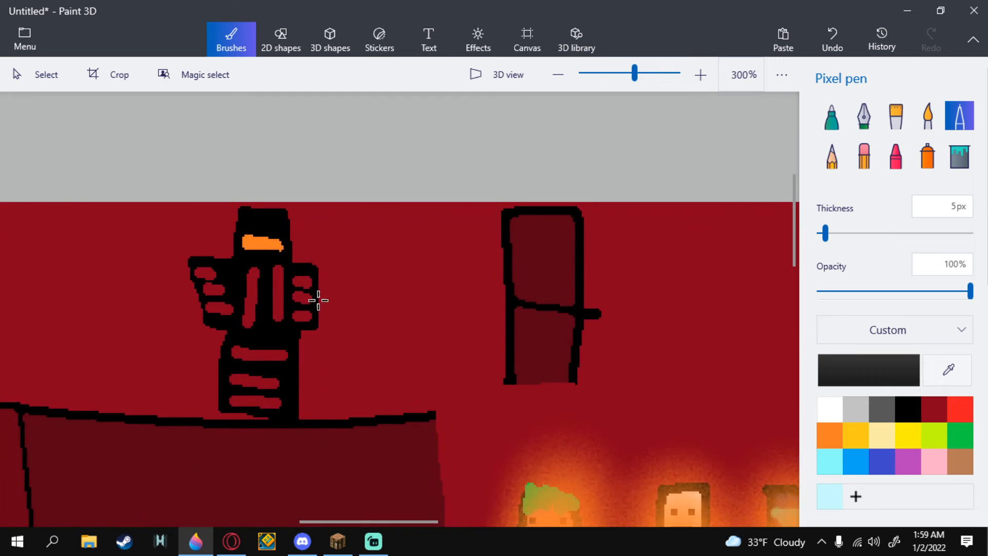
pyautogui.moveTo(314, 314); pyautogui.dragTo(369, 318)
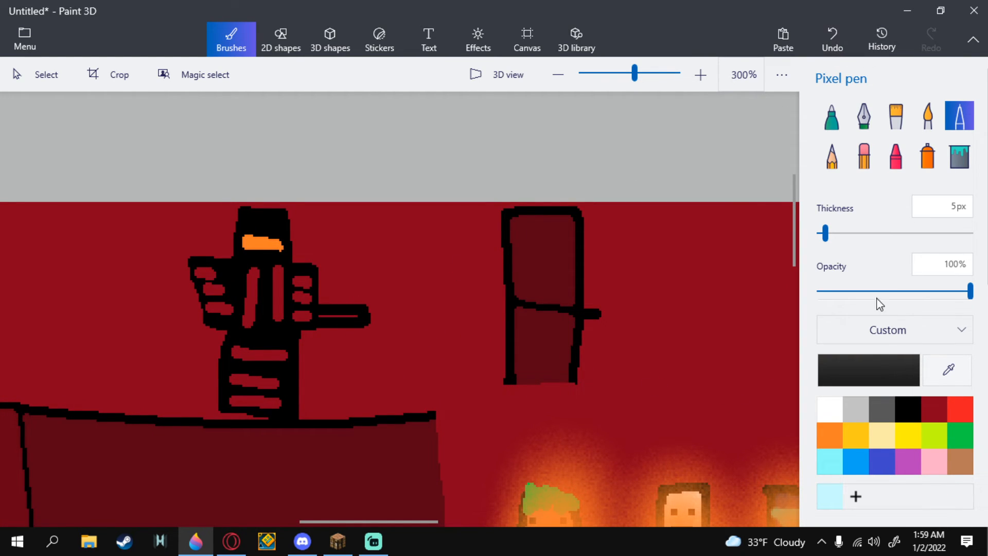
pyautogui.click(958, 155)
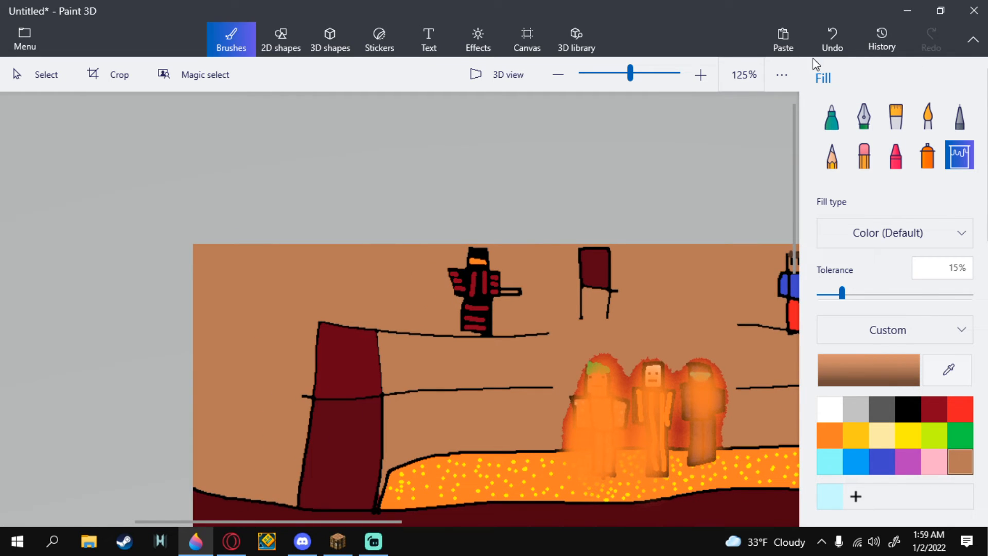
pyautogui.click(626, 294)
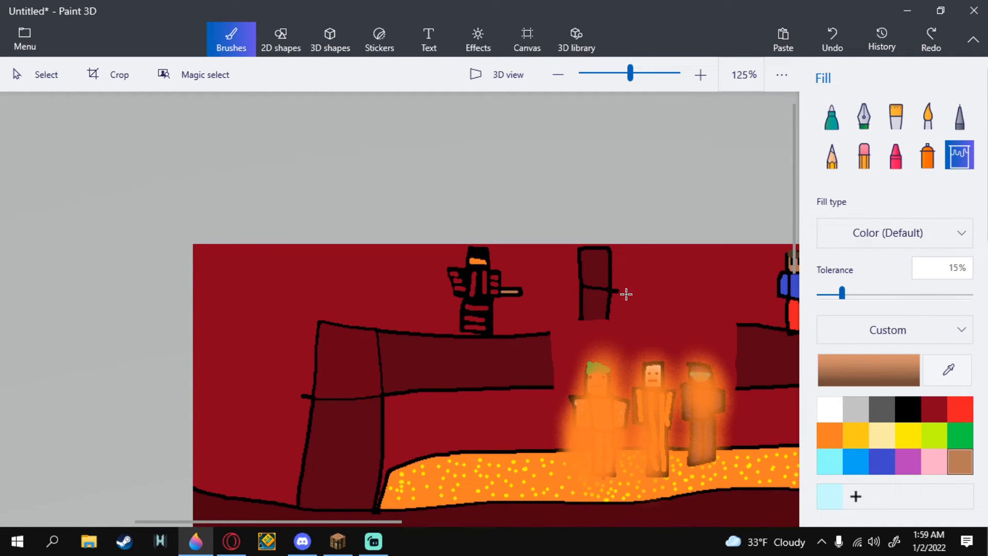
pyautogui.click(831, 37)
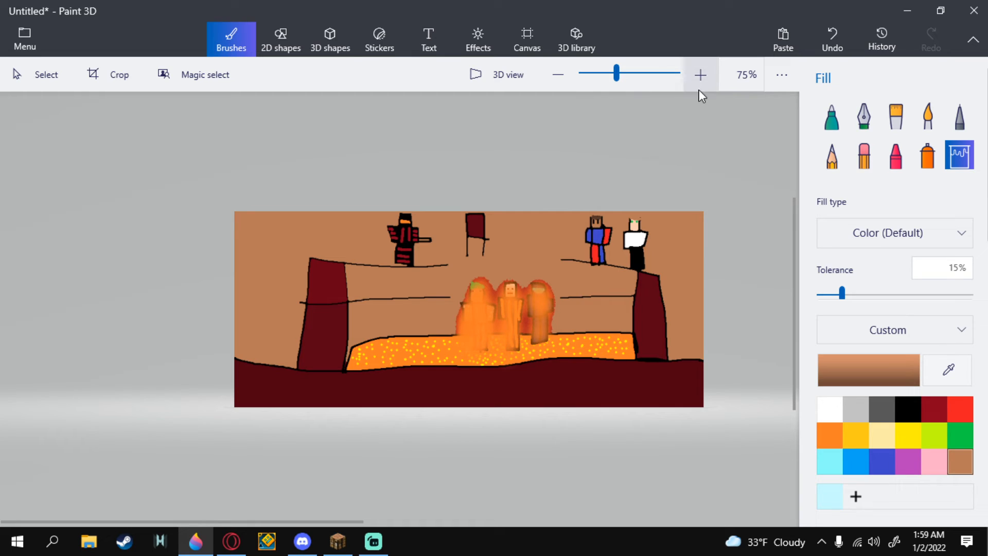
# Step: Zoom in and add a yellow axe blade at the handle's end
pyautogui.click(441, 250)
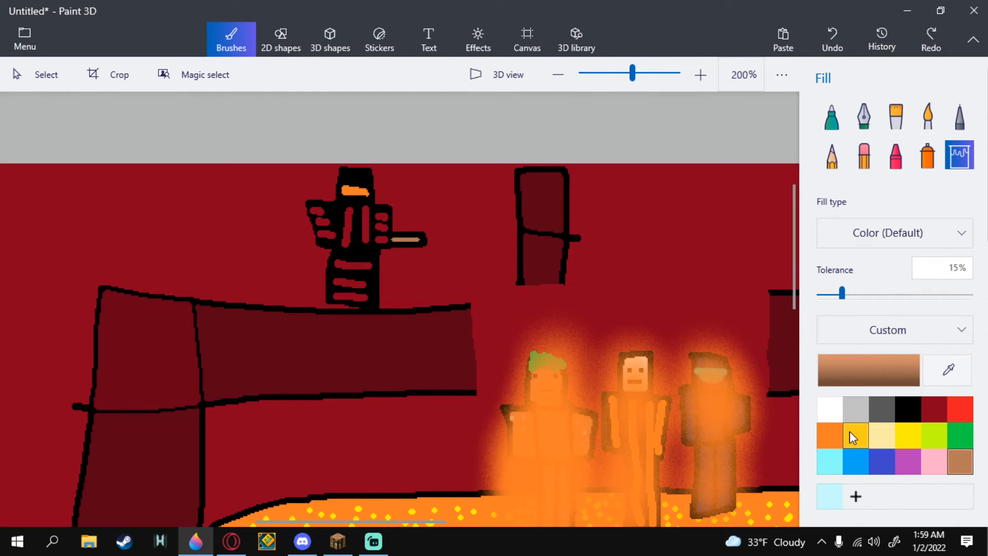
pyautogui.click(855, 435)
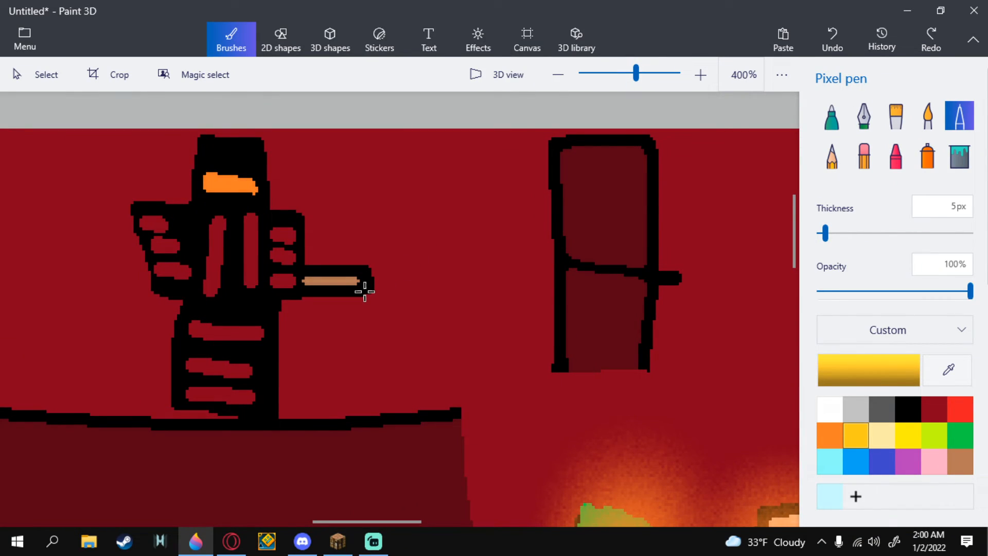
pyautogui.moveTo(366, 286); pyautogui.dragTo(378, 340)
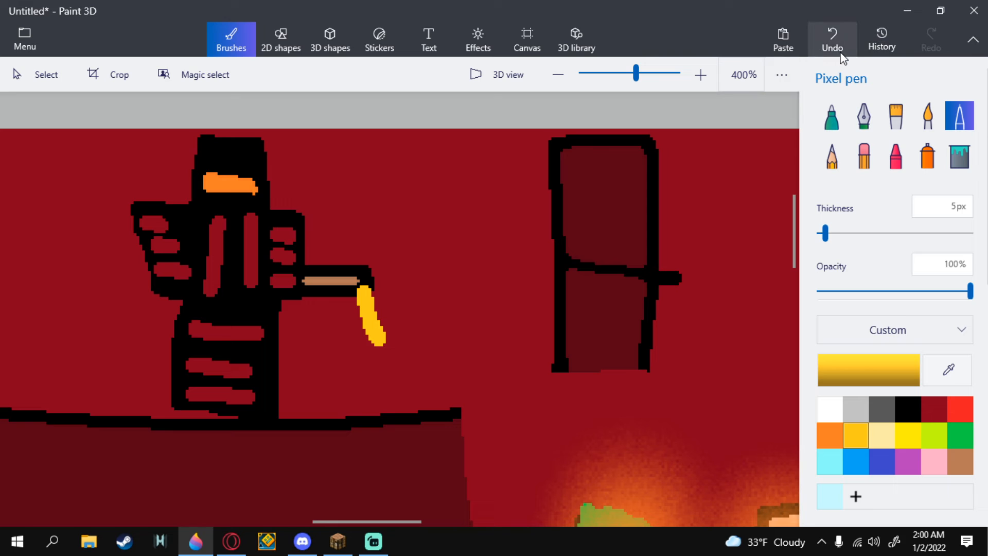
pyautogui.click(831, 39)
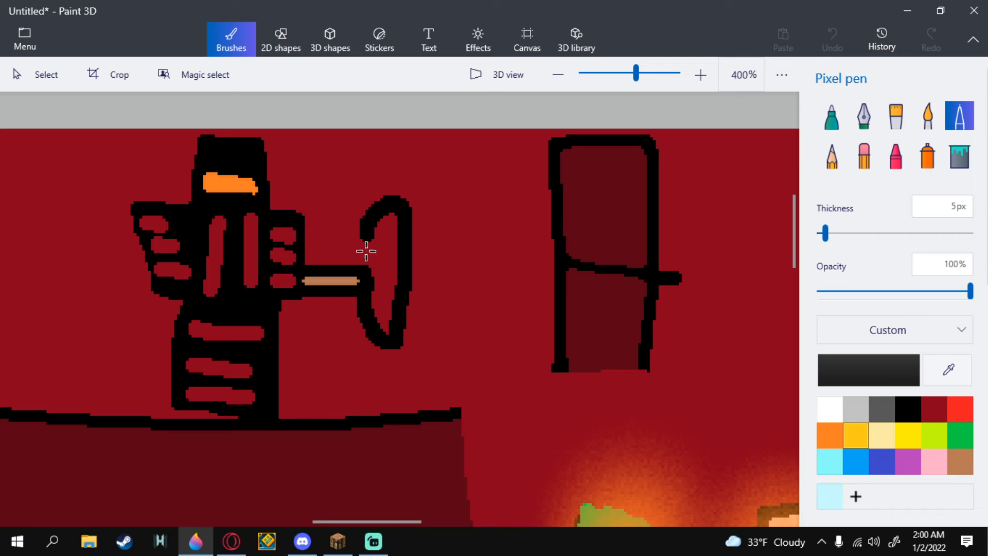
pyautogui.click(855, 436)
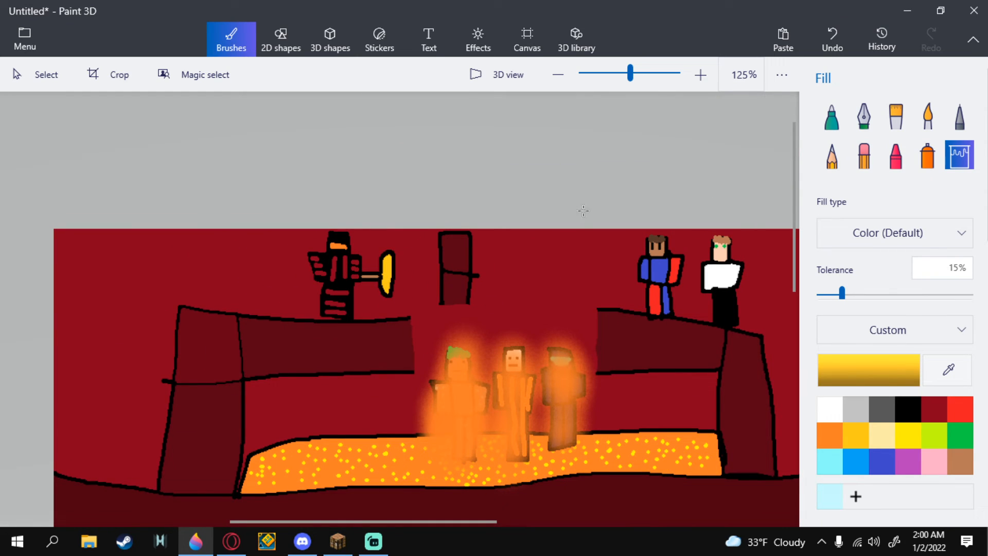
pyautogui.moveTo(732, 358)
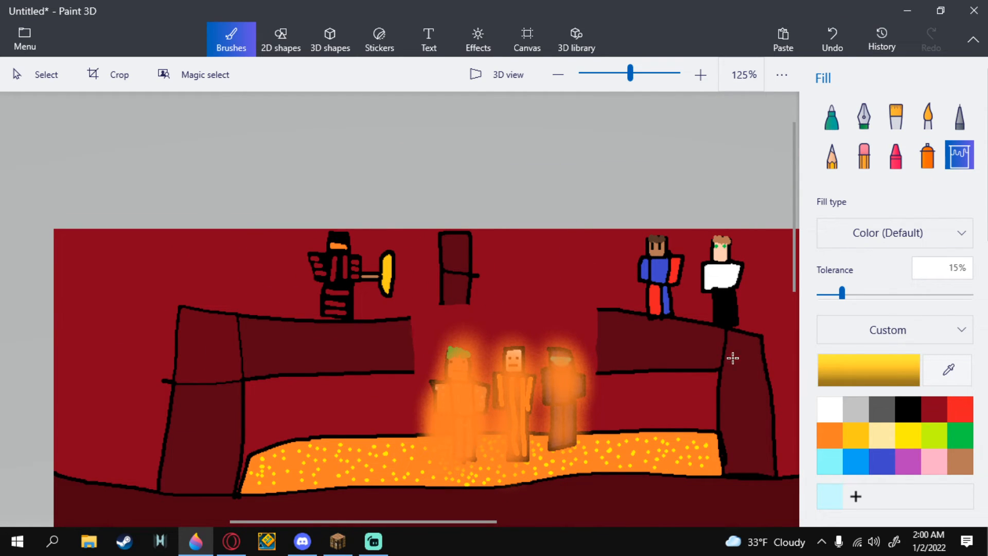
# Step: Draw the grey name tag above the blue figure and click white pixel letters into it
pyautogui.click(958, 115)
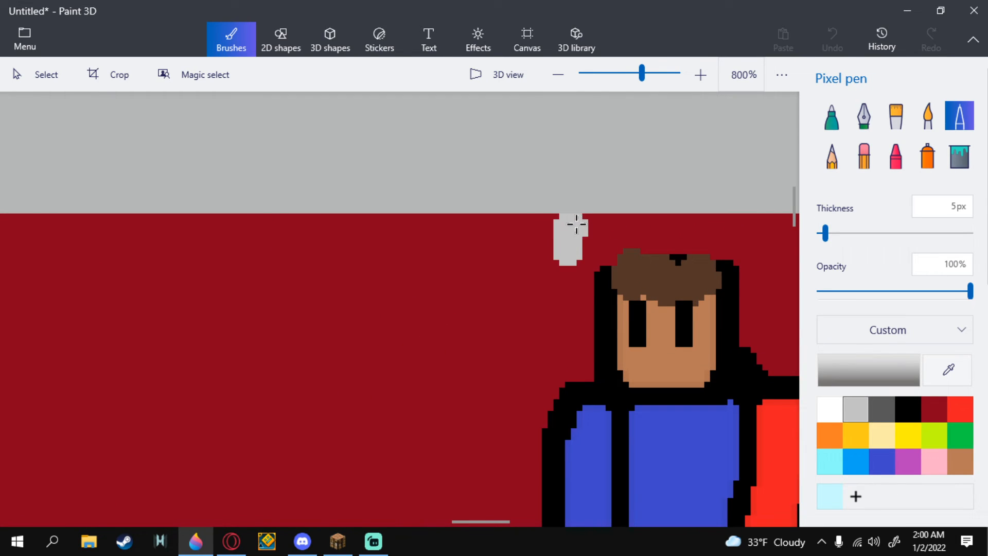
pyautogui.moveTo(823, 233); pyautogui.dragTo(844, 233)
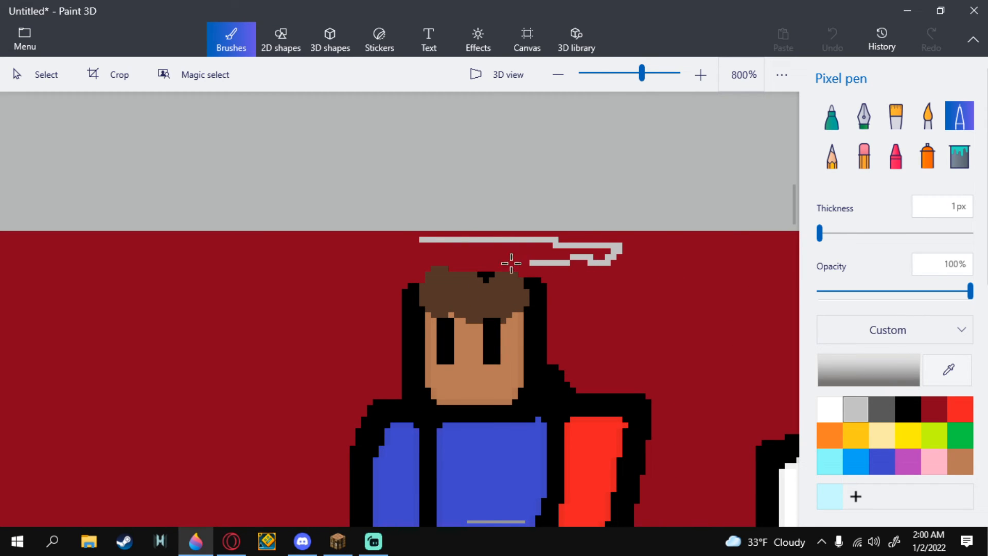
pyautogui.moveTo(510, 263); pyautogui.dragTo(309, 265)
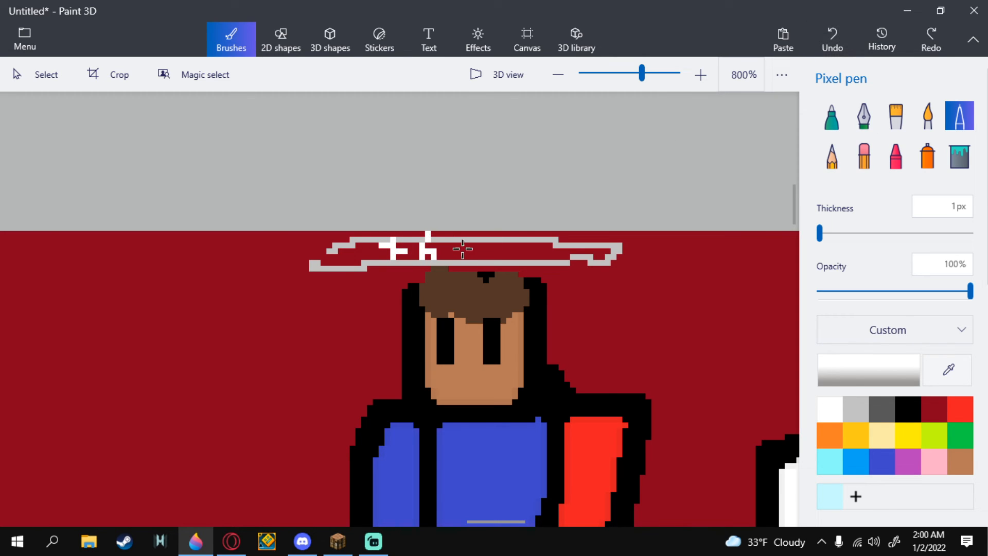
pyautogui.click(461, 247)
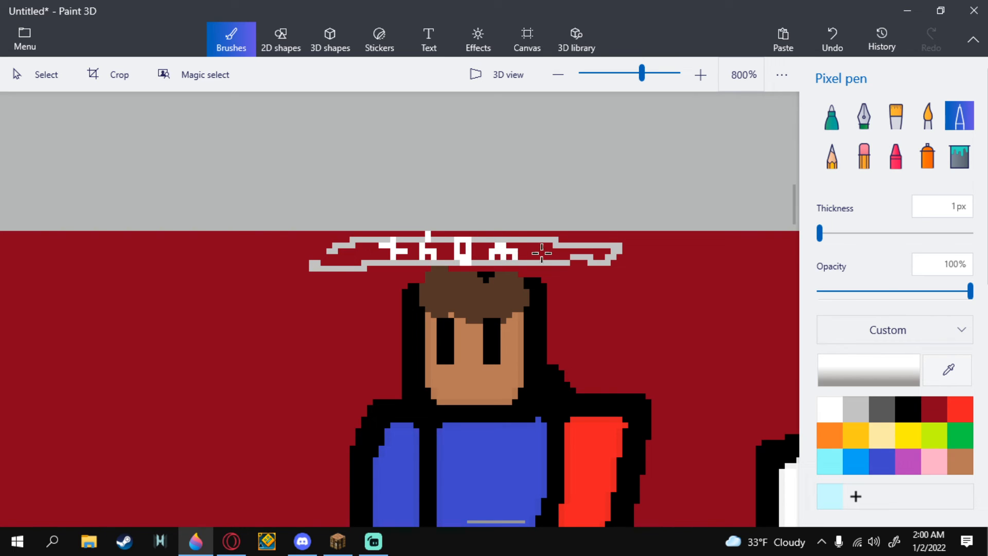
pyautogui.click(543, 255)
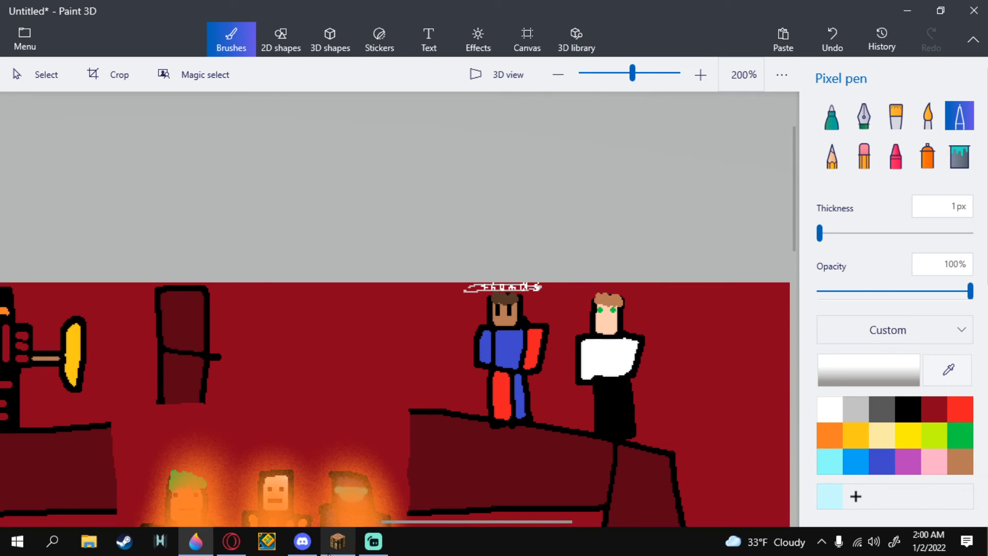
# Step: Scroll Discord's fanart channel, catch up on #chat, then return to Paint 3D
pyautogui.click(302, 541)
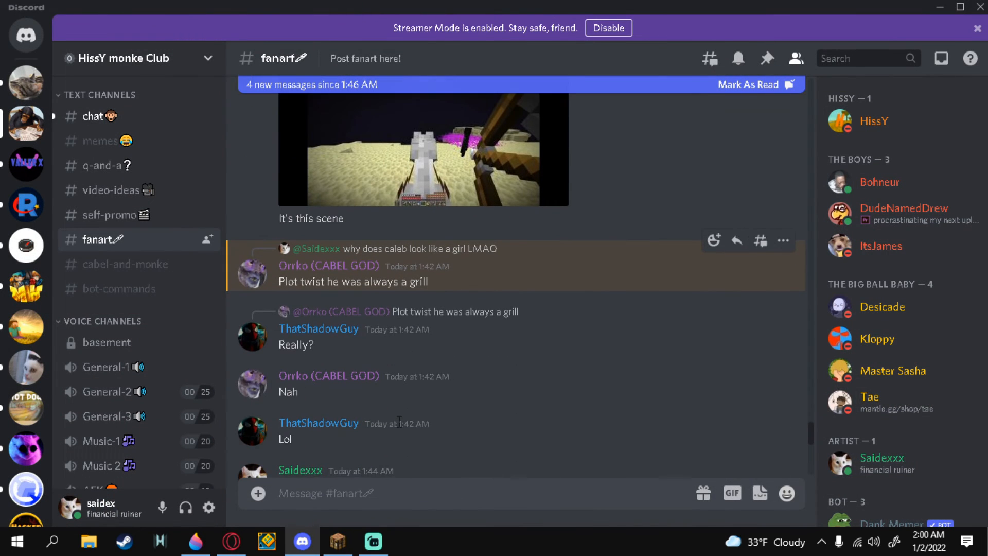
pyautogui.moveTo(398, 423)
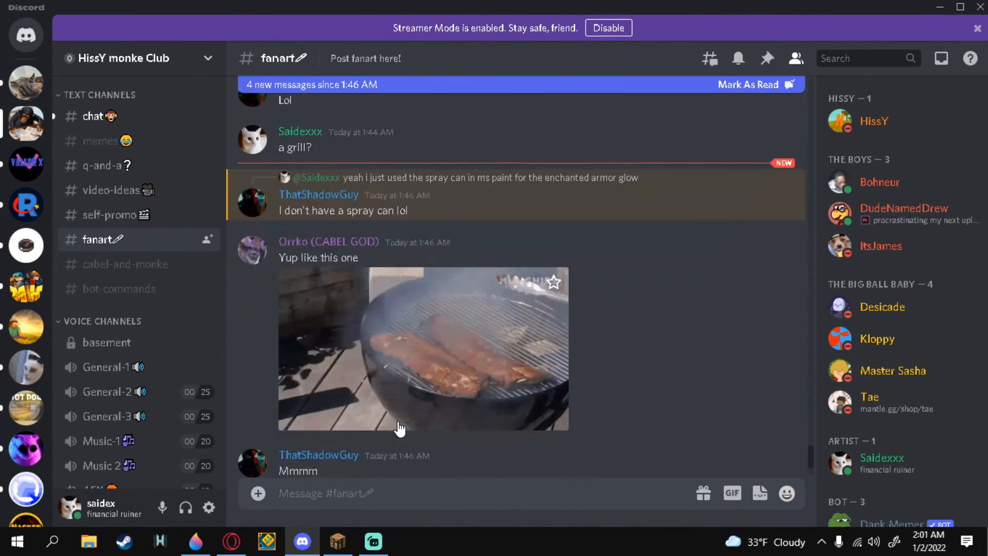
pyautogui.scroll(-3)
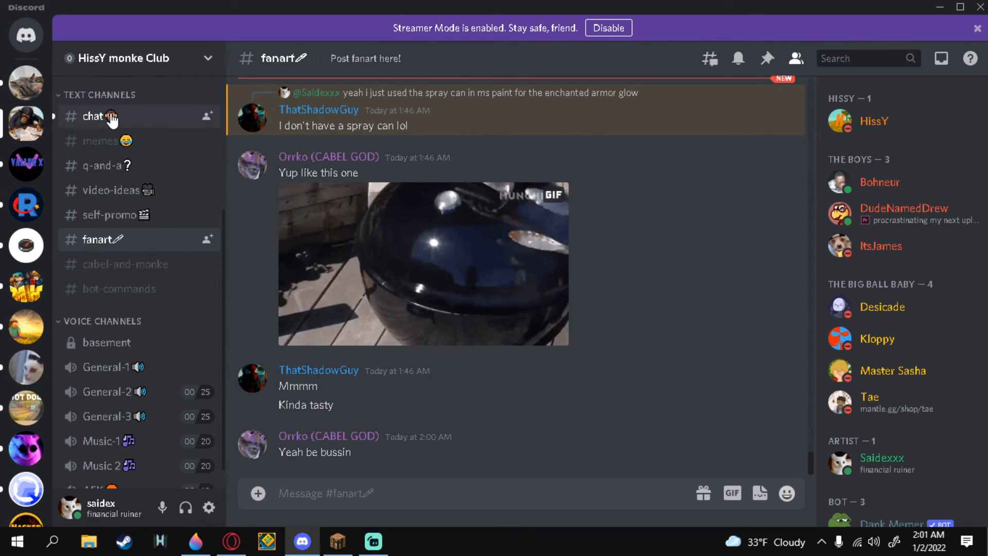
pyautogui.click(92, 115)
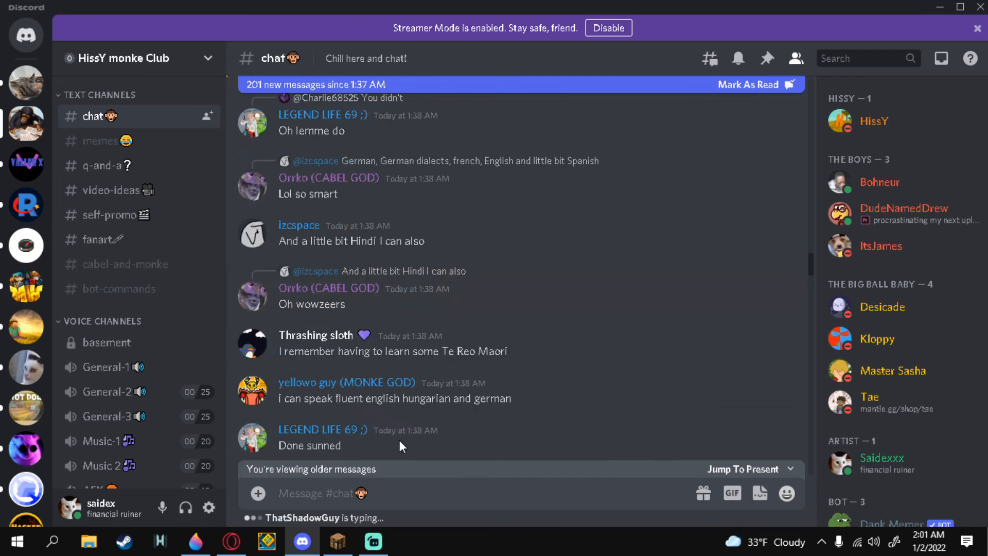
pyautogui.scroll(-3)
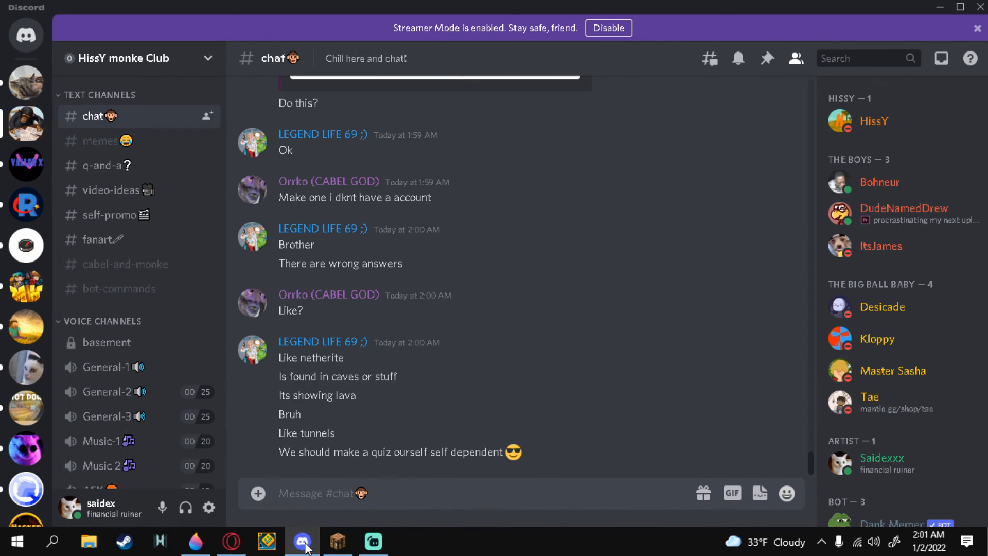
pyautogui.click(196, 542)
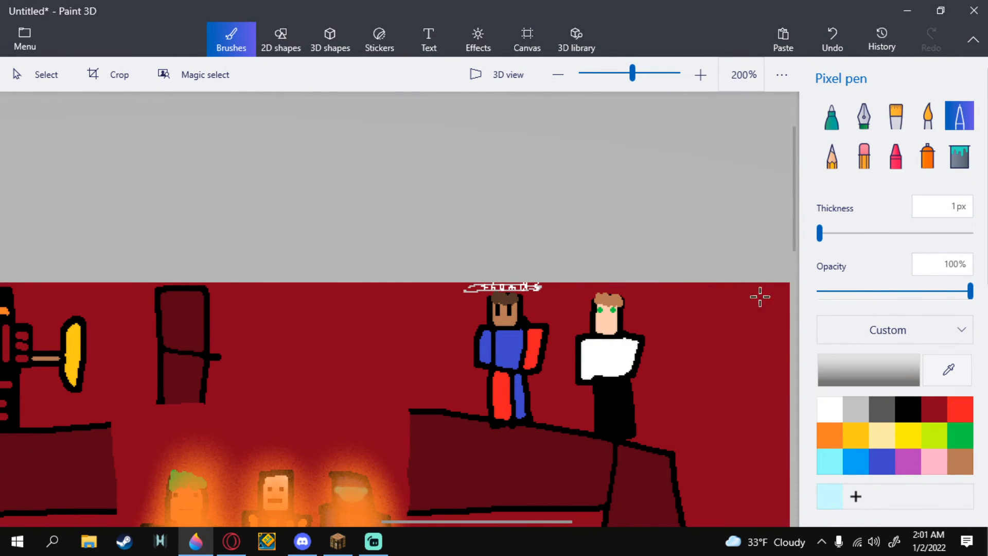
# Step: With the white Pixel pen, letter the white figure's tag and add white letters beside the armored axe figure
pyautogui.click(699, 74)
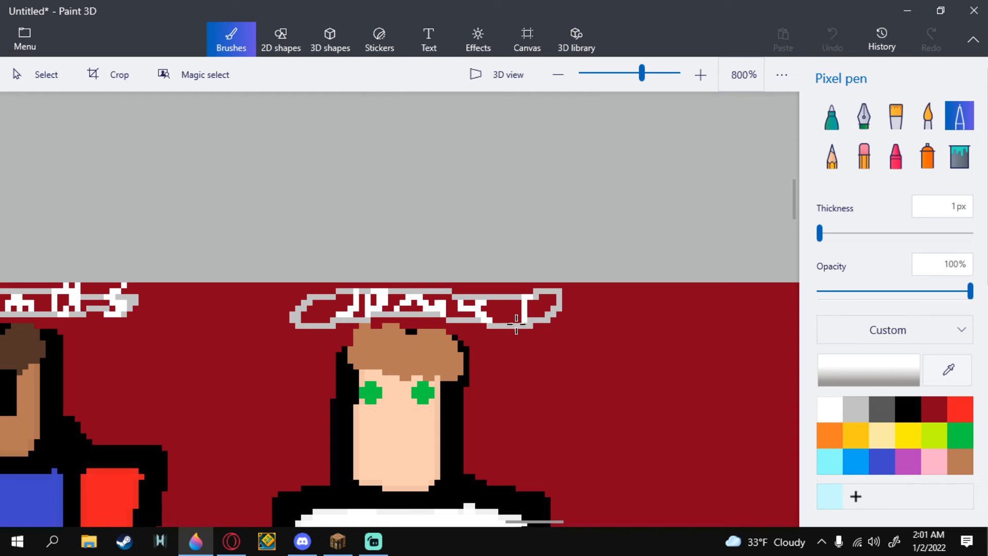
pyautogui.click(557, 74)
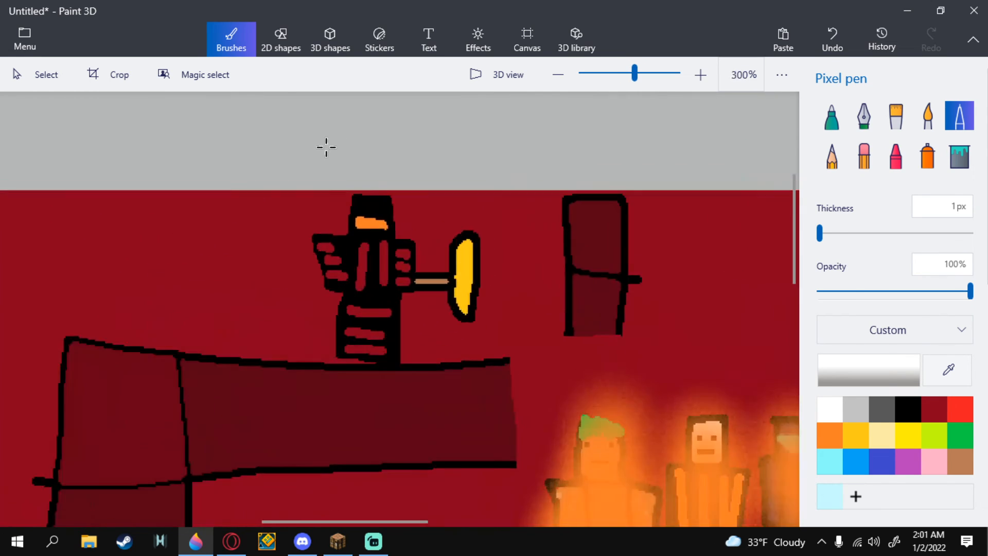
pyautogui.scroll(-3)
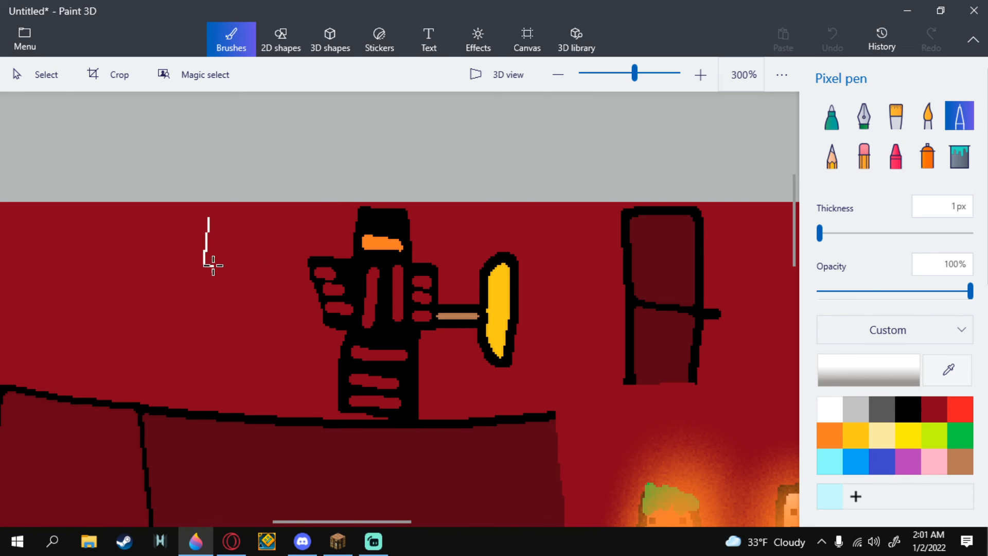
pyautogui.moveTo(209, 258); pyautogui.dragTo(255, 239)
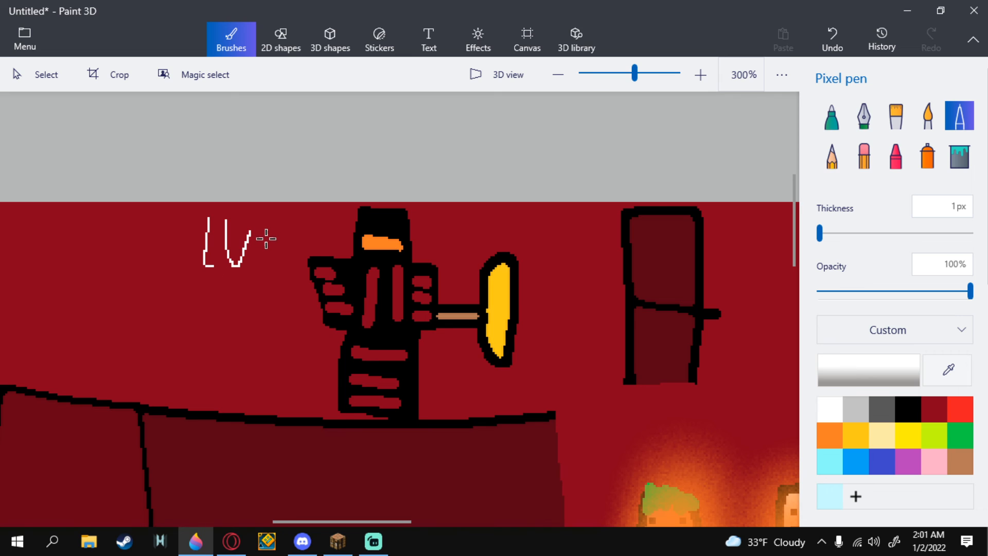
pyautogui.click(267, 249)
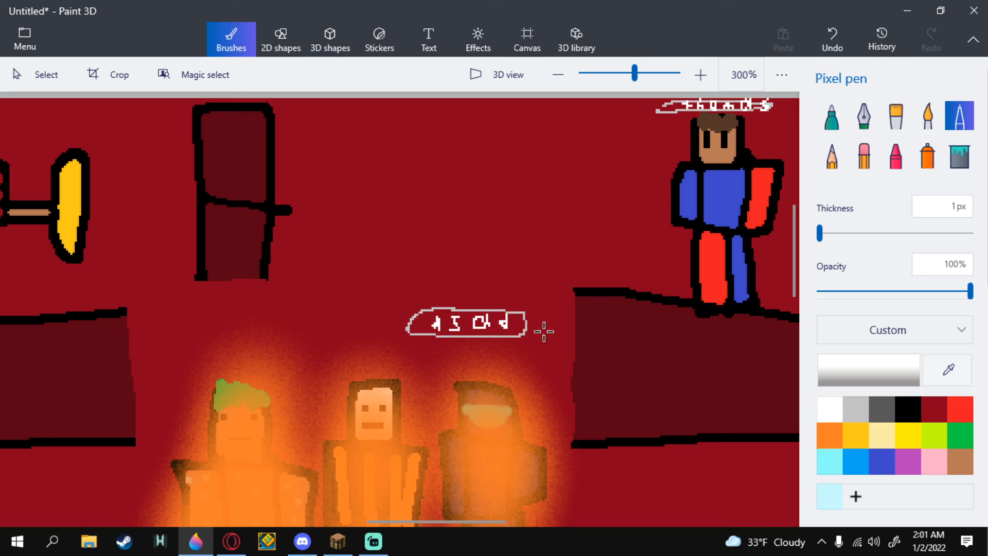
# Step: Outline white name tags above the burning lava figures and letter the leftmost figure's tag
pyautogui.moveTo(544, 332); pyautogui.dragTo(385, 323)
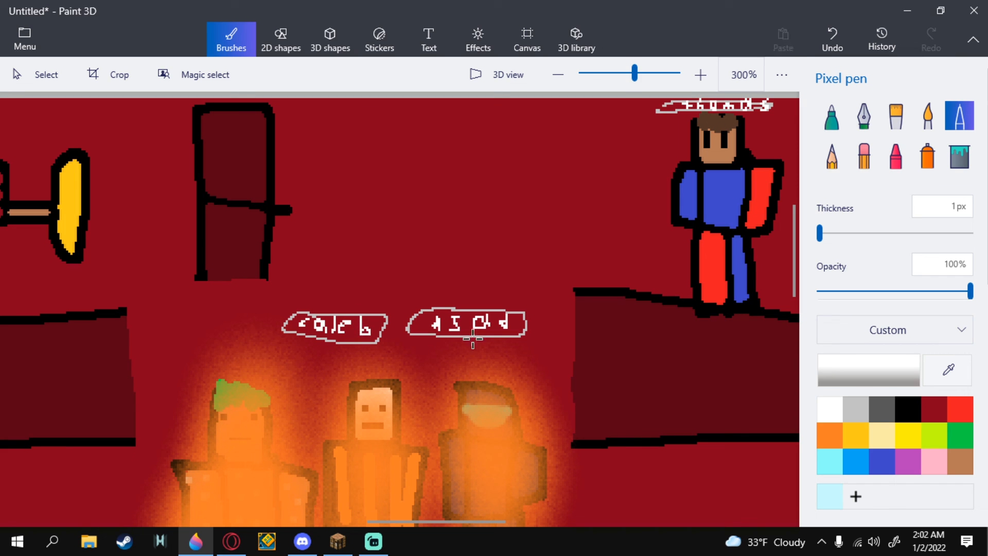
pyautogui.moveTo(176, 314); pyautogui.dragTo(230, 314)
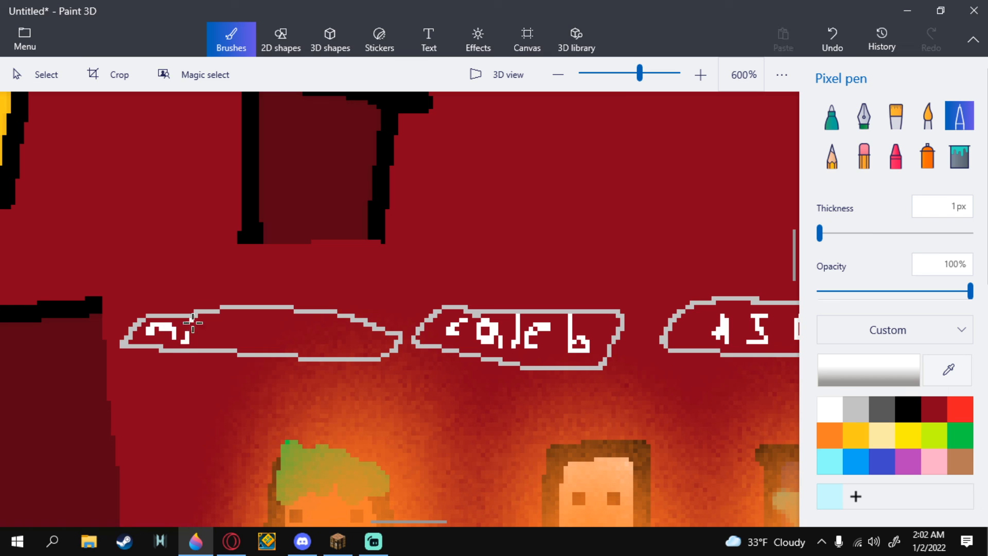
pyautogui.click(214, 330)
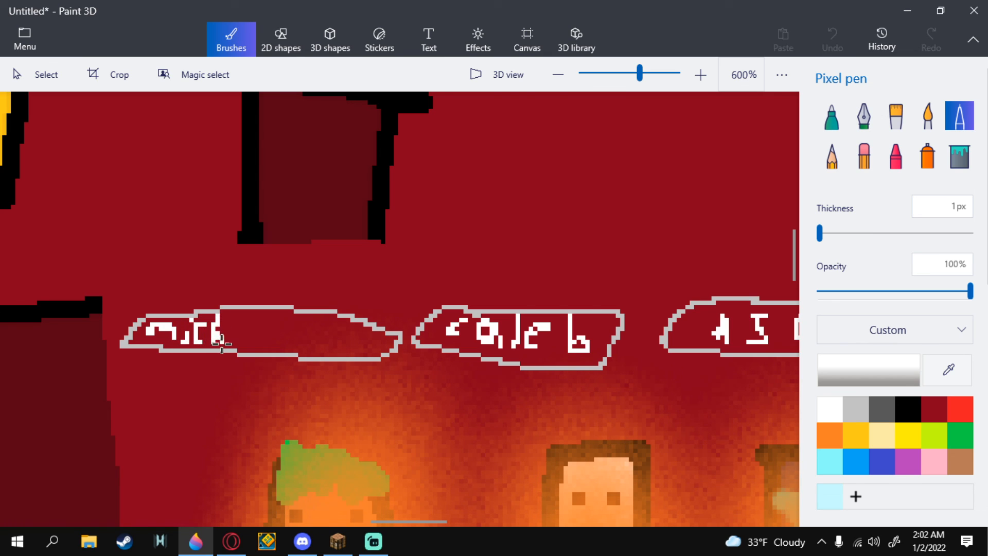
pyautogui.click(246, 334)
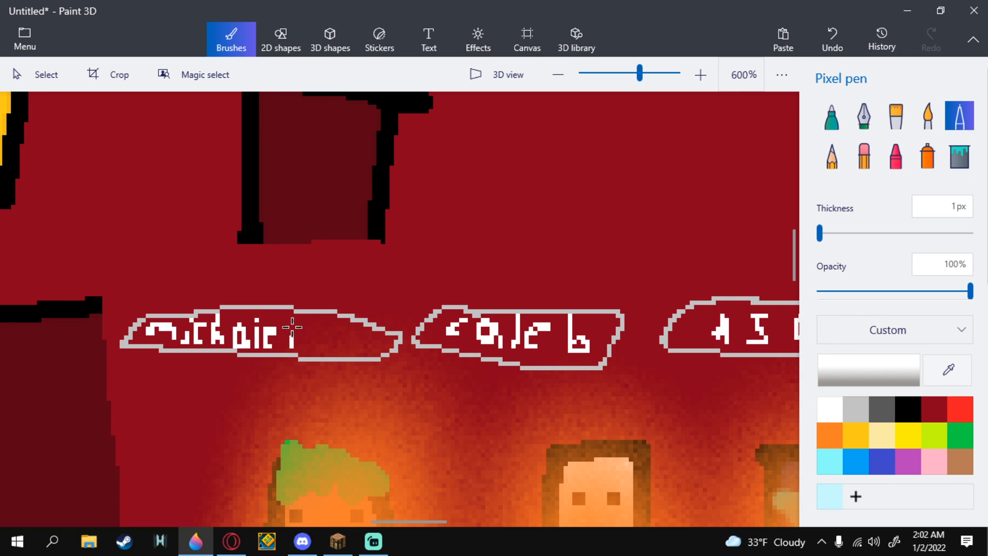
pyautogui.click(557, 74)
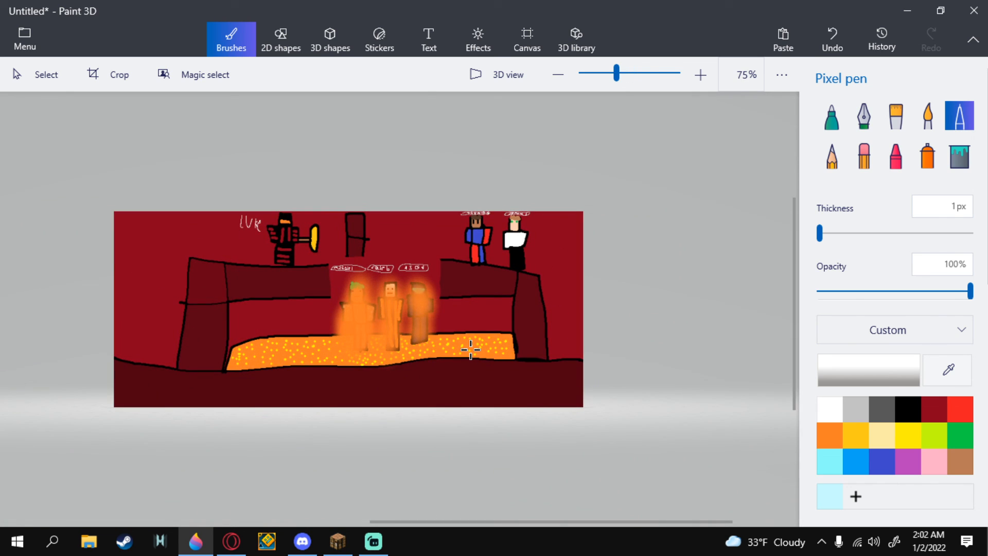
pyautogui.moveTo(193, 314)
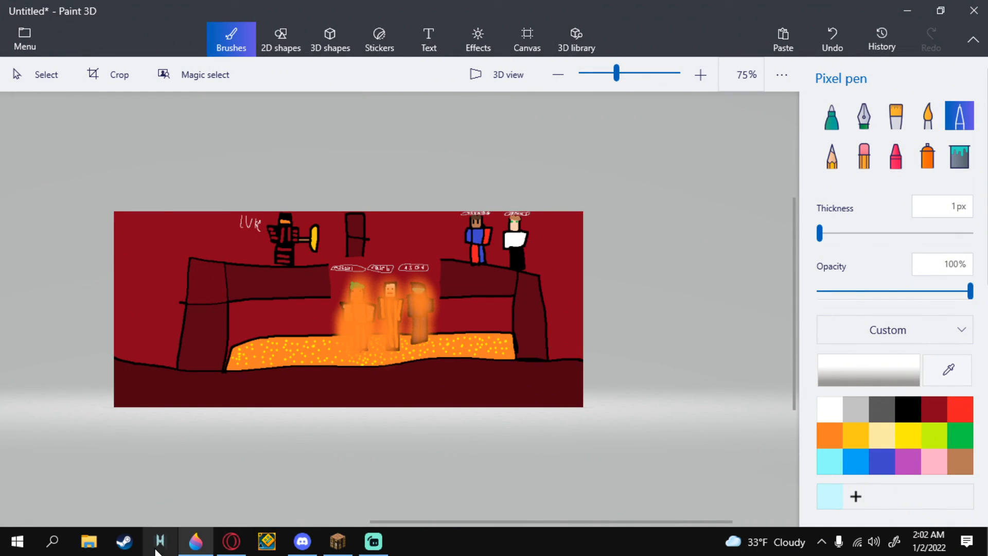
# Step: Switch to Streamlabs Desktop from the taskbar
pyautogui.click(373, 541)
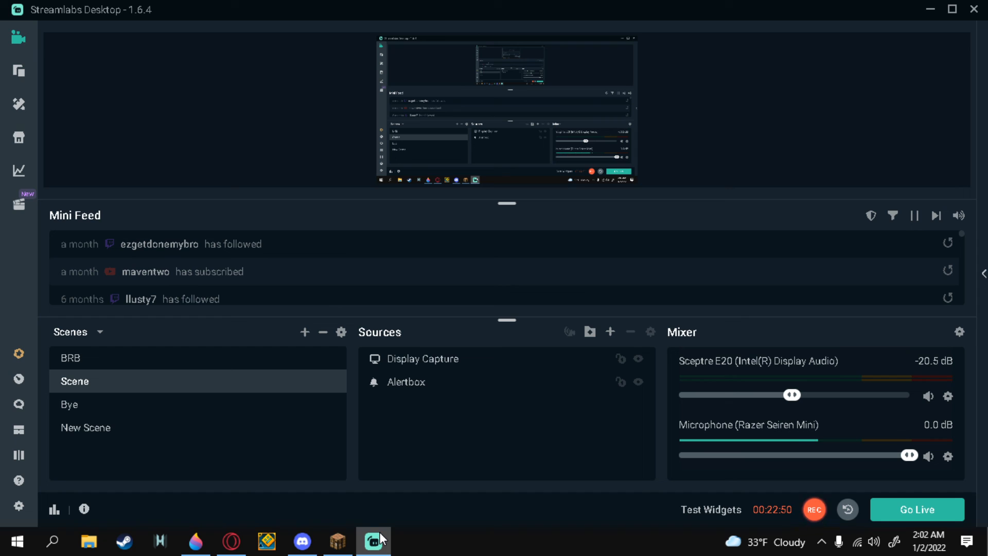
pyautogui.moveTo(385, 537)
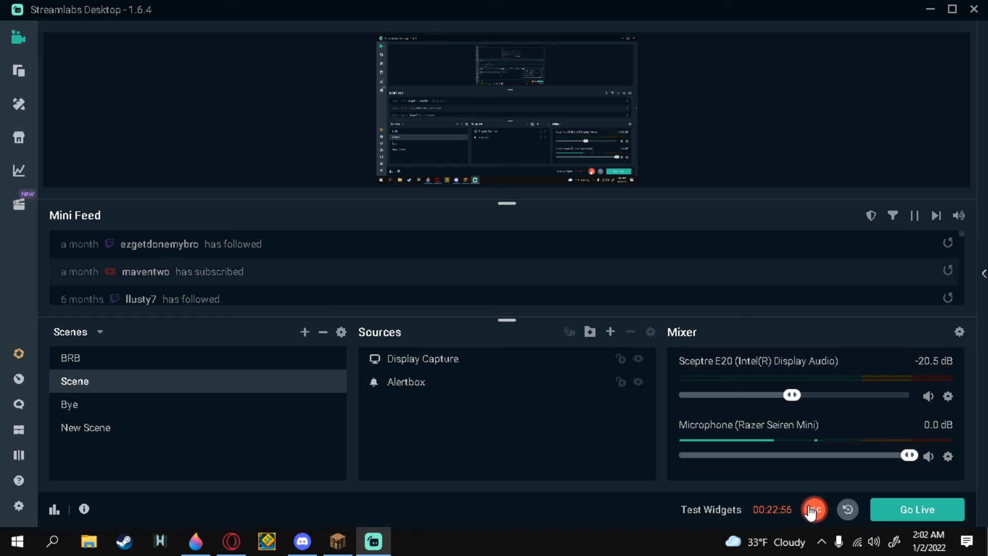
# Step: Stop the nearly 23-minute screen recording with the red REC button
pyautogui.click(814, 509)
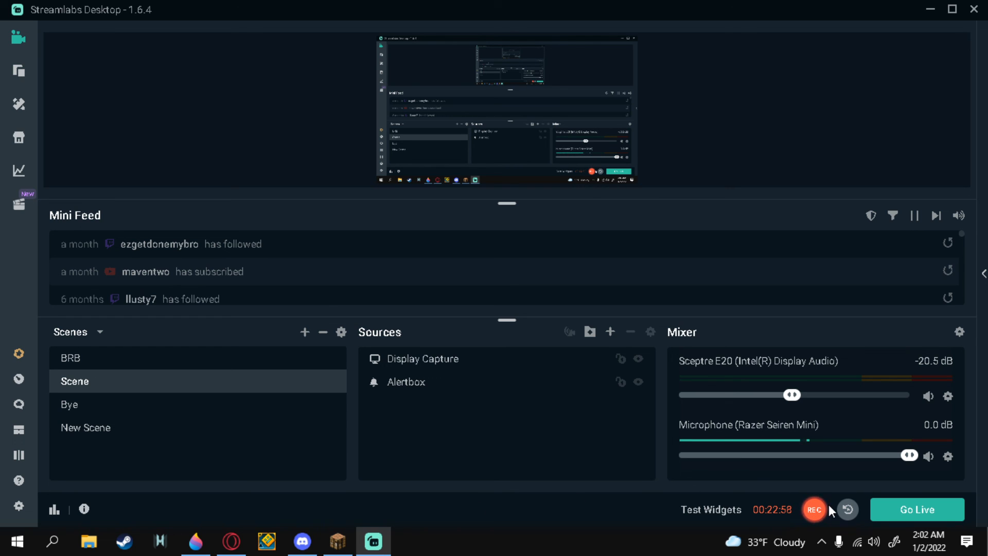